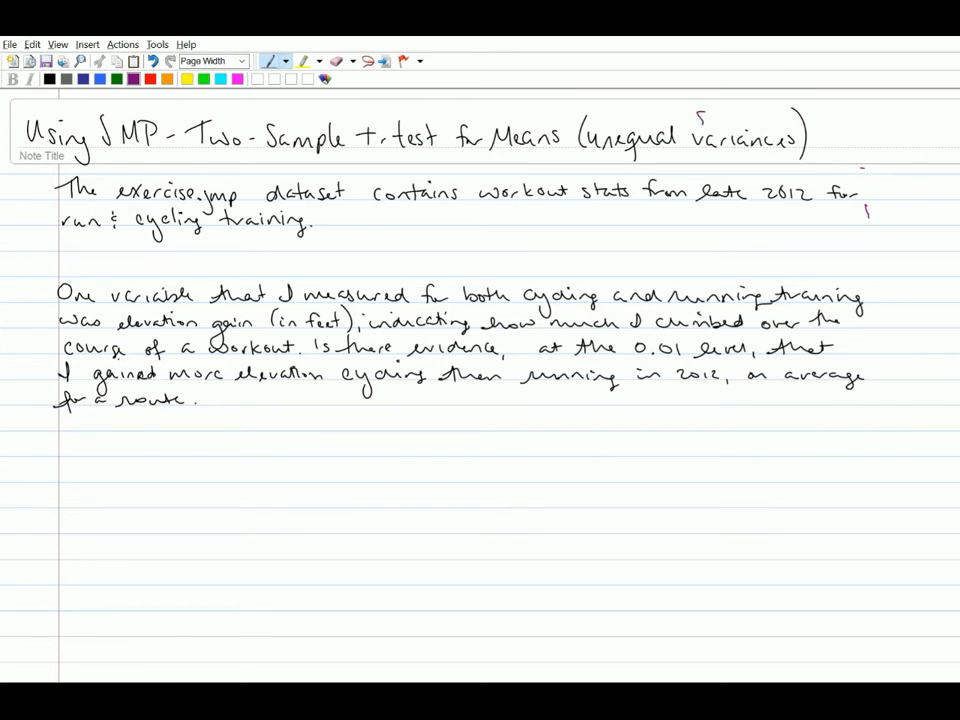
Step: Gloss "variances" as "stdevs" in the title and write σ₁ ≠ σ₂ beside it
{"action": "type", "text": "stdevs"}
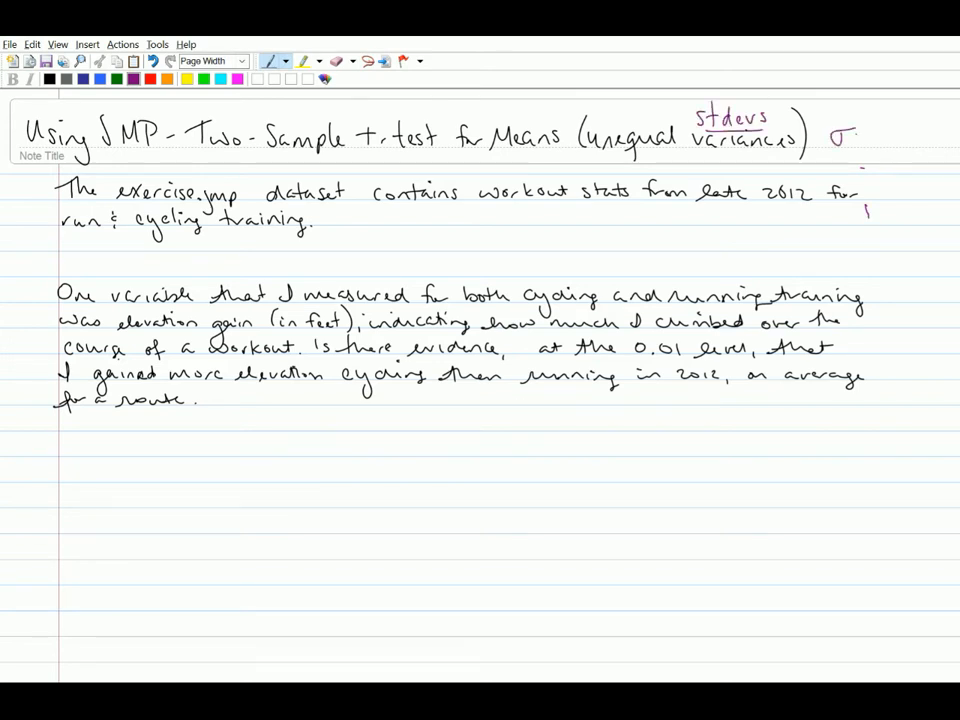
{"action": "type", "text": "₁ ≠σ₂"}
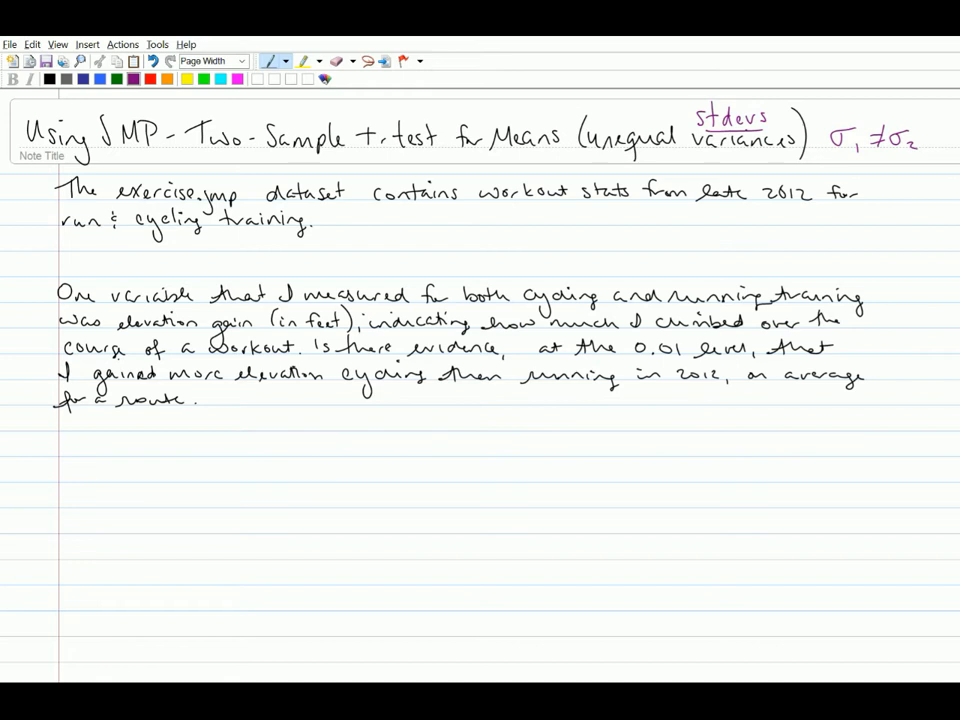
{"action": "left_click_drag", "start_coordinate": [68, 460], "coordinate": [98, 490]}
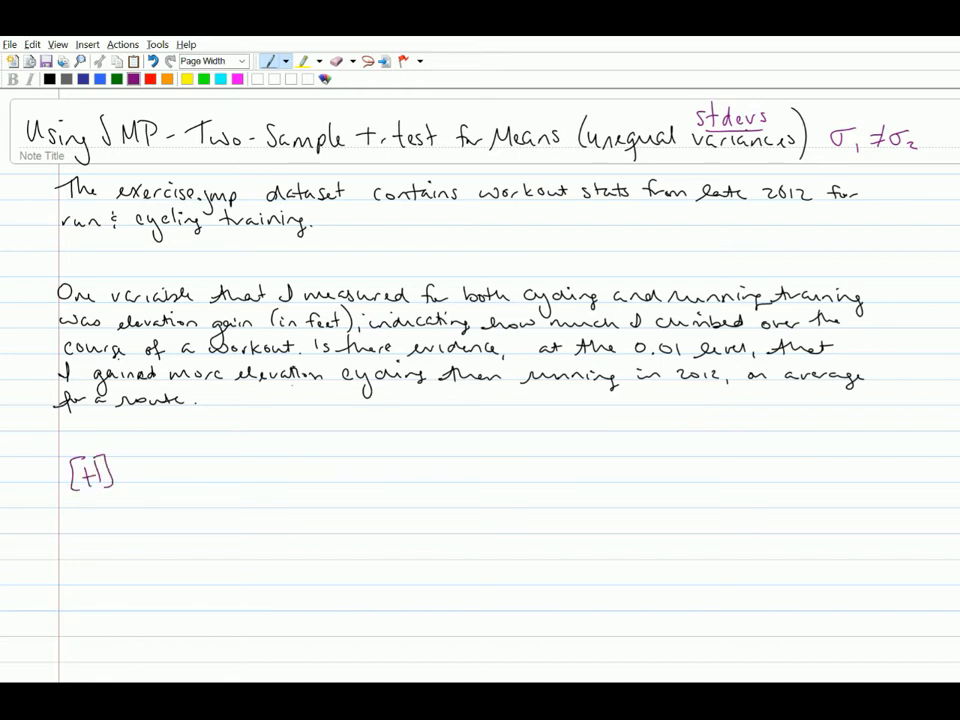
Step: Underline "more" in the question and arrow it to a circled "alternative hyp" note
{"action": "left_click_drag", "start_coordinate": [180, 384], "coordinate": [230, 382]}
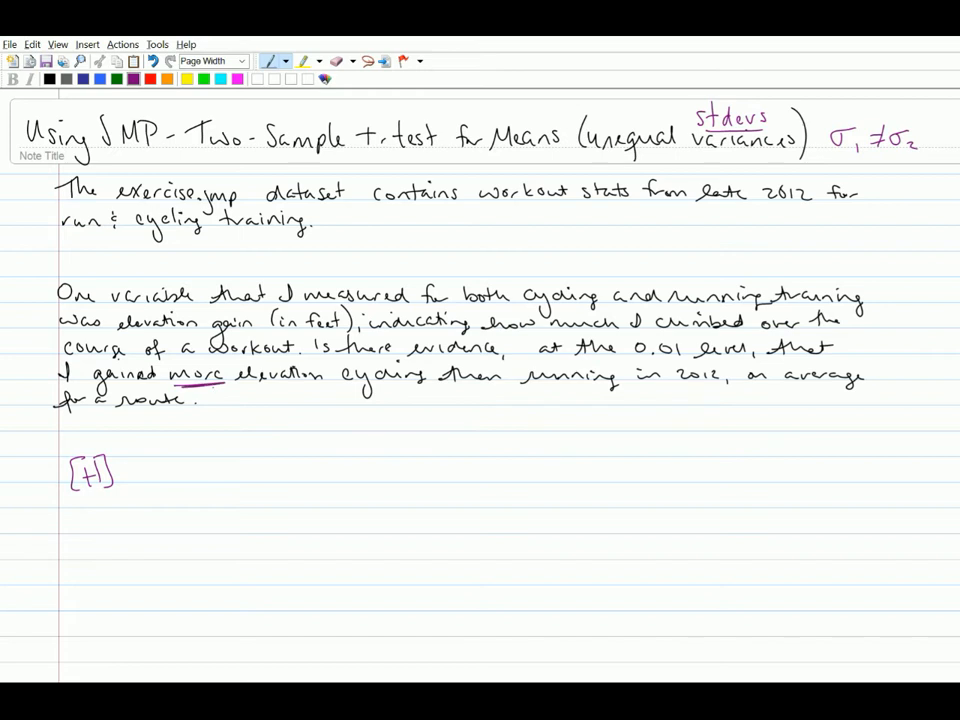
{"action": "left_click_drag", "start_coordinate": [220, 400], "coordinate": [270, 414]}
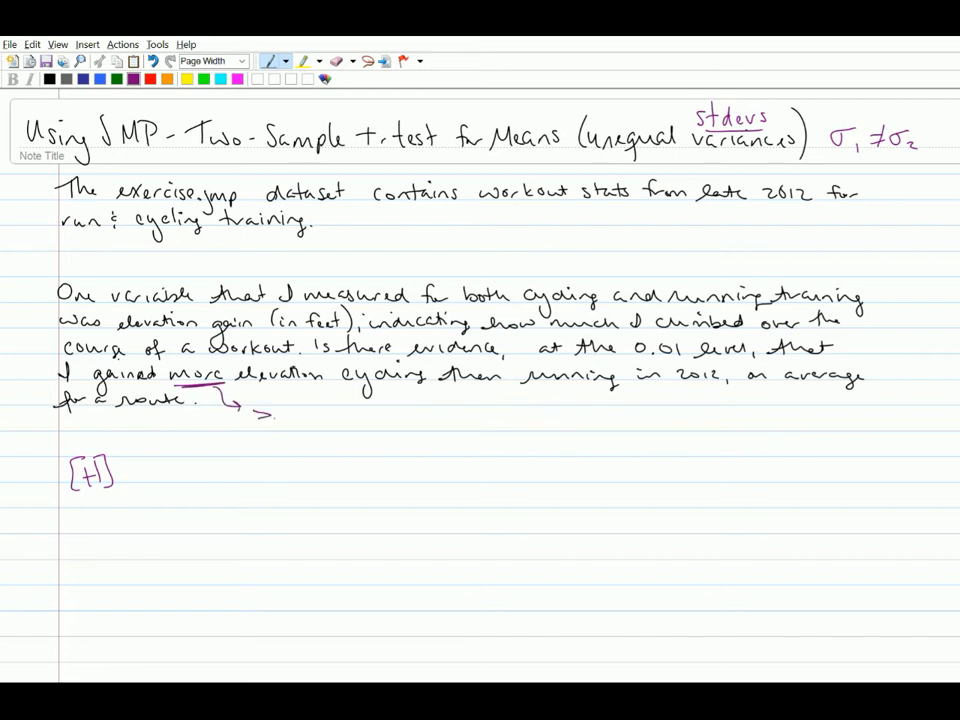
{"action": "left_click_drag", "start_coordinate": [270, 410], "coordinate": [260, 420]}
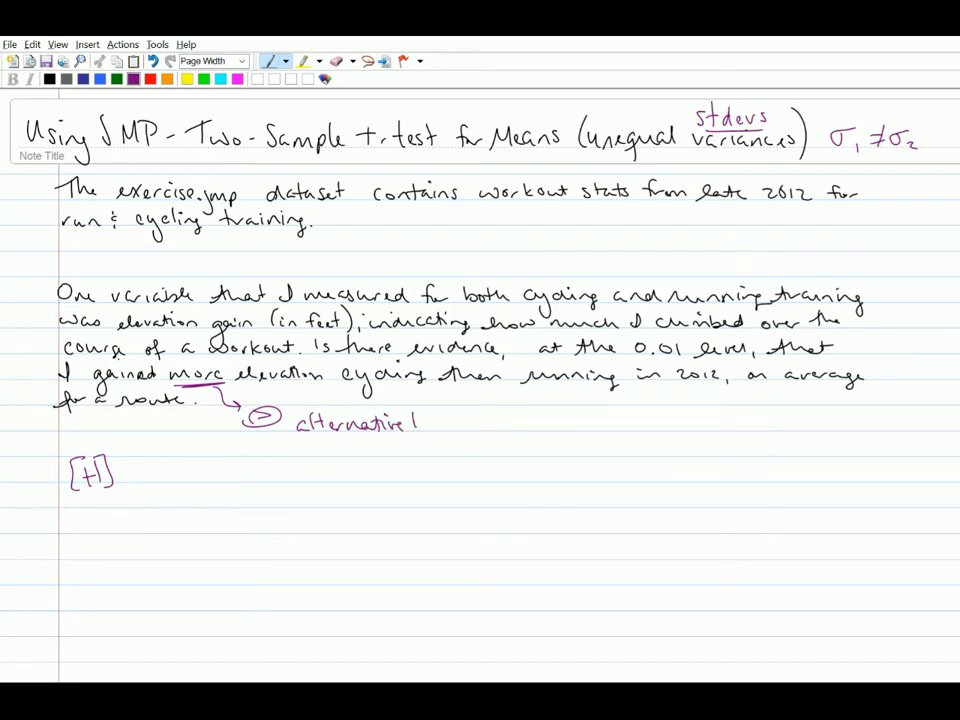
{"action": "type", "text": "hyp"}
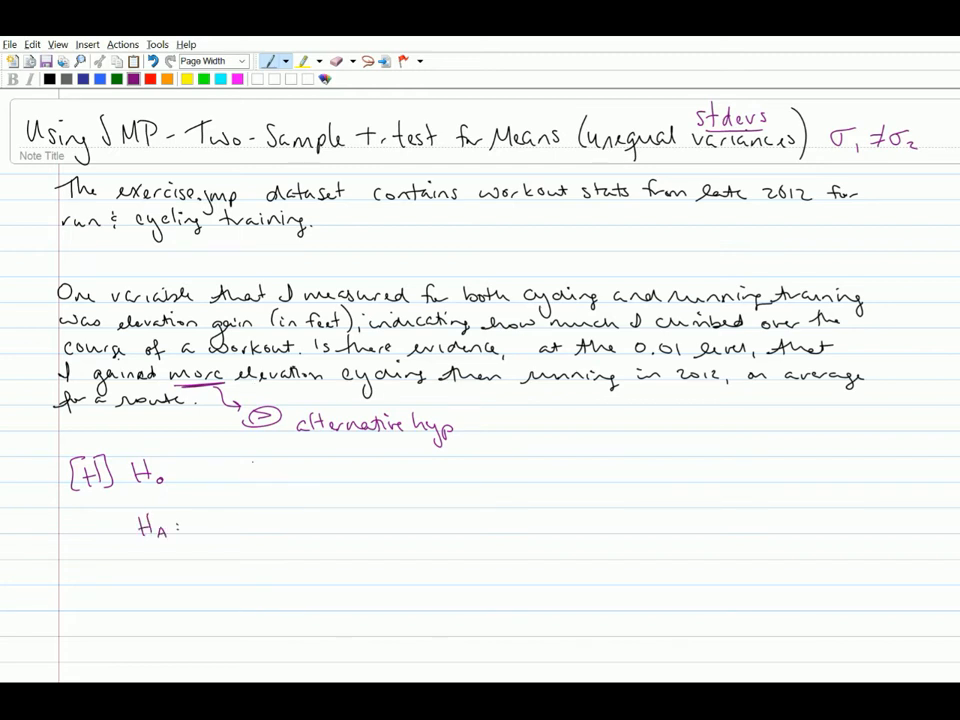
Step: Write HA: μc > μR ⇒ (μc − μR) > 0 and bracket the difference as "parameter"
{"action": "type", "text": "Mc"}
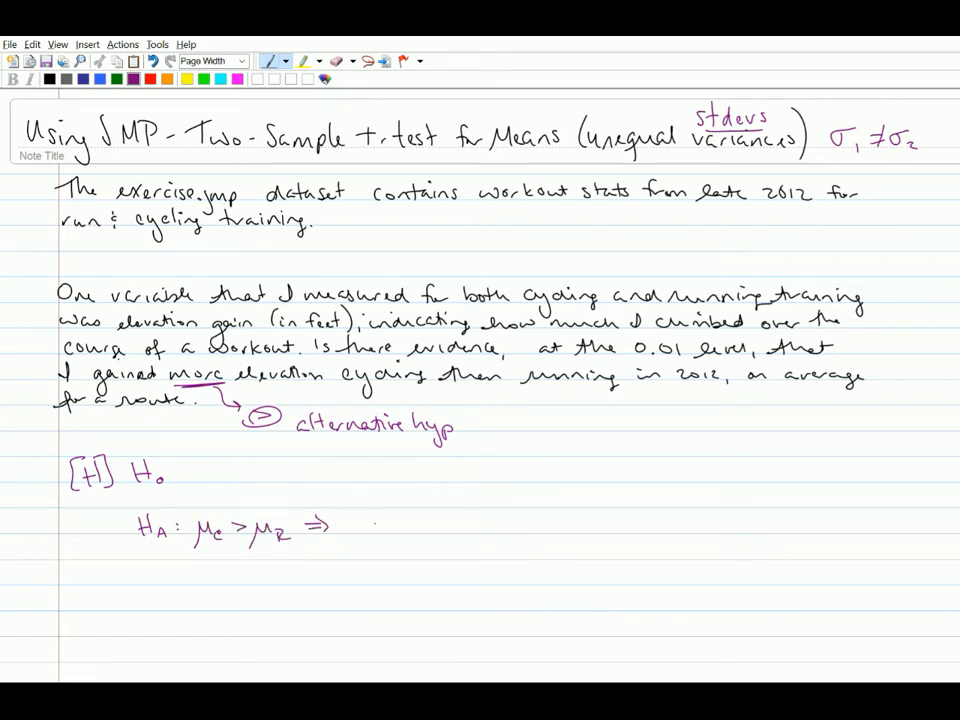
{"action": "type", "text": "(μc - μR"}
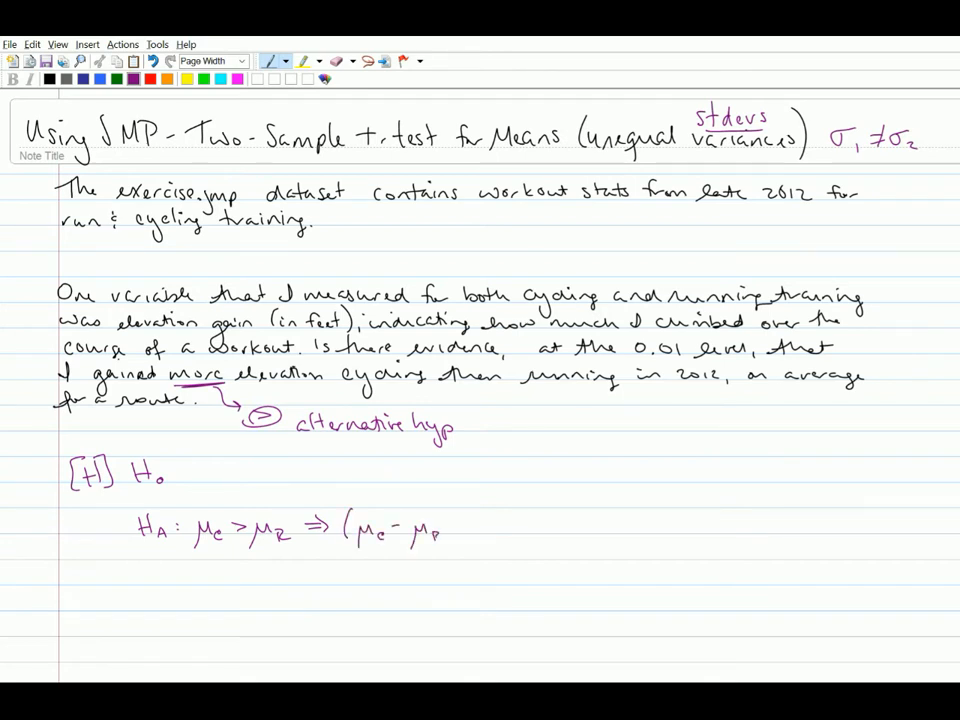
{"action": "type", "text": ") > 0"}
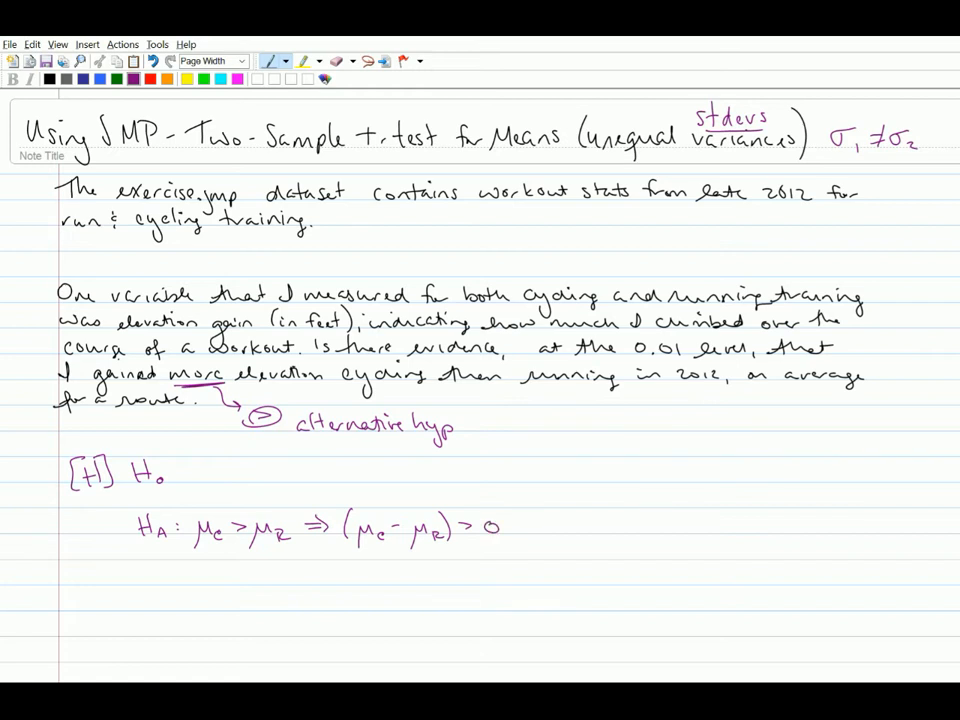
{"action": "left_click_drag", "start_coordinate": [348, 548], "coordinate": [458, 548]}
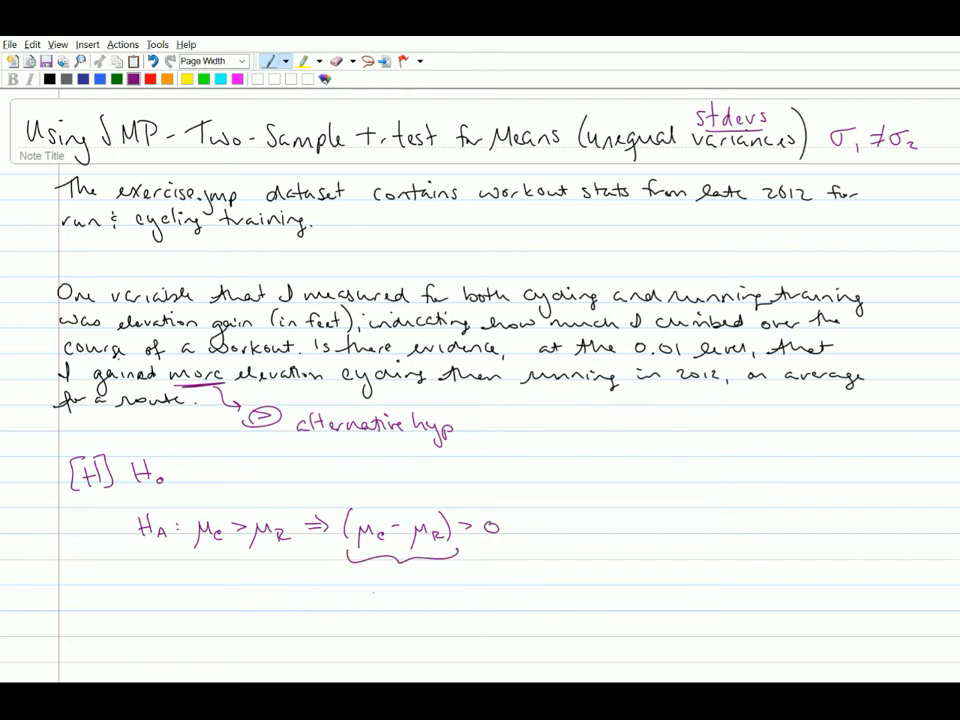
{"action": "type", "text": "Para"}
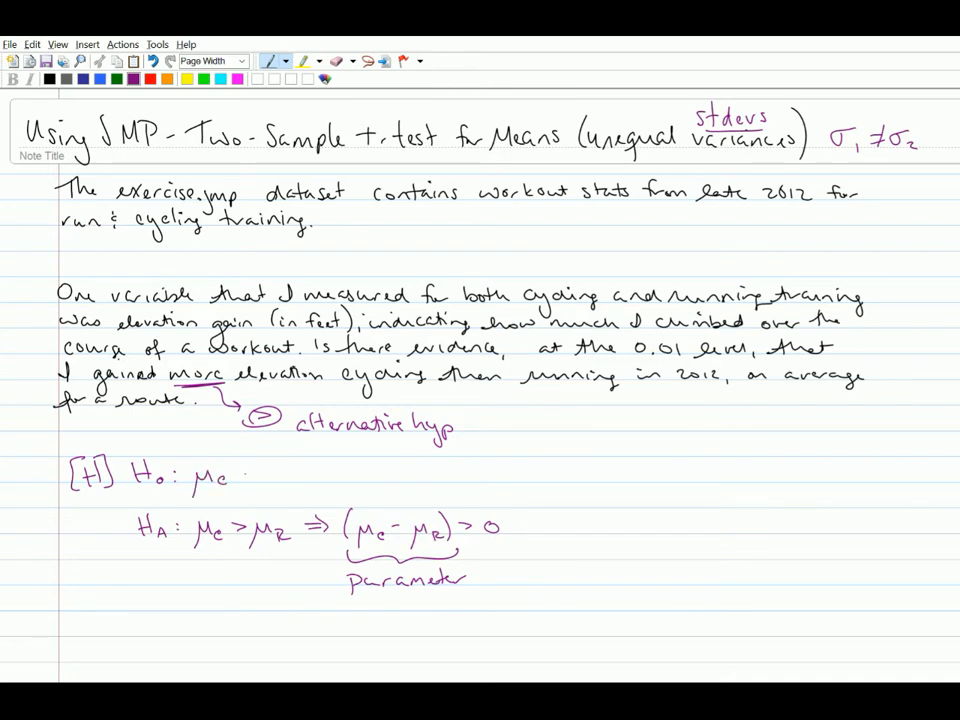
Step: Write H0: μc ≤ μR ⇒ (μc − μR) = 0 with an arrow labelling 0 as "hyp. value"
{"action": "type", "text": "≤ μR ⇒ (μc - μR) ≤ 0"}
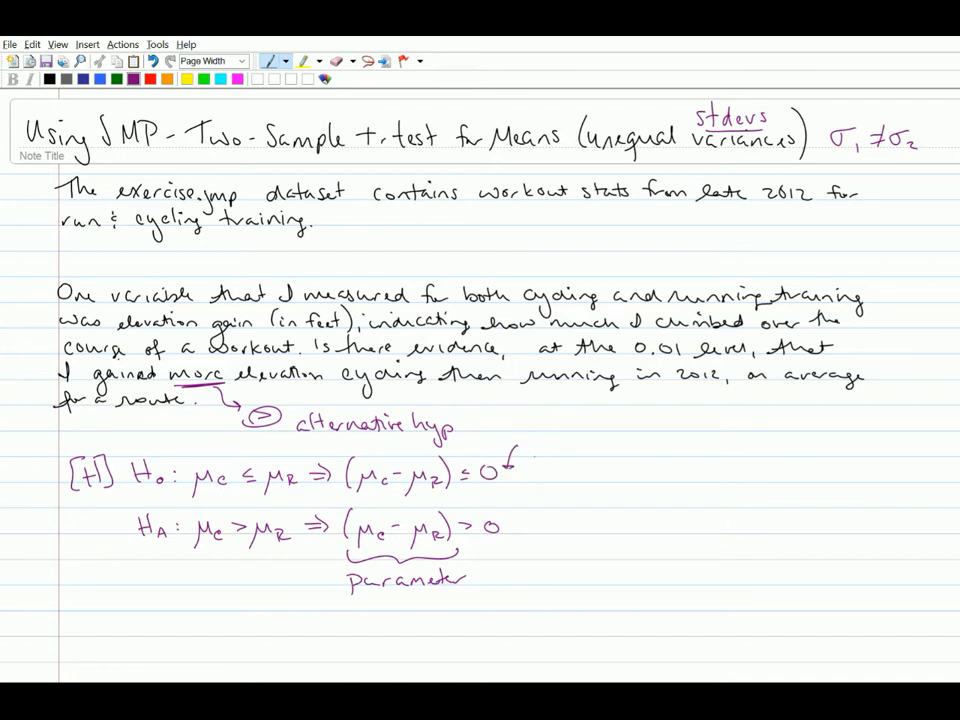
{"action": "type", "text": "hyp."}
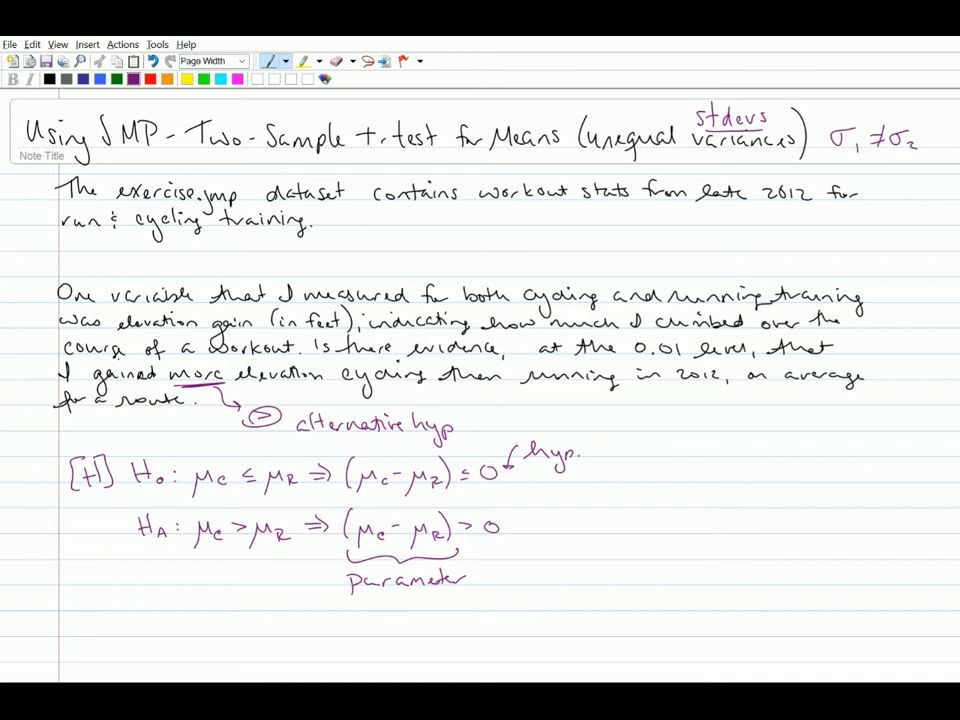
{"action": "type", "text": ".value"}
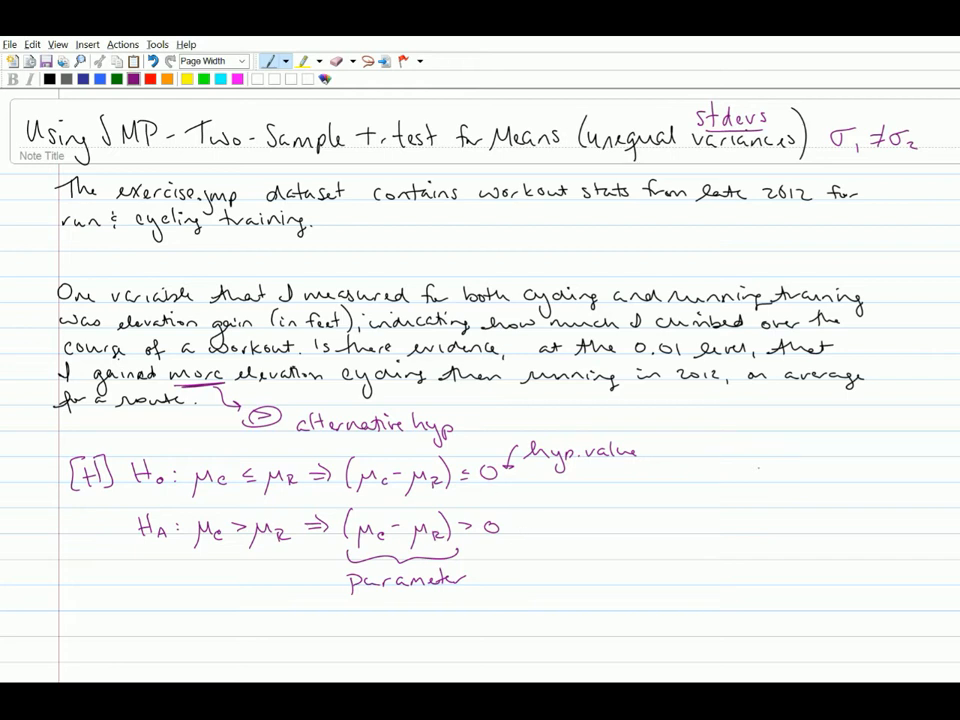
{"action": "left_click_drag", "start_coordinate": [616, 470], "coordinate": [650, 470]}
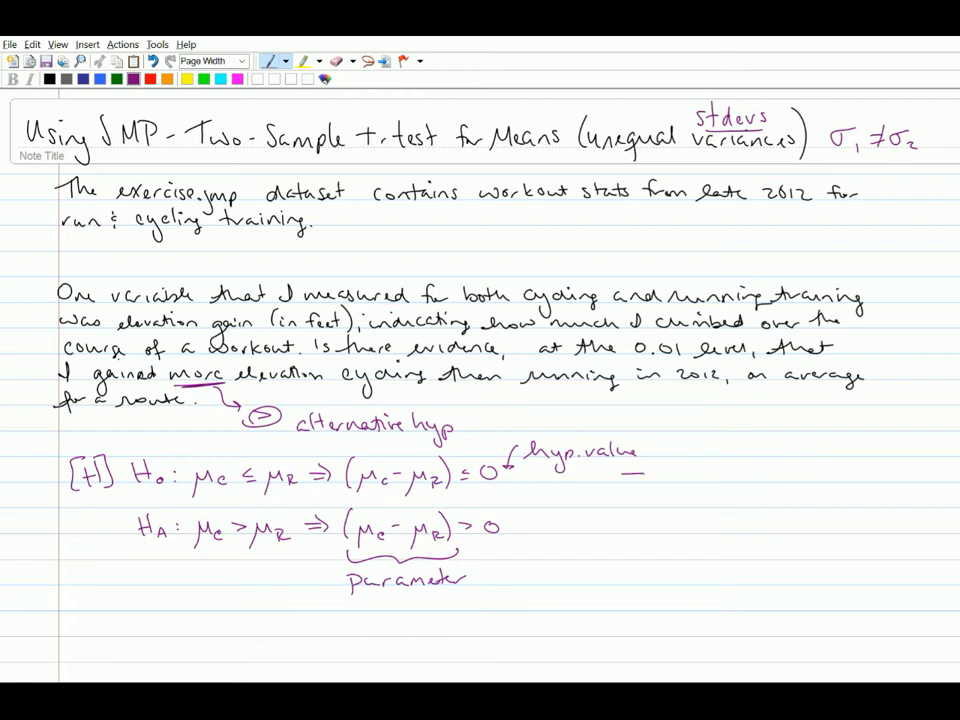
{"action": "left_click_drag", "start_coordinate": [620, 476], "coordinate": [644, 472]}
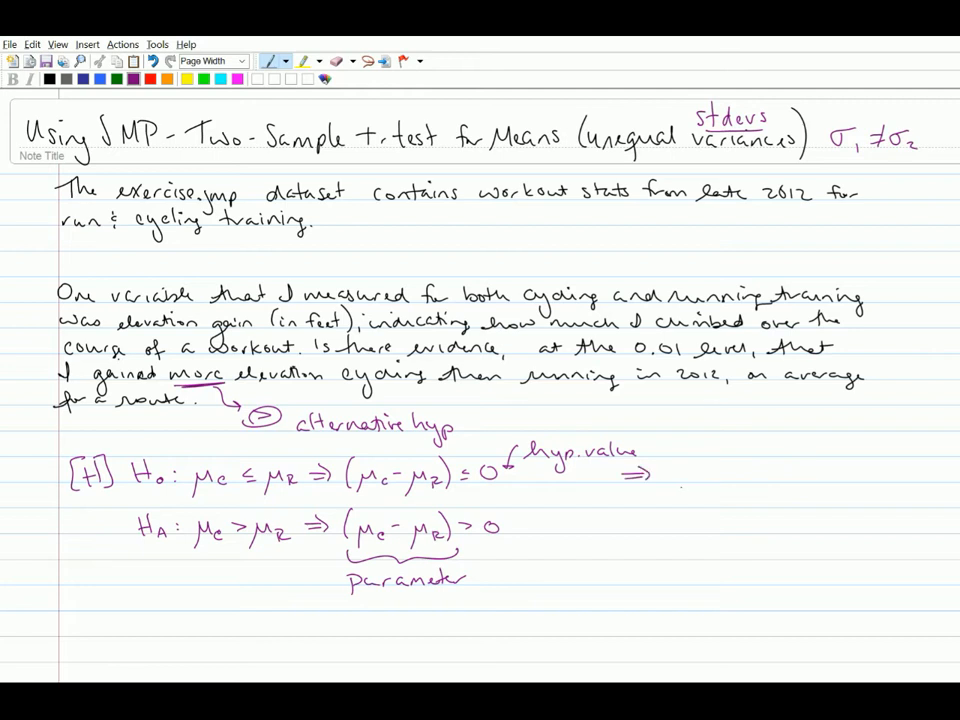
Step: Restate H0 as (μR − μc) ≥ 0 and HA as (μR − μc) < 0, then begin "Where"
{"action": "type", "text": "μR < μc ⇒ (μR - μ"}
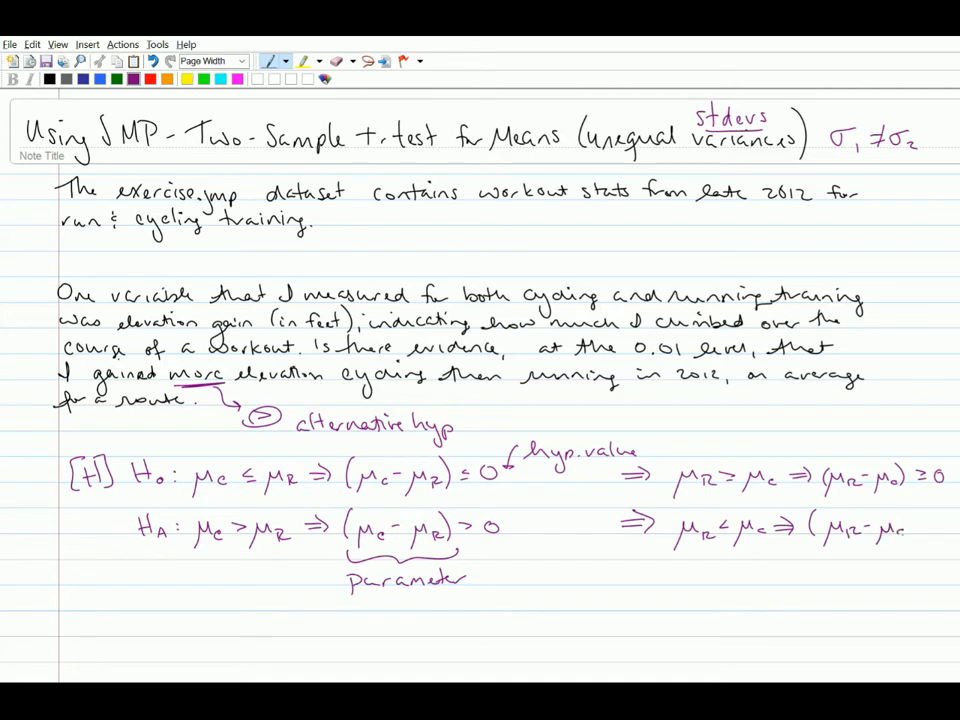
{"action": "type", "text": "c)<0"}
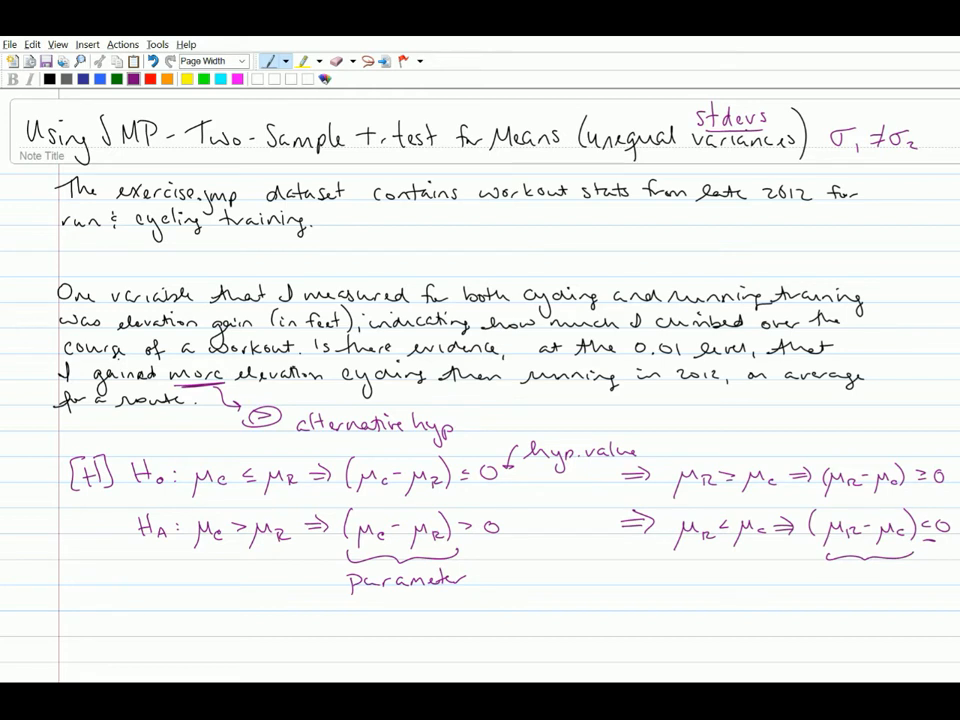
{"action": "type", "text": "Where μc &"}
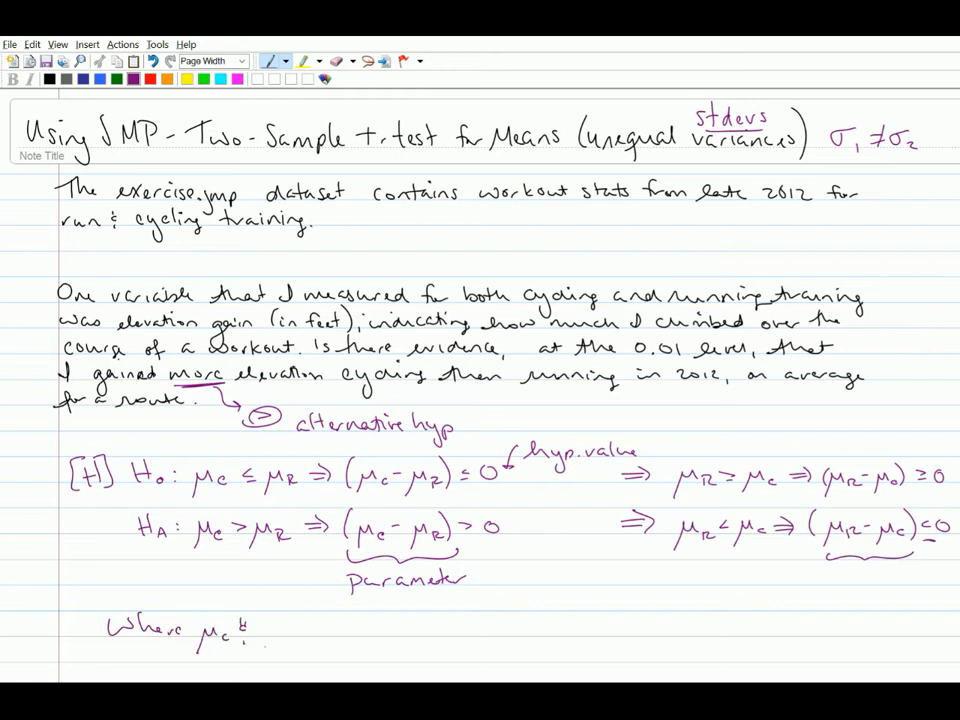
Step: Write that μc and μR are the true average 2012 route elevations for cycling and running, respectively
{"action": "type", "text": "μR ar"}
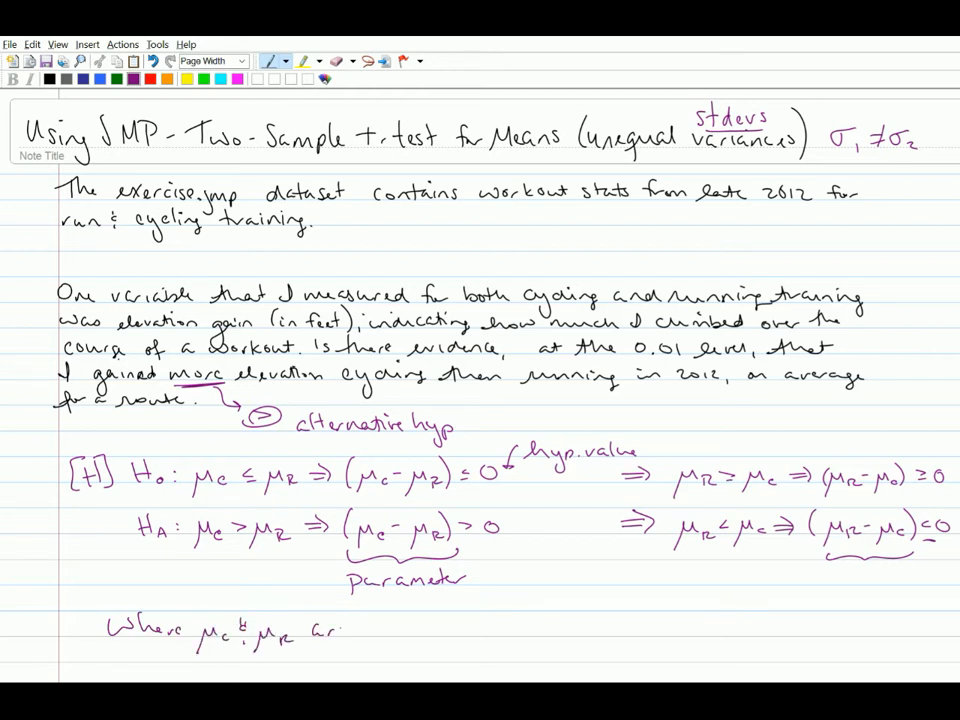
{"action": "type", "text": "are the true avg"}
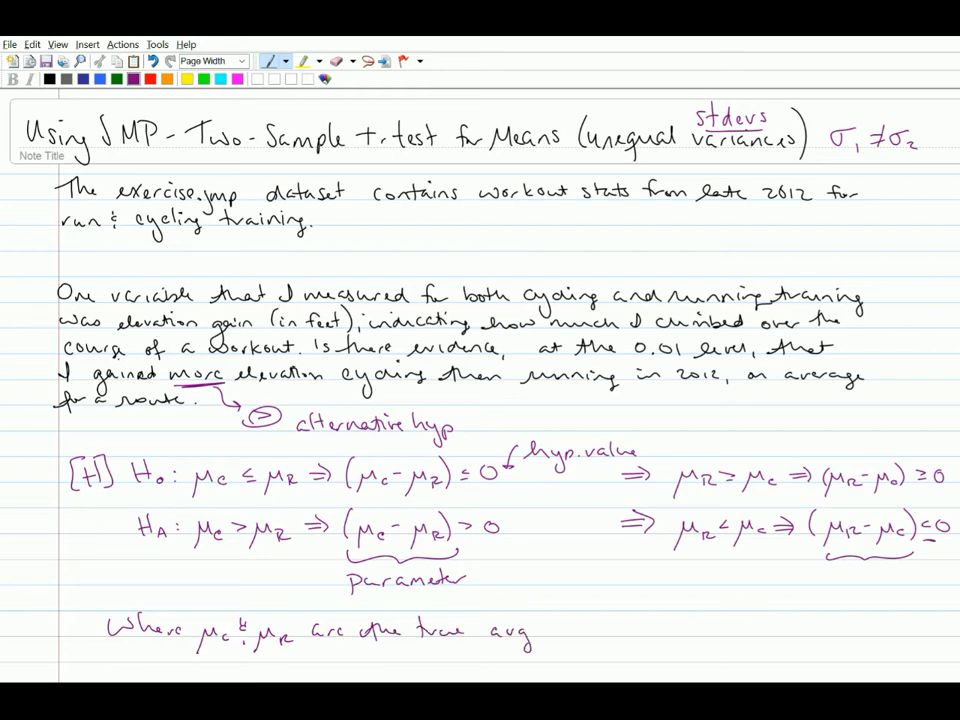
{"action": "type", "text": "ined"}
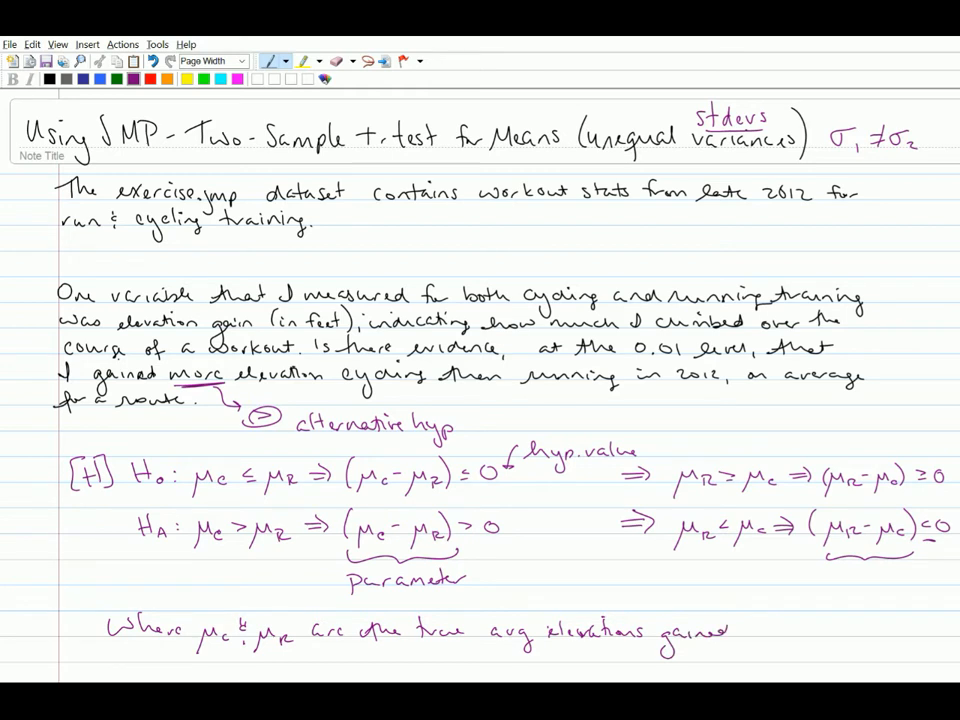
{"action": "type", "text": "on a."}
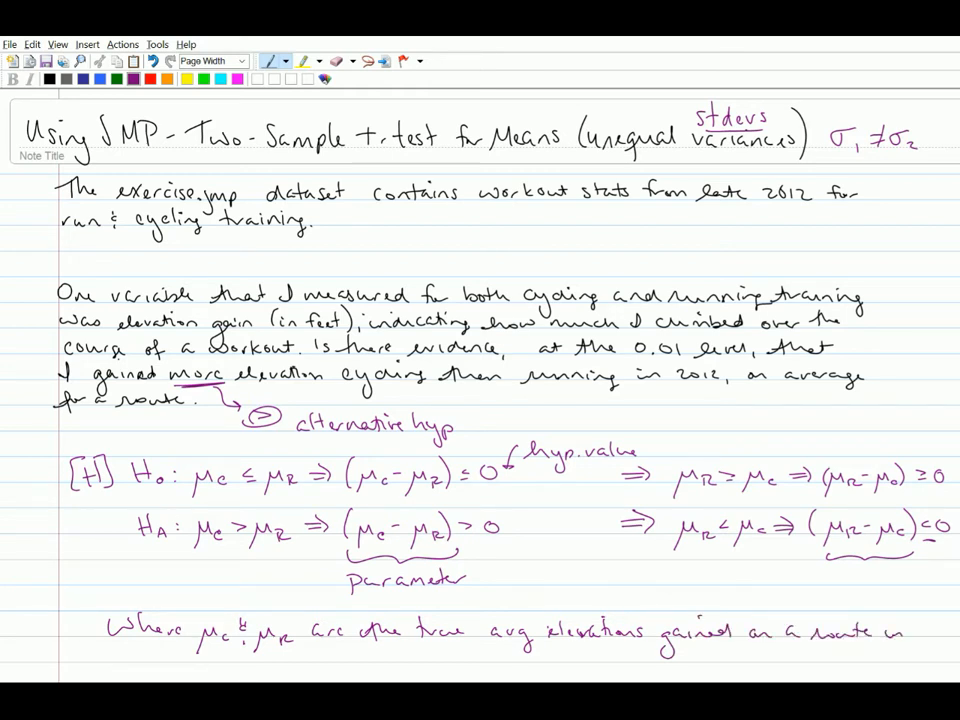
{"action": "type", "text": "2012"}
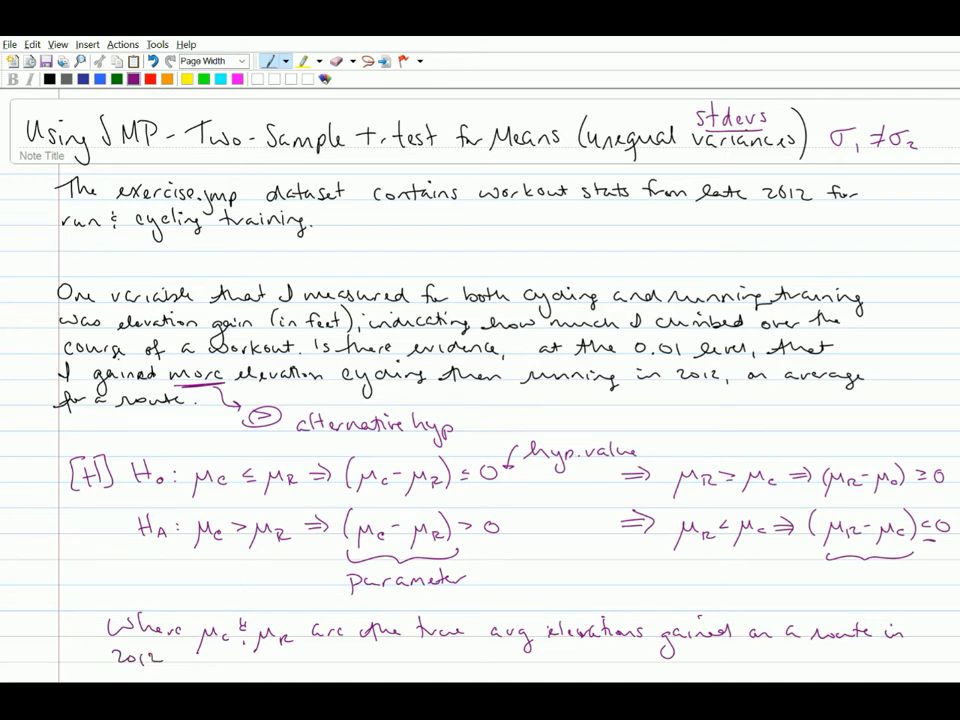
{"action": "type", "text": ","}
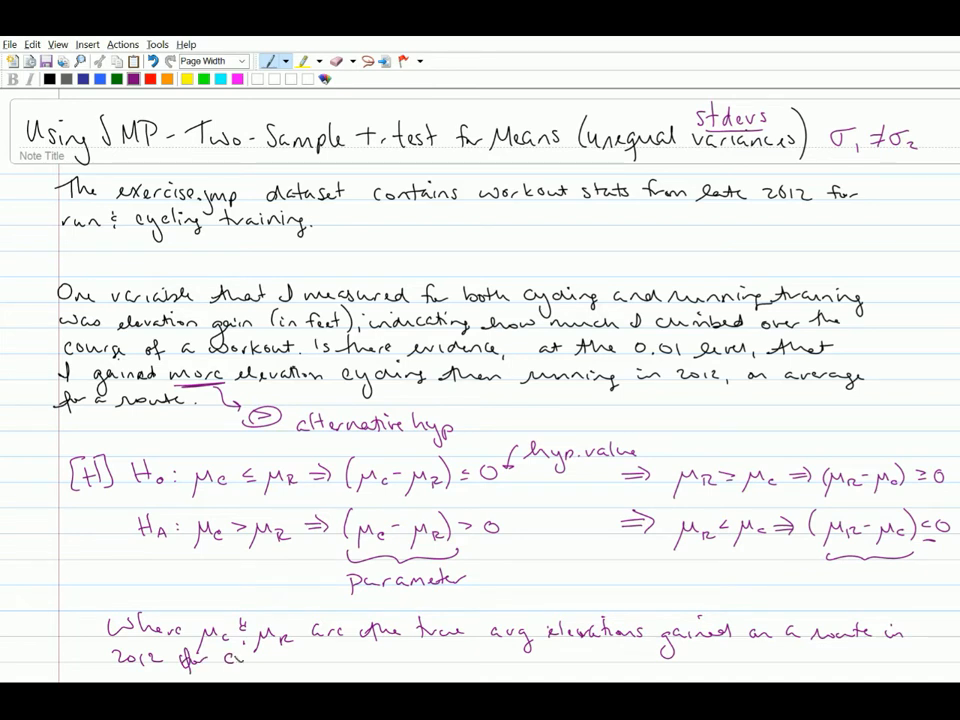
{"action": "type", "text": "cycling & running."}
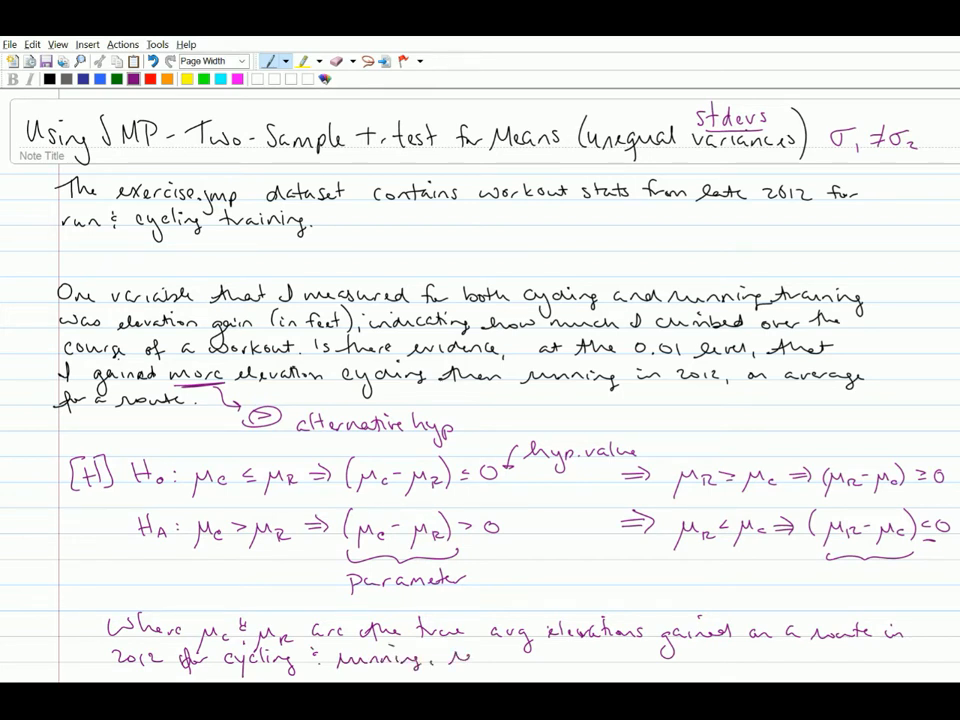
{"action": "type", "text": "respecti"}
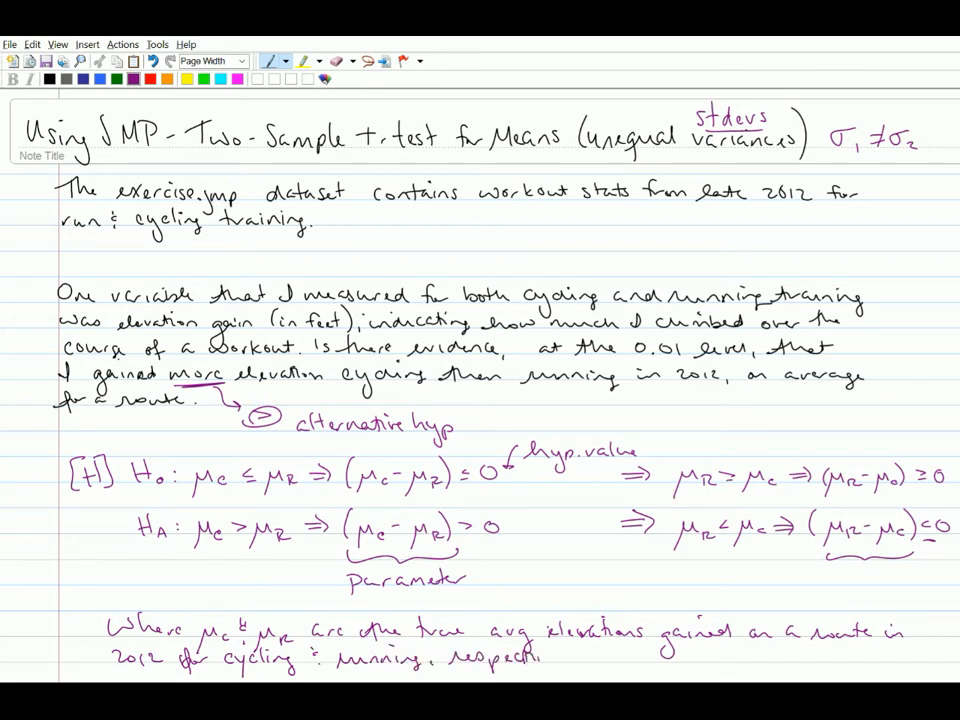
{"action": "type", "text": "vely."}
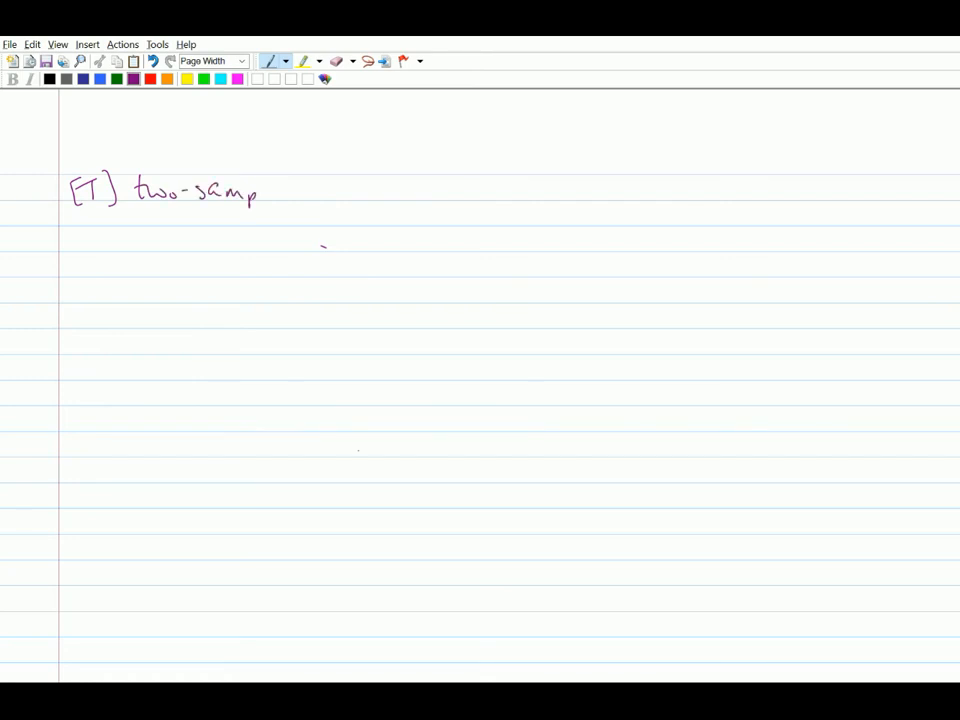
Step: Write "[T] two-sample t-test for means" and start the "[A]" label below it
{"action": "left_click_drag", "start_coordinate": [276, 190], "coordinate": [320, 196]}
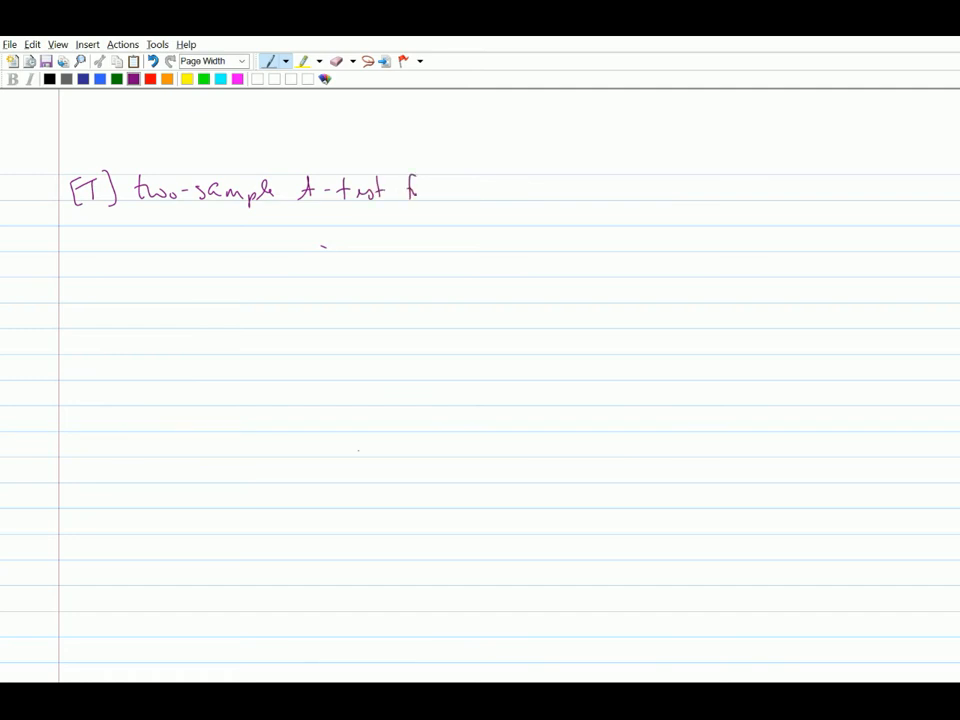
{"action": "left_click_drag", "start_coordinate": [420, 190], "coordinate": [524, 196]}
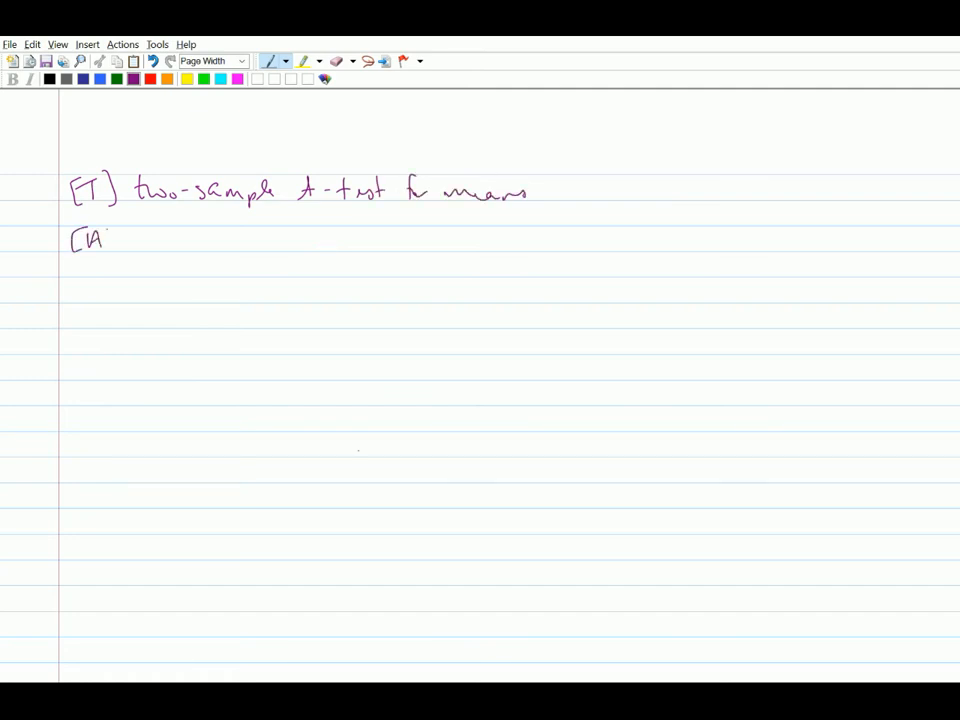
{"action": "left_click_drag", "start_coordinate": [104, 236], "coordinate": [120, 250]}
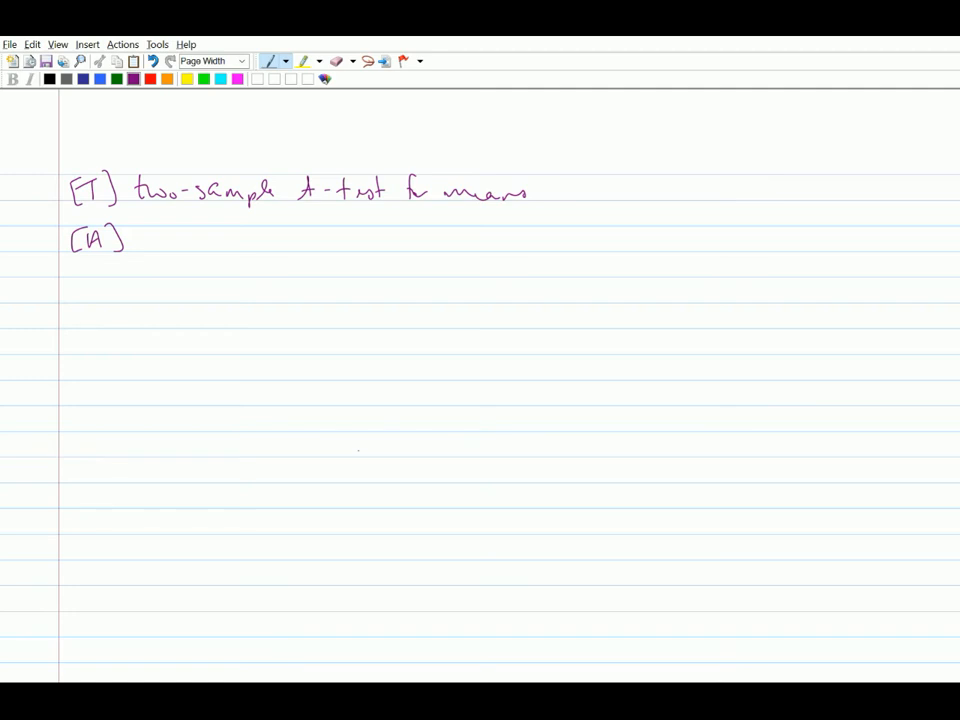
Step: List the quantitative response condition (elevation gain in ft) and tick it
{"action": "left_click_drag", "start_coordinate": [322, 276], "coordinate": [348, 270]}
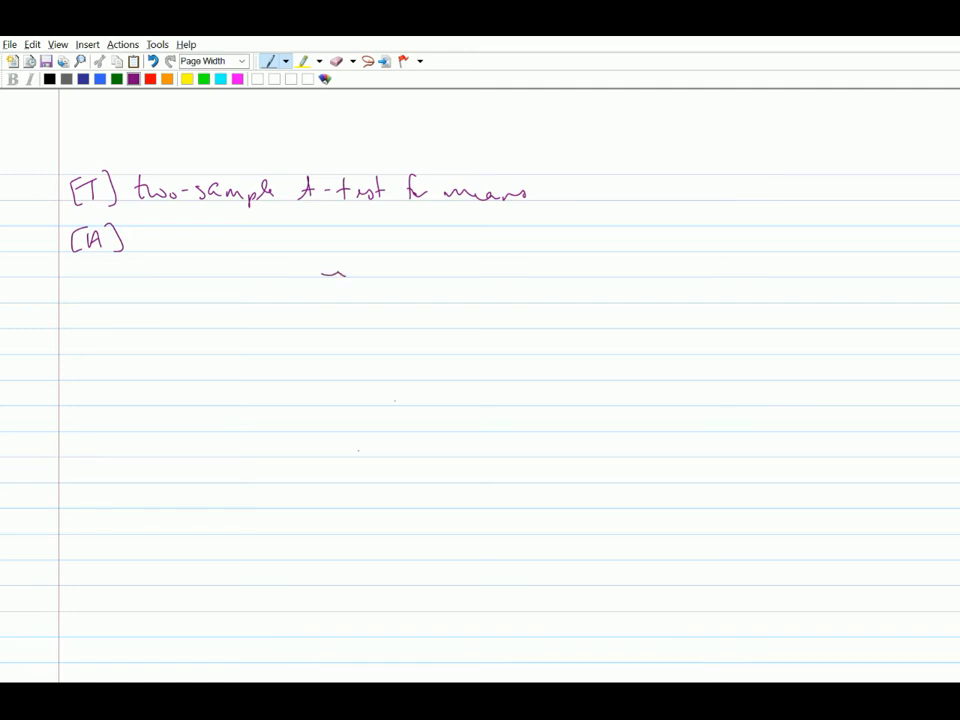
{"action": "left_click_drag", "start_coordinate": [144, 240], "coordinate": [200, 244]}
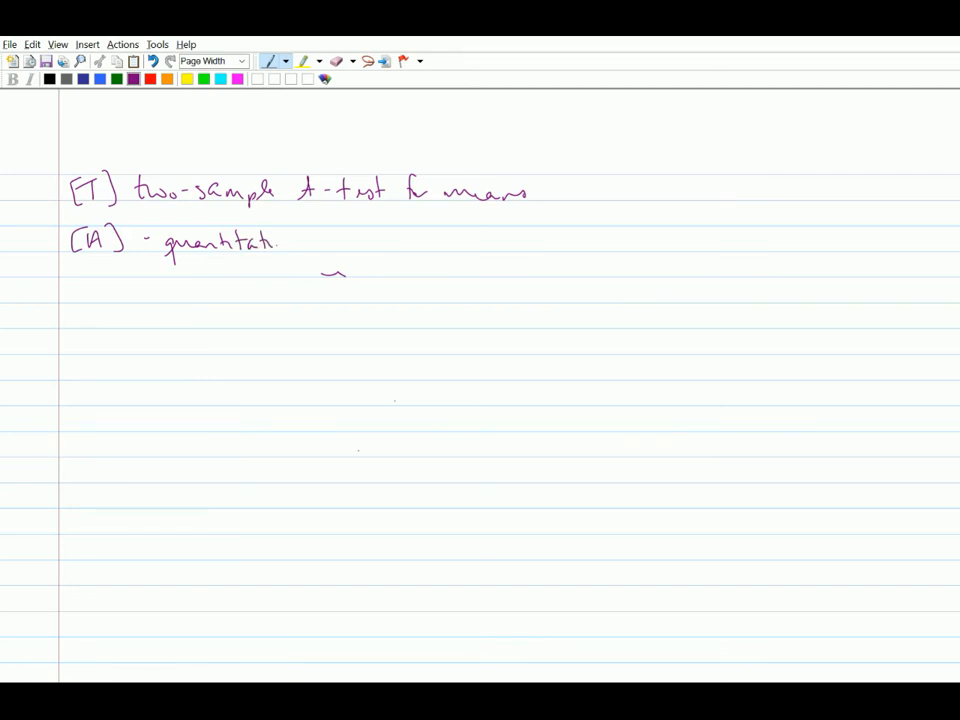
{"action": "left_click_drag", "start_coordinate": [280, 244], "coordinate": [350, 250]}
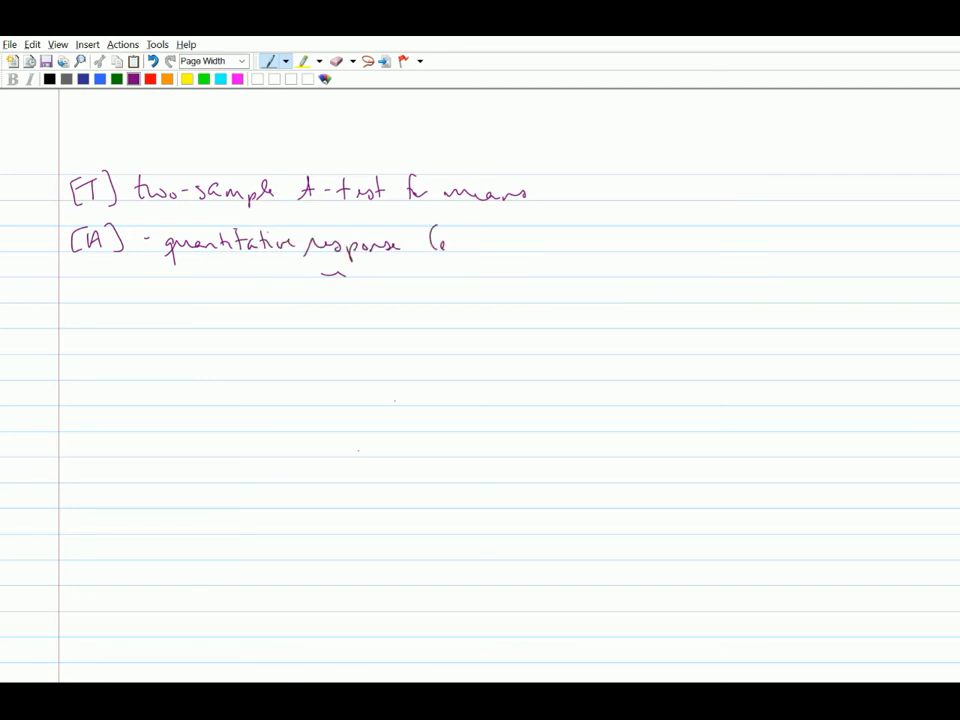
{"action": "left_click_drag", "start_coordinate": [428, 244], "coordinate": [516, 244]}
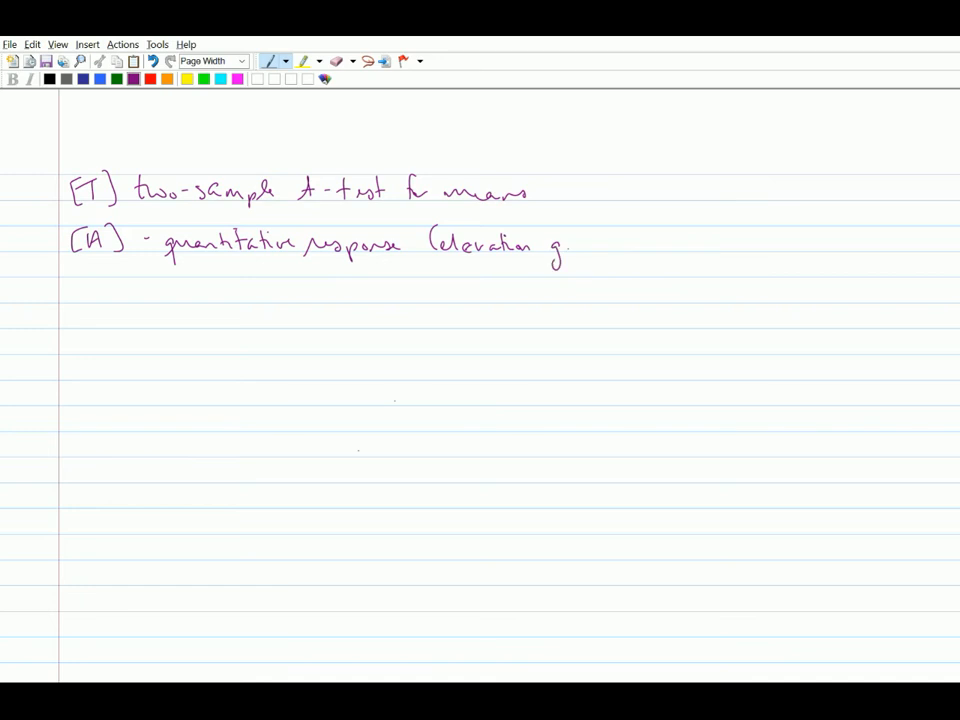
{"action": "left_click_drag", "start_coordinate": [560, 244], "coordinate": [644, 244]}
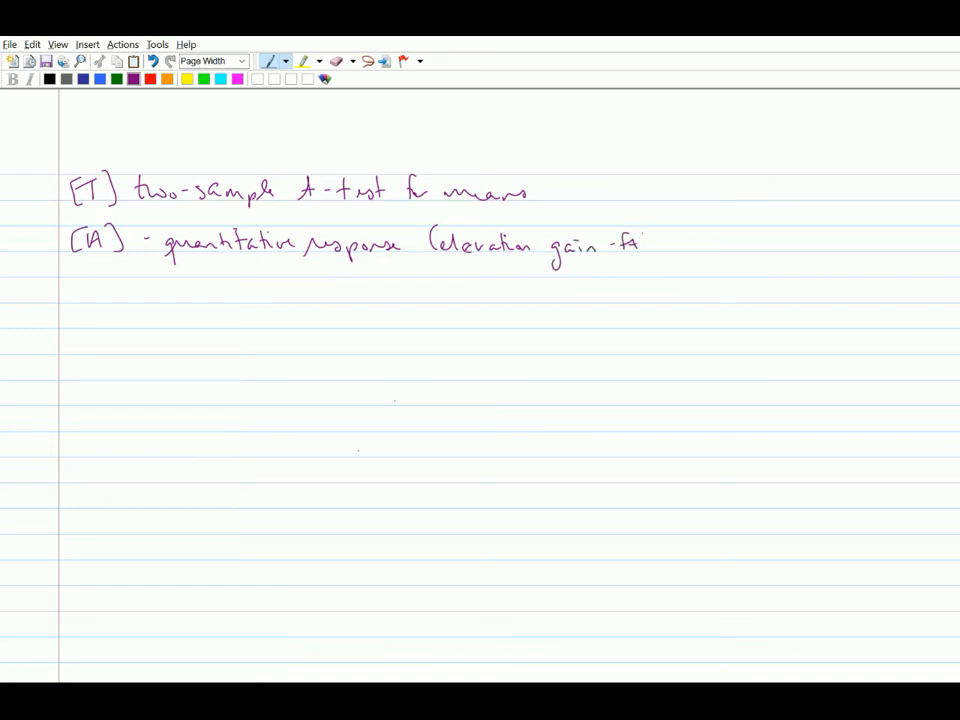
{"action": "left_click_drag", "start_coordinate": [644, 230], "coordinate": [684, 256]}
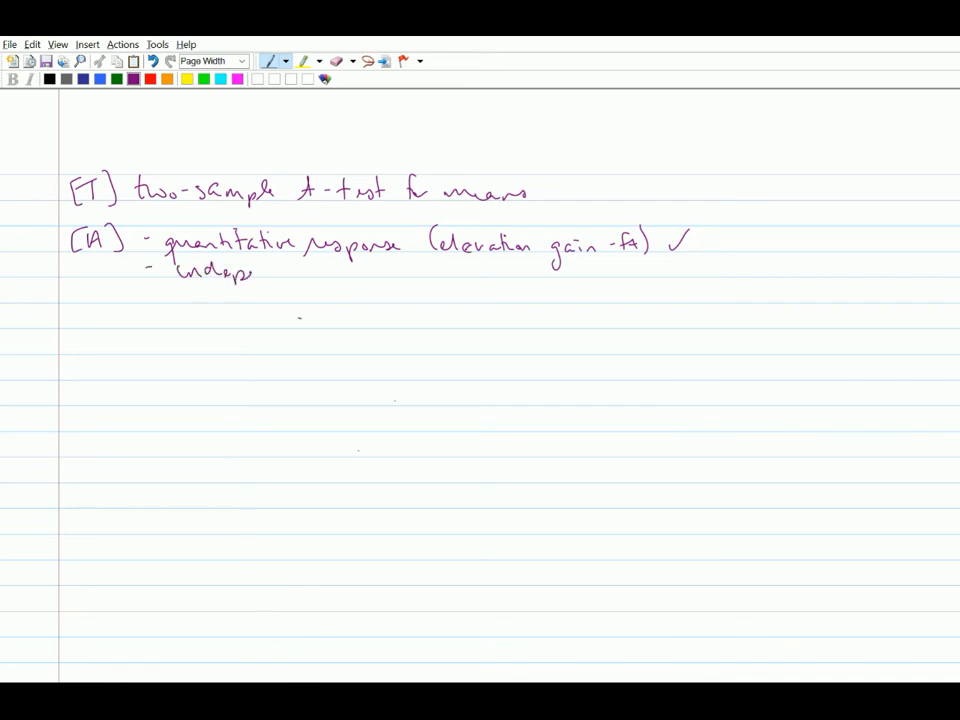
Step: Add independent random samples, underline "independent", tick it and note "true assumption"
{"action": "left_click_drag", "start_coordinate": [256, 270], "coordinate": [316, 272]}
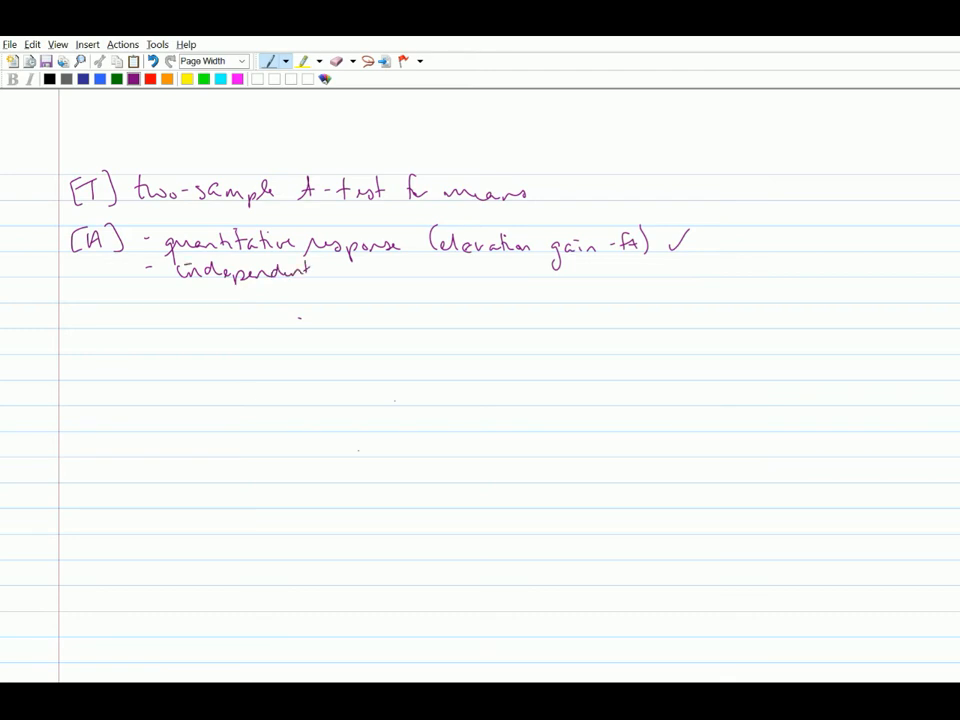
{"action": "left_click_drag", "start_coordinate": [324, 270], "coordinate": [400, 272]}
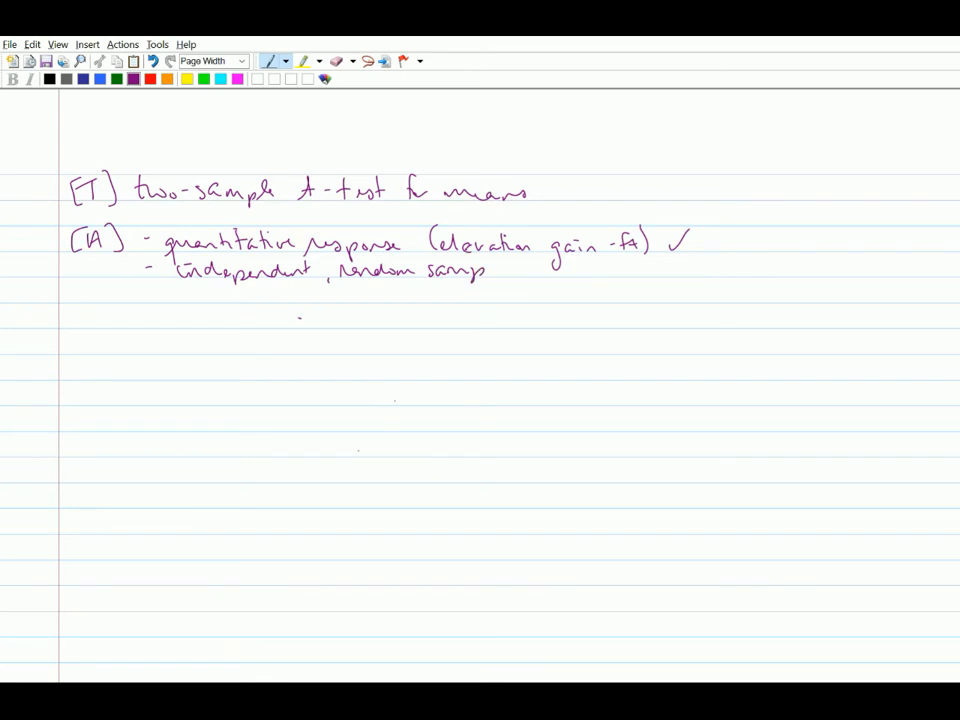
{"action": "left_click_drag", "start_coordinate": [488, 270], "coordinate": [516, 270]}
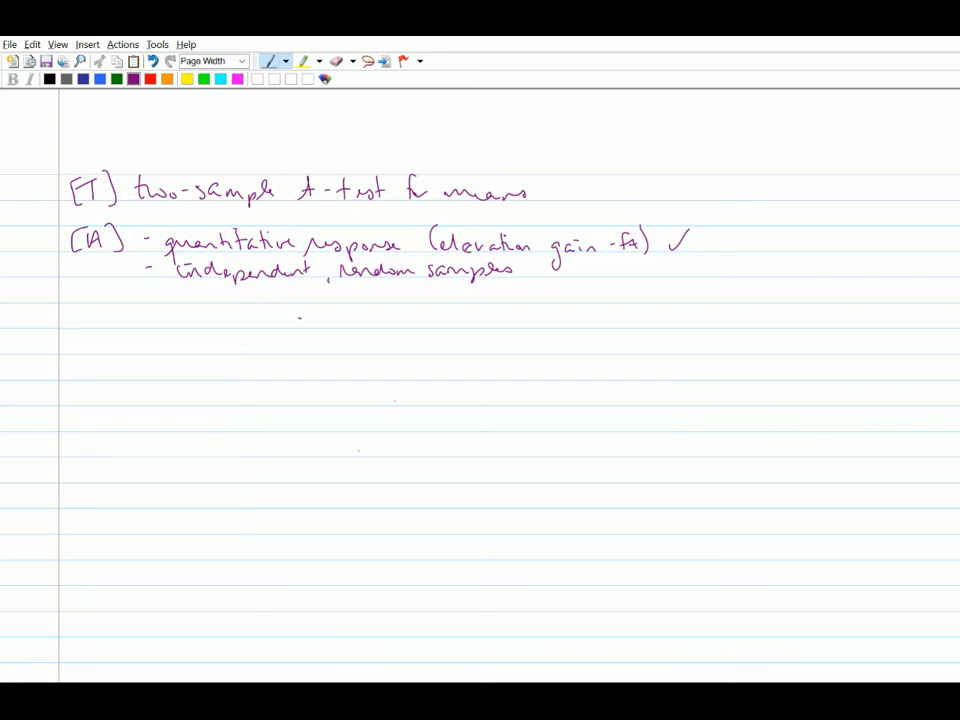
{"action": "left_click_drag", "start_coordinate": [176, 286], "coordinate": [320, 284]}
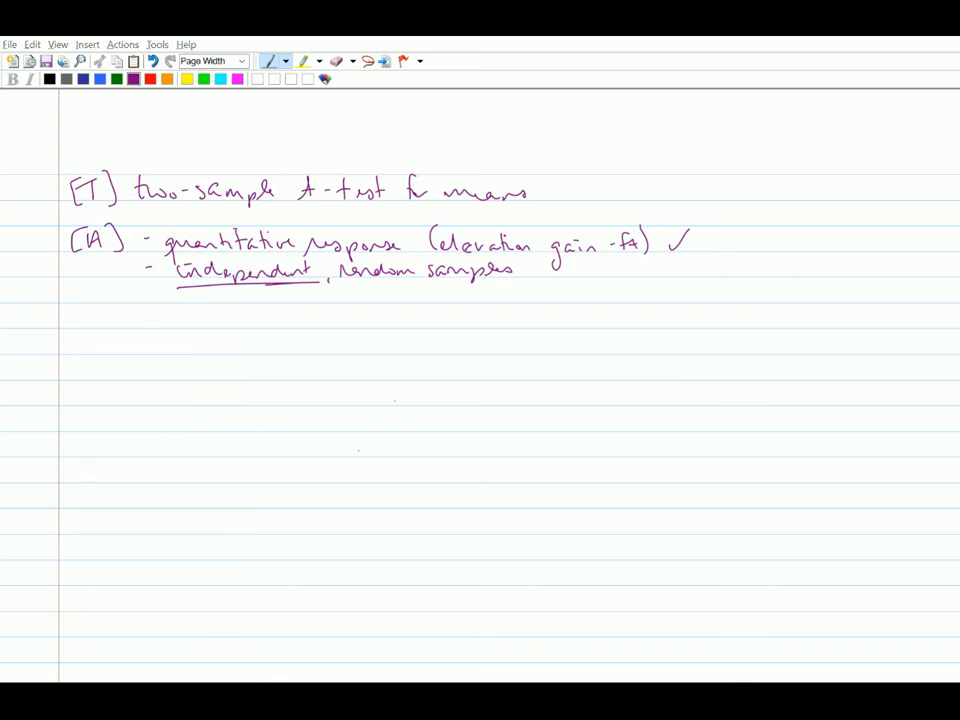
{"action": "left_click_drag", "start_coordinate": [650, 260], "coordinate": [670, 280]}
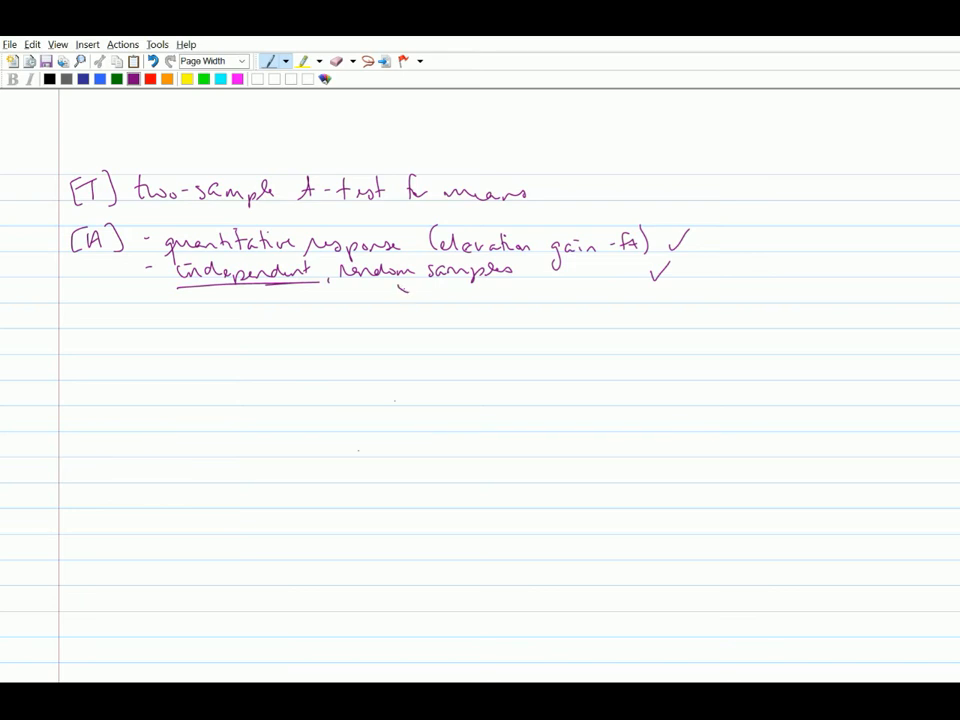
{"action": "left_click_drag", "start_coordinate": [400, 296], "coordinate": [504, 296]}
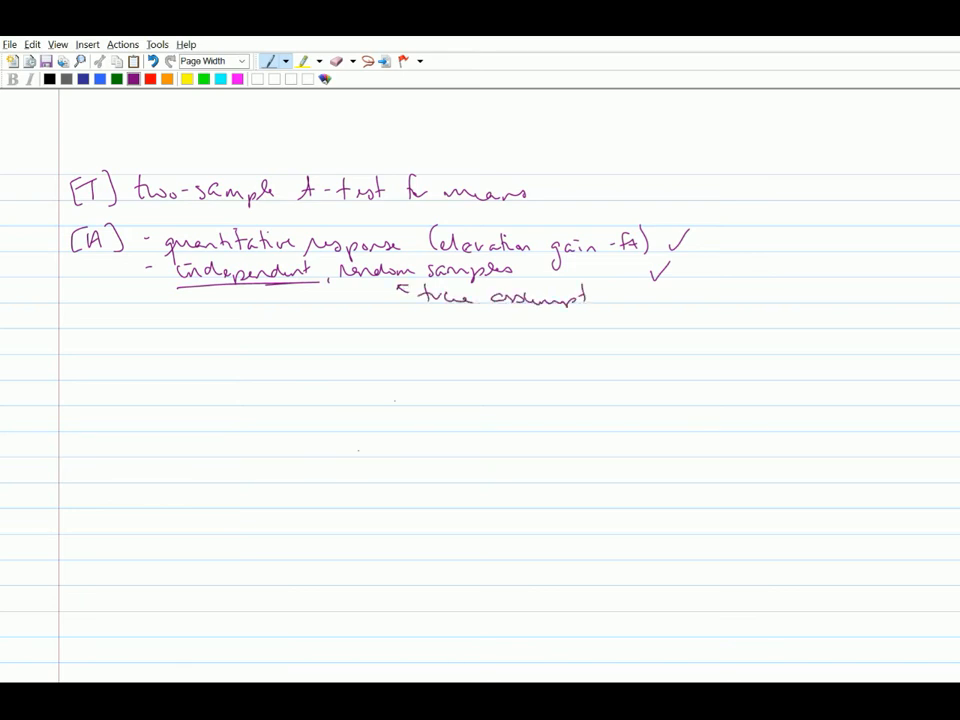
{"action": "left_click", "coordinate": [600, 296]}
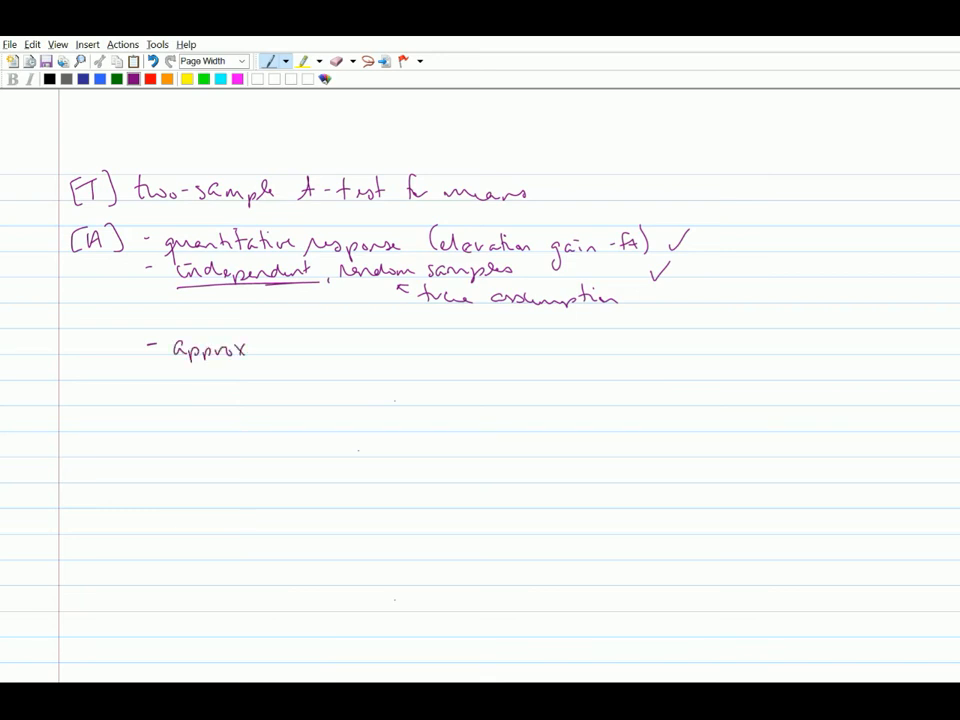
Step: Add "approximately normal populations", tick it and note it as a true assumption
{"action": "type", "text": "imately"}
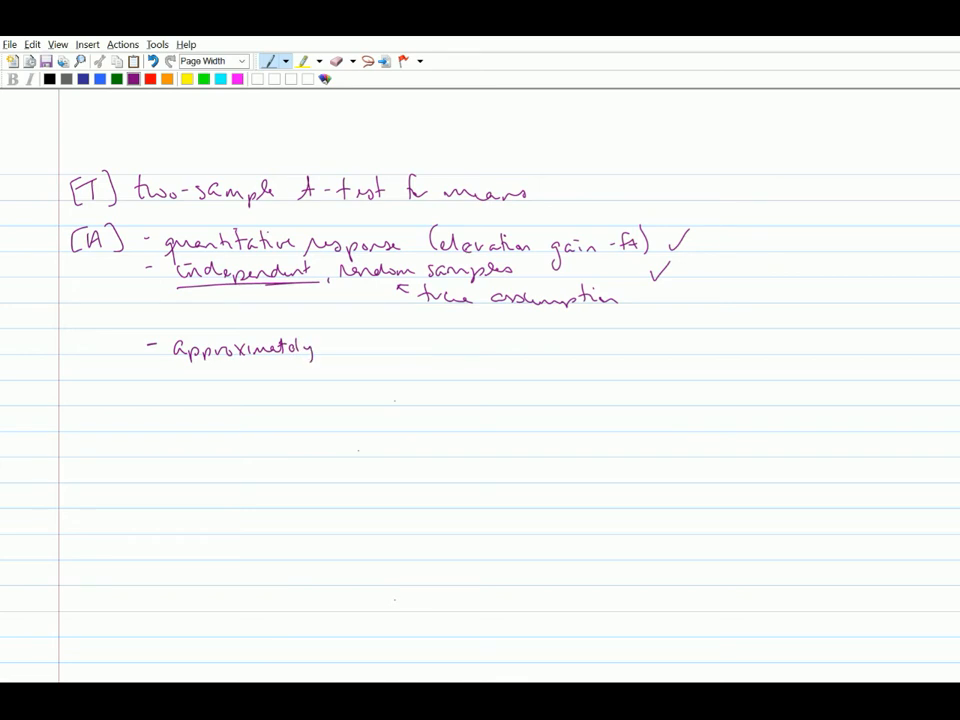
{"action": "type", "text": "norn"}
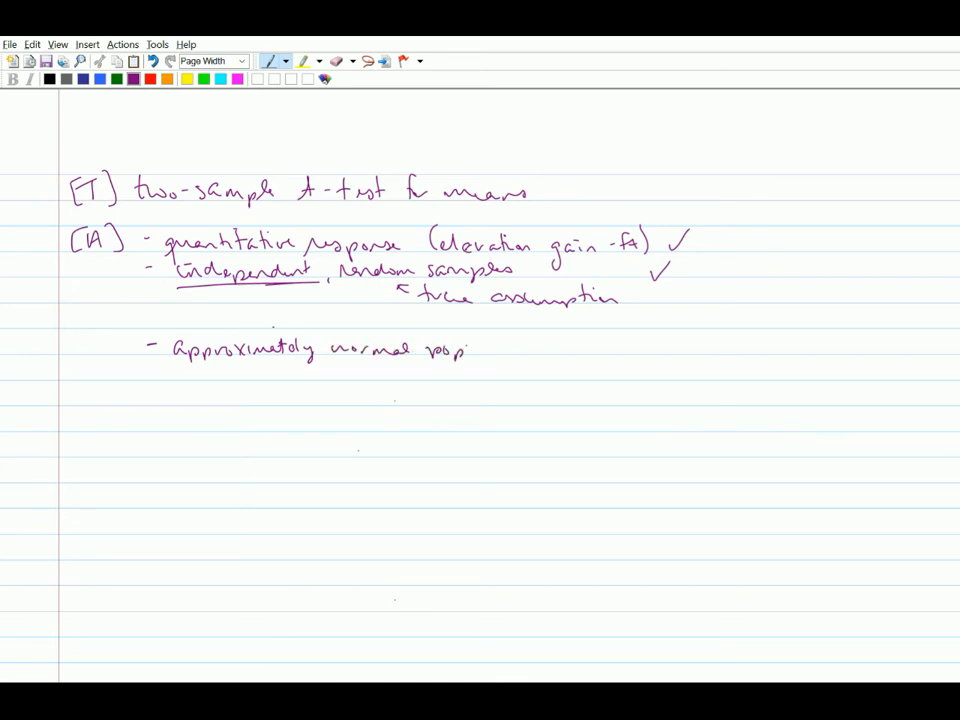
{"action": "type", "text": "ulations"}
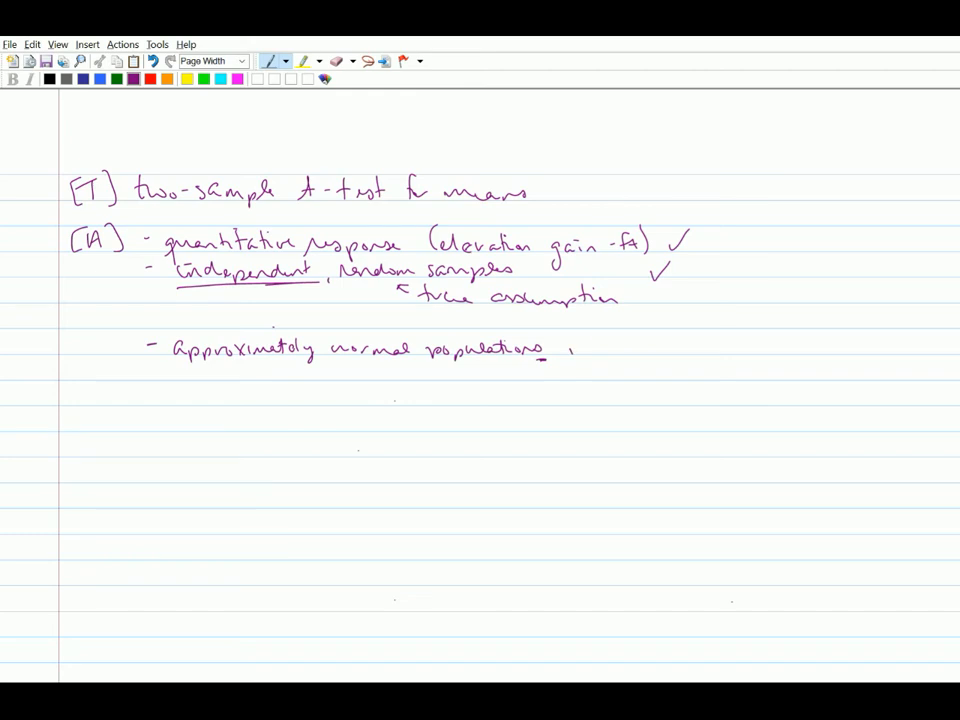
{"action": "left_click_drag", "start_coordinate": [584, 330], "coordinate": [560, 376]}
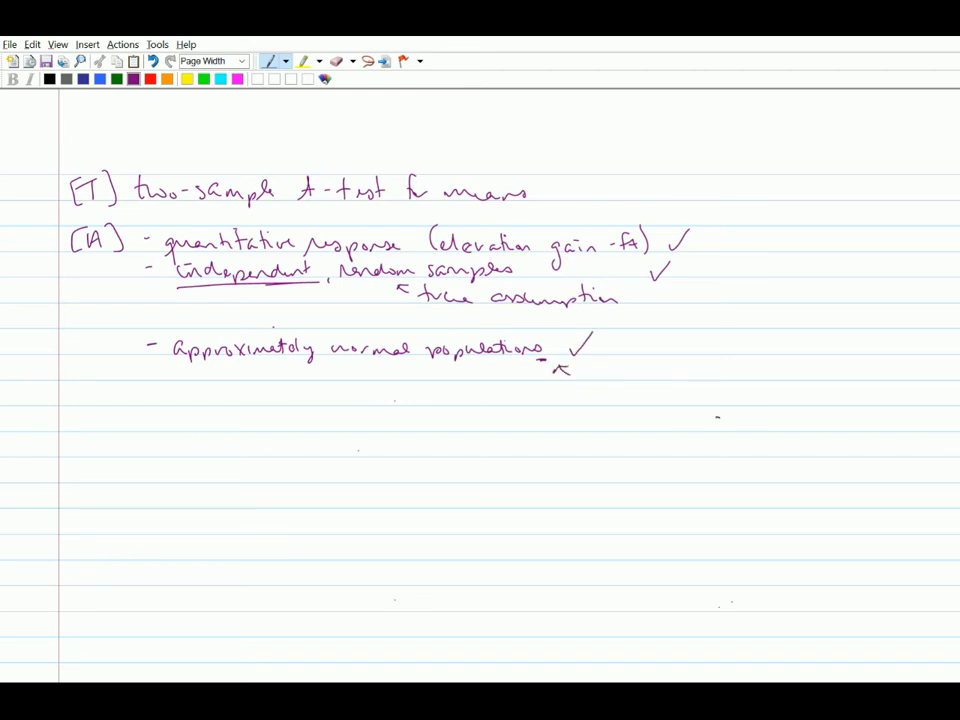
{"action": "left_click_drag", "start_coordinate": [560, 372], "coordinate": [656, 372]}
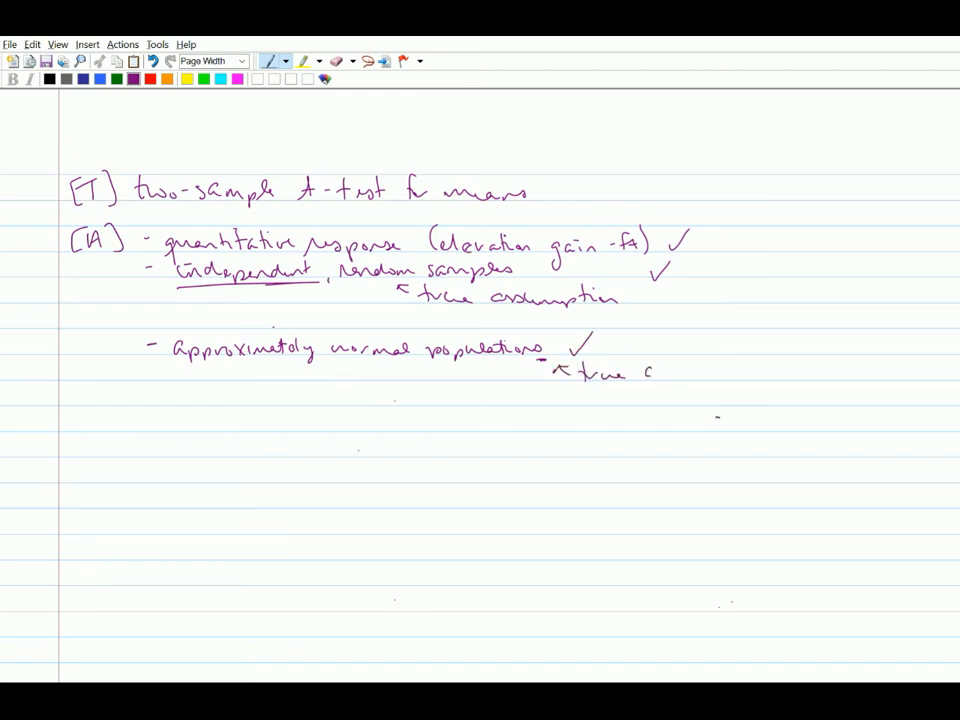
{"action": "left_click_drag", "start_coordinate": [656, 376], "coordinate": [730, 376]}
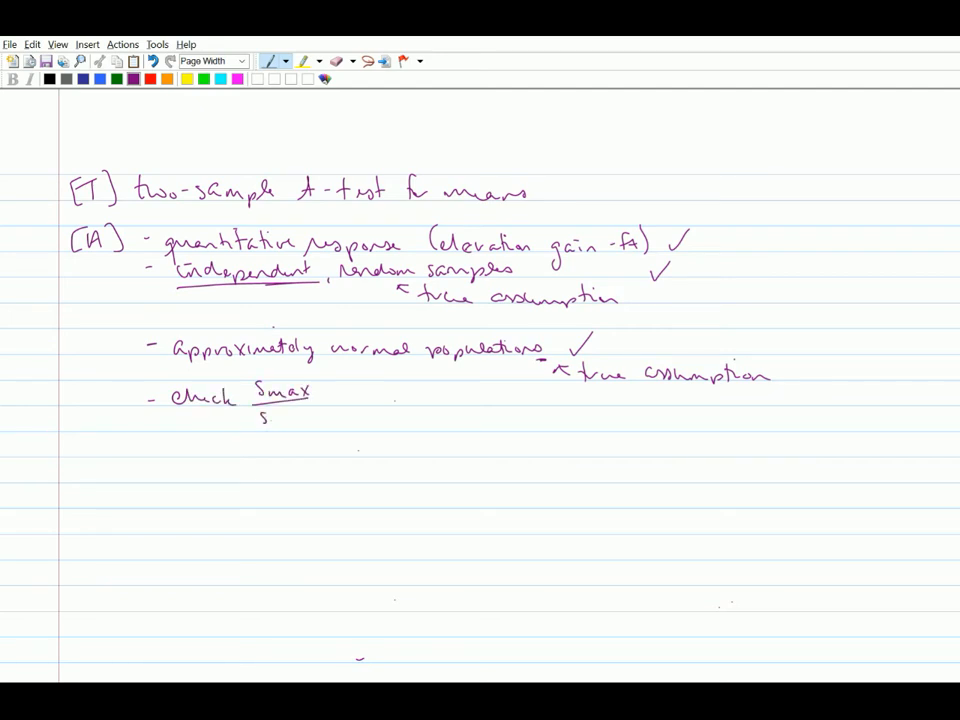
Step: Write the note "check Smax/Smin ⇒ σ₁ ?= σ₂" below the assumptions
{"action": "type", "text": "Smin ="}
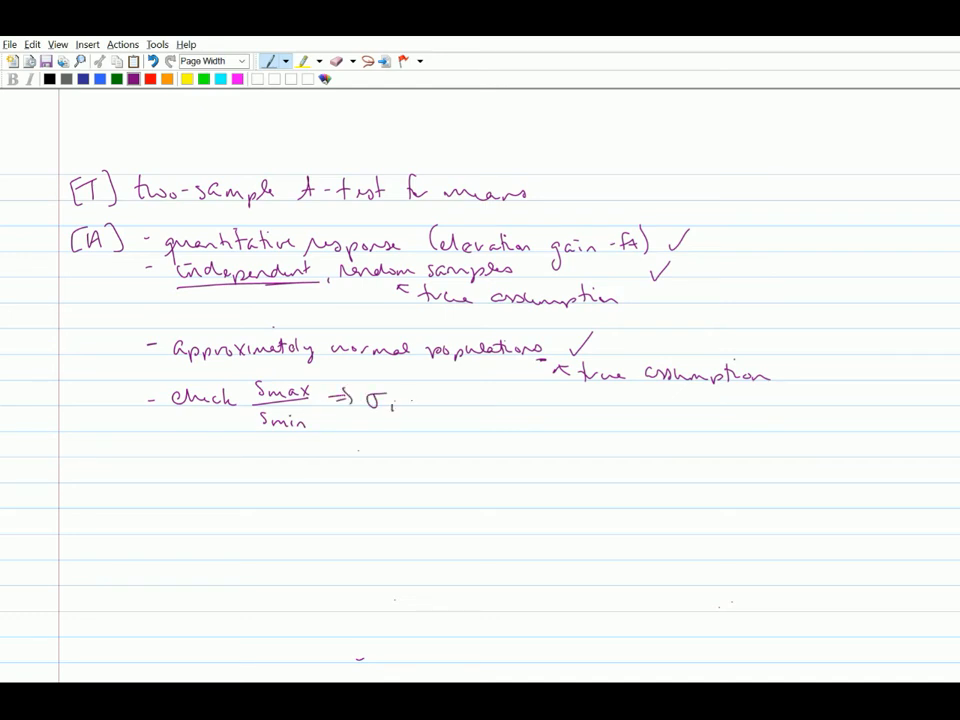
{"action": "left_click_drag", "start_coordinate": [400, 396], "coordinate": [436, 400]}
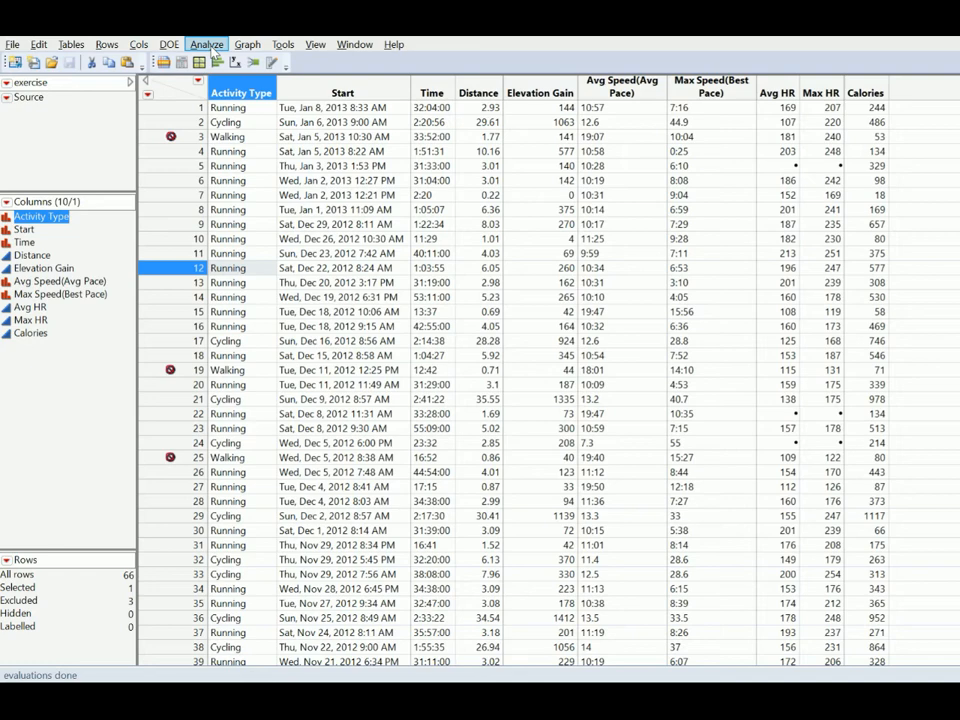
Step: Run a Distribution analysis of Elevation Gain grouped by Activity Type
{"action": "left_click", "coordinate": [206, 44]}
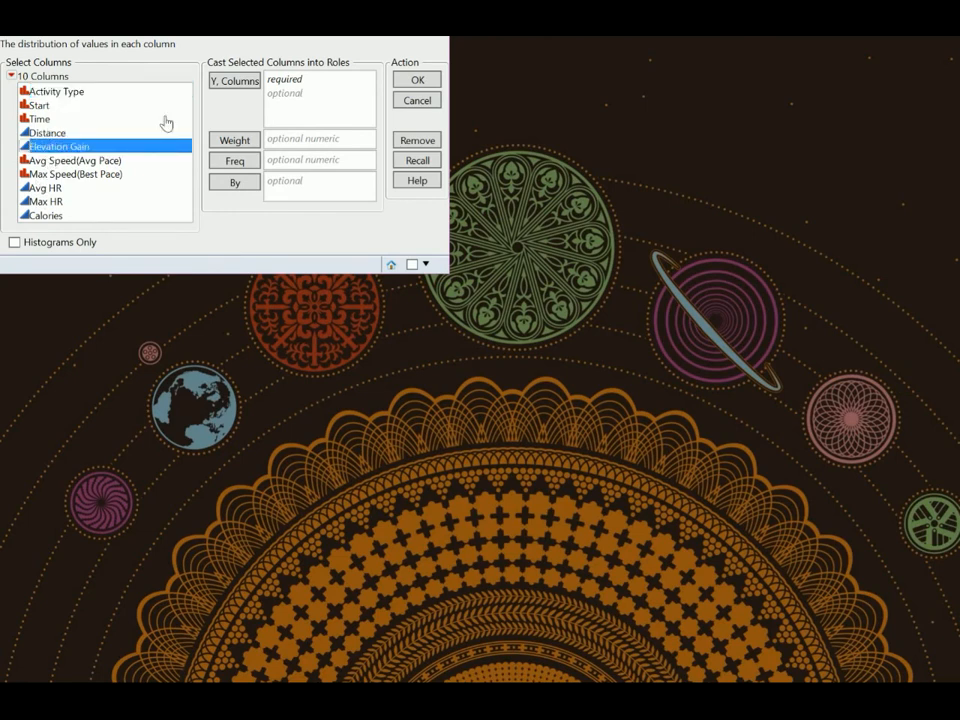
{"action": "left_click", "coordinate": [234, 80]}
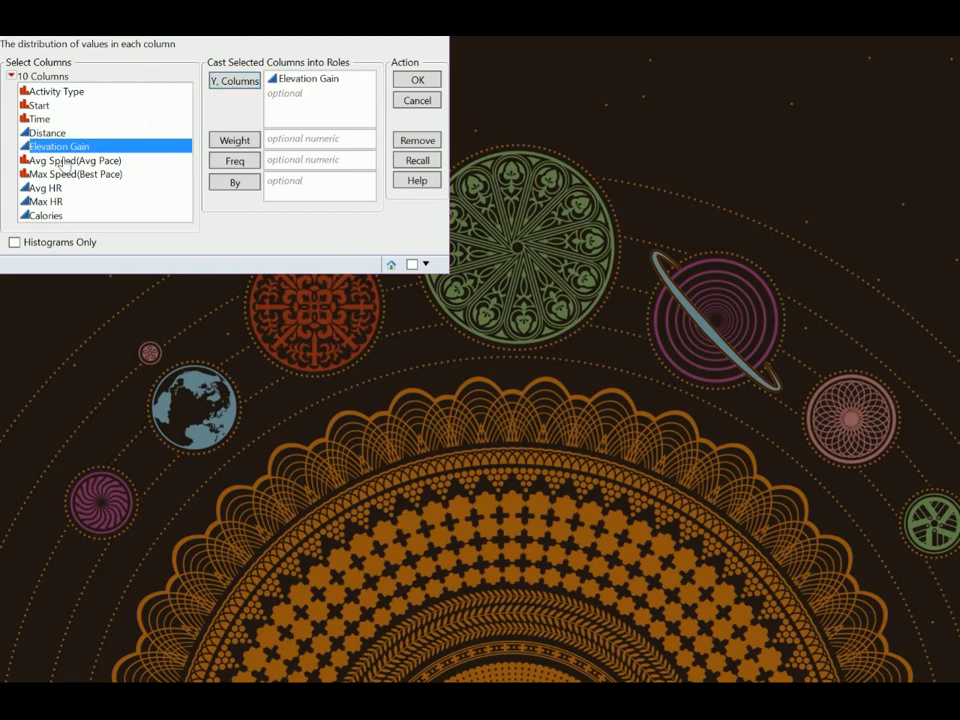
{"action": "mouse_move", "coordinate": [150, 164]}
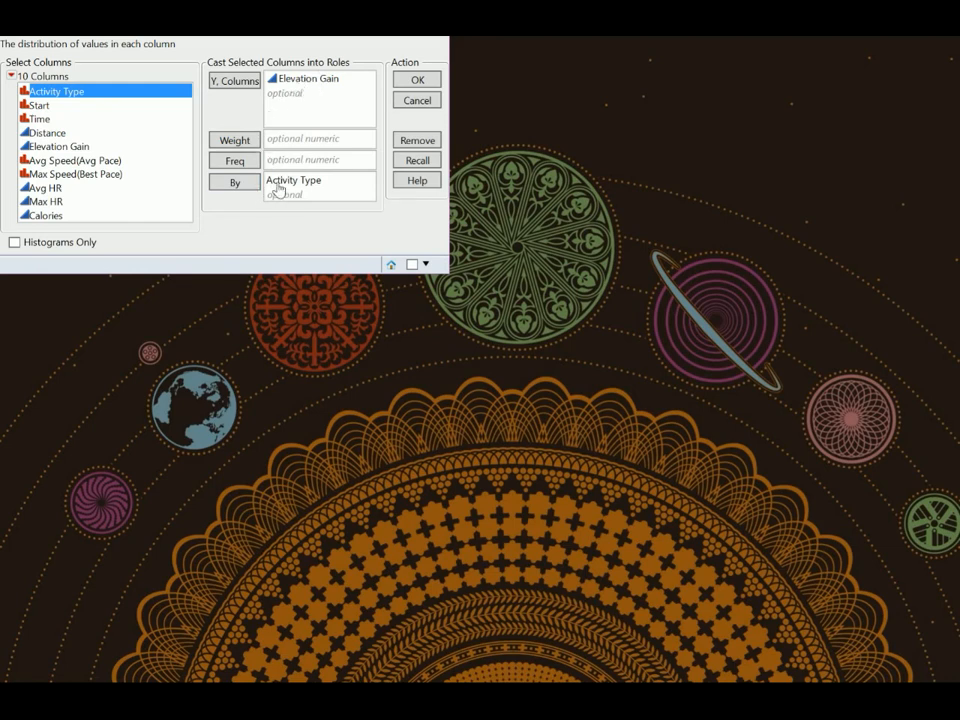
{"action": "mouse_move", "coordinate": [416, 100]}
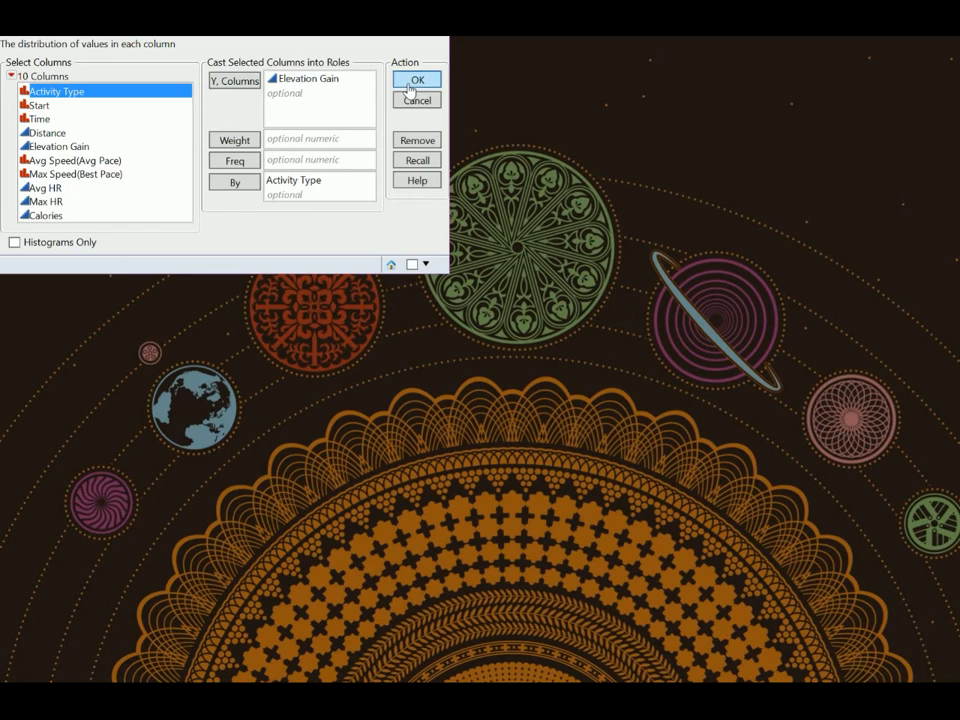
{"action": "left_click", "coordinate": [416, 80]}
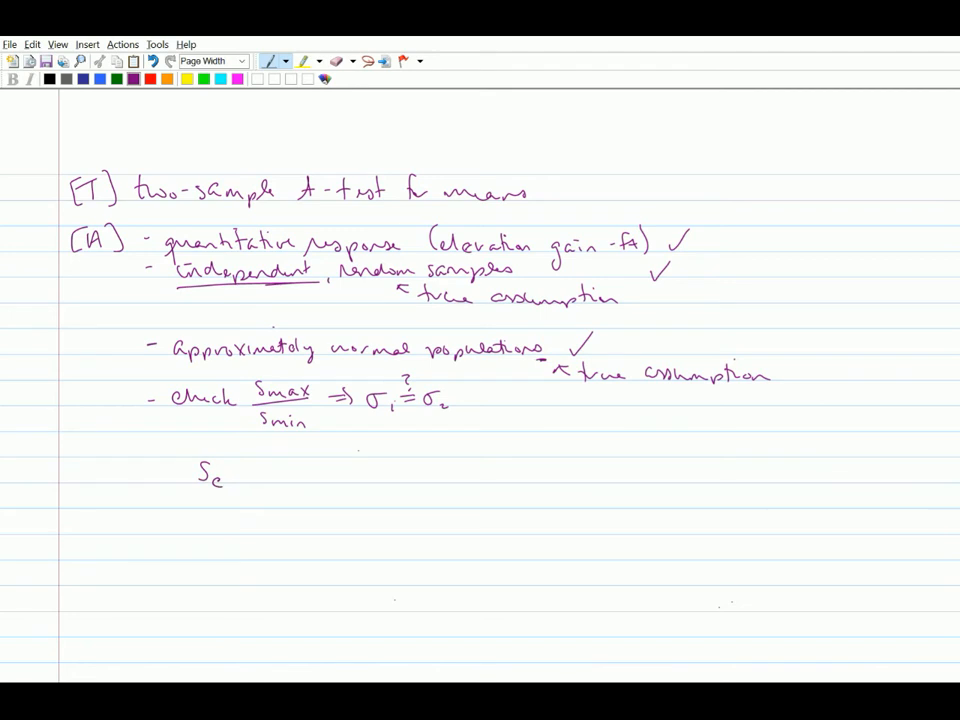
Step: Note Cycling's standard deviation (S_c = 435) and scroll the Distributions report to the Running section
{"action": "type", "text": "= 4/3"}
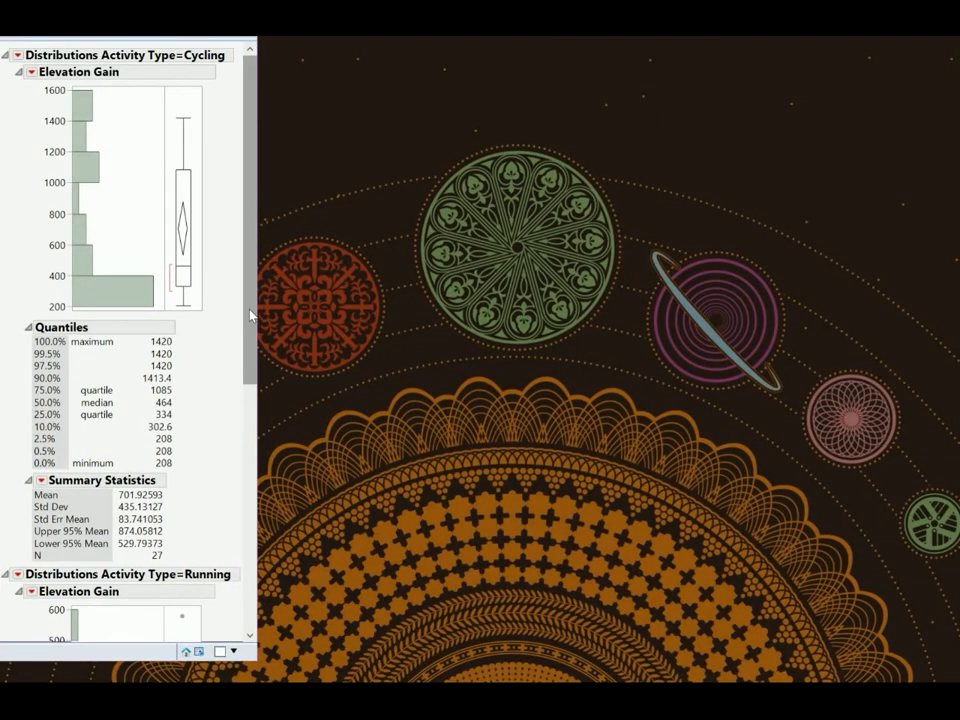
{"action": "scroll", "scroll_direction": "down", "scroll_amount": 3}
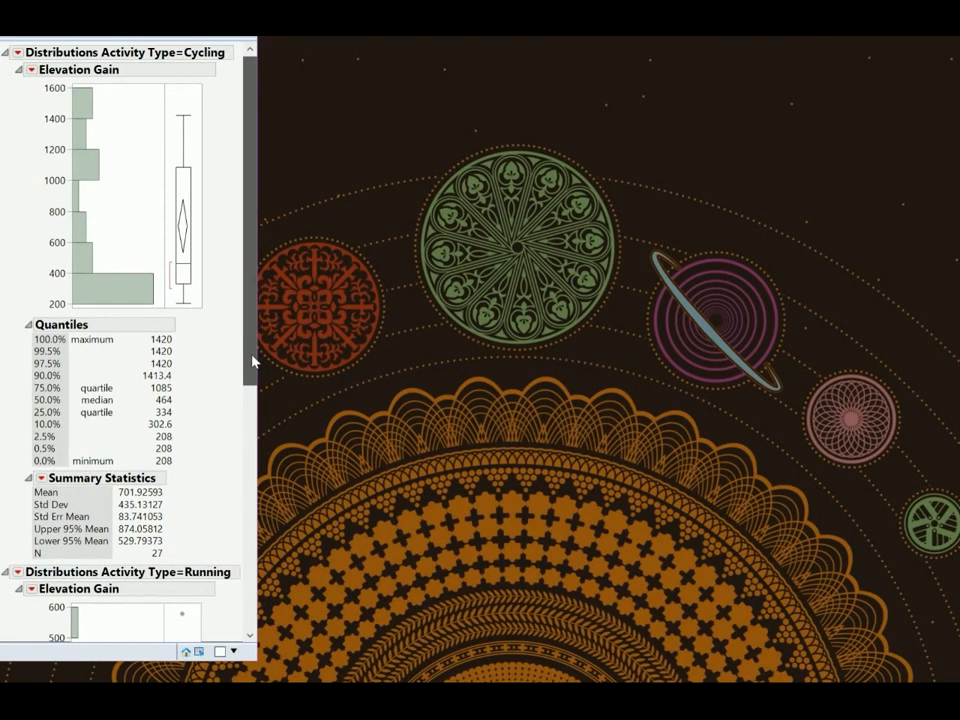
{"action": "scroll", "scroll_direction": "down", "scroll_amount": 3}
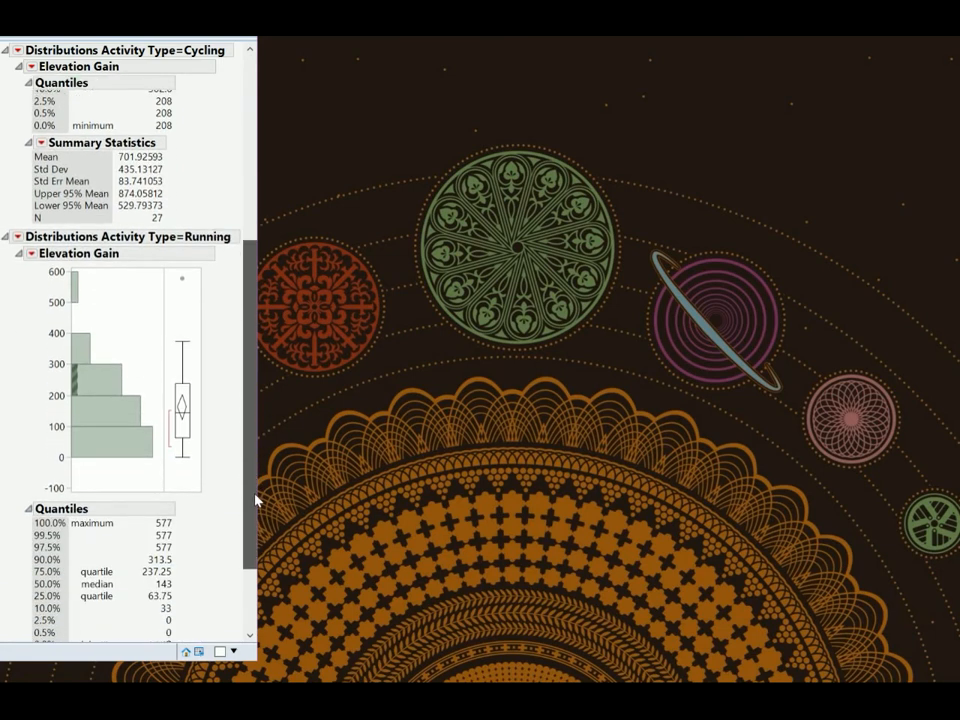
{"action": "scroll", "scroll_direction": "down", "scroll_amount": 3}
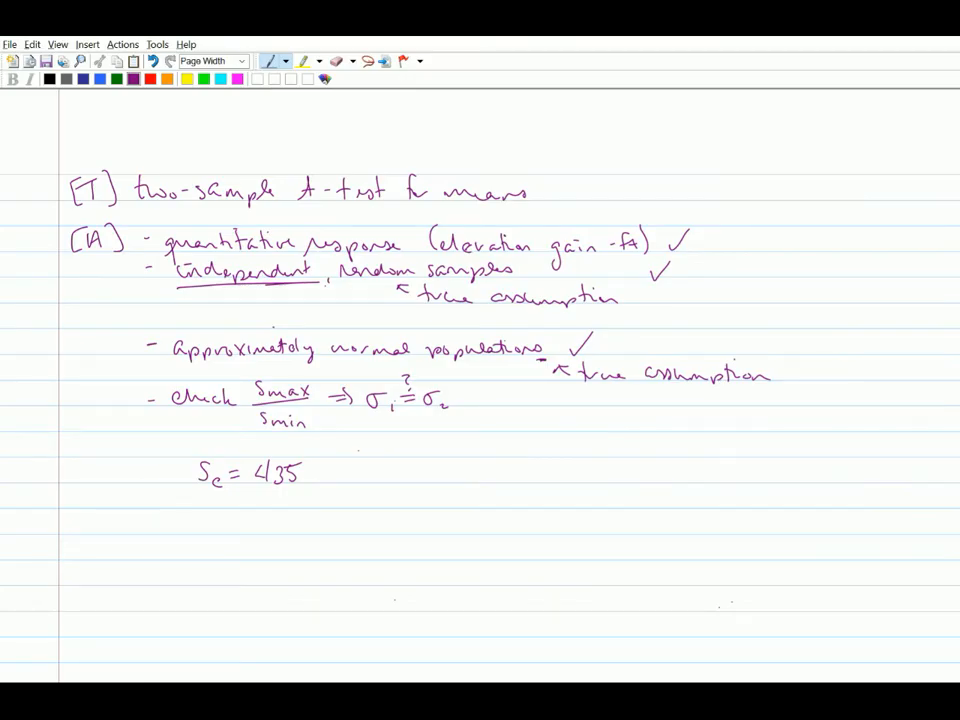
Step: Handwrite S_R = 120 and, since 435/120 >> 2, note the assumption of unequal standard deviations
{"action": "type", "text": "S_R ="}
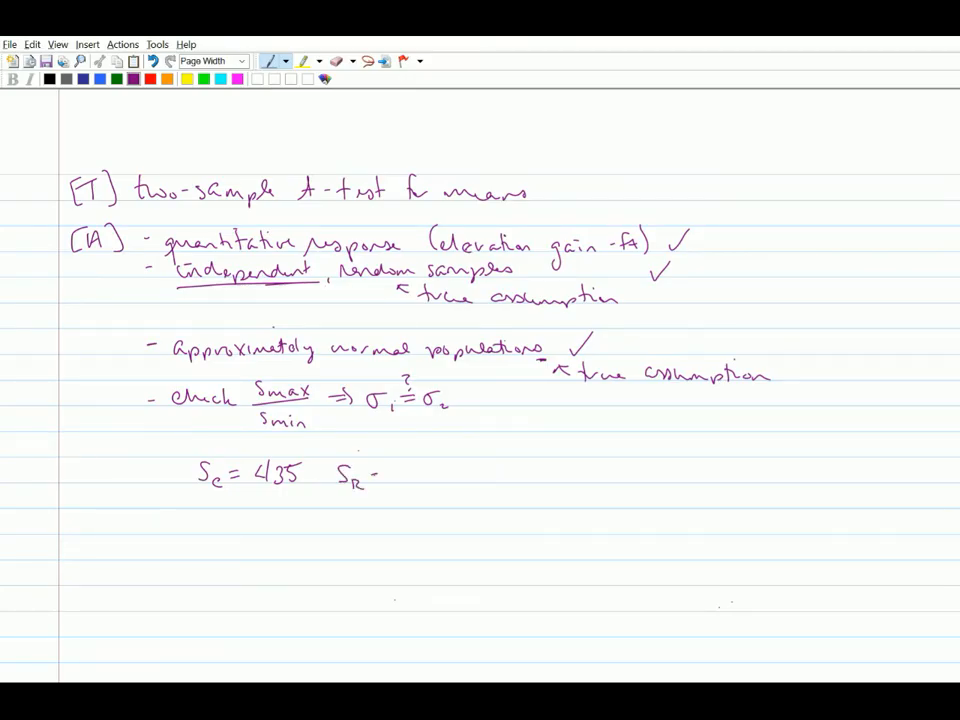
{"action": "type", "text": "= 120"}
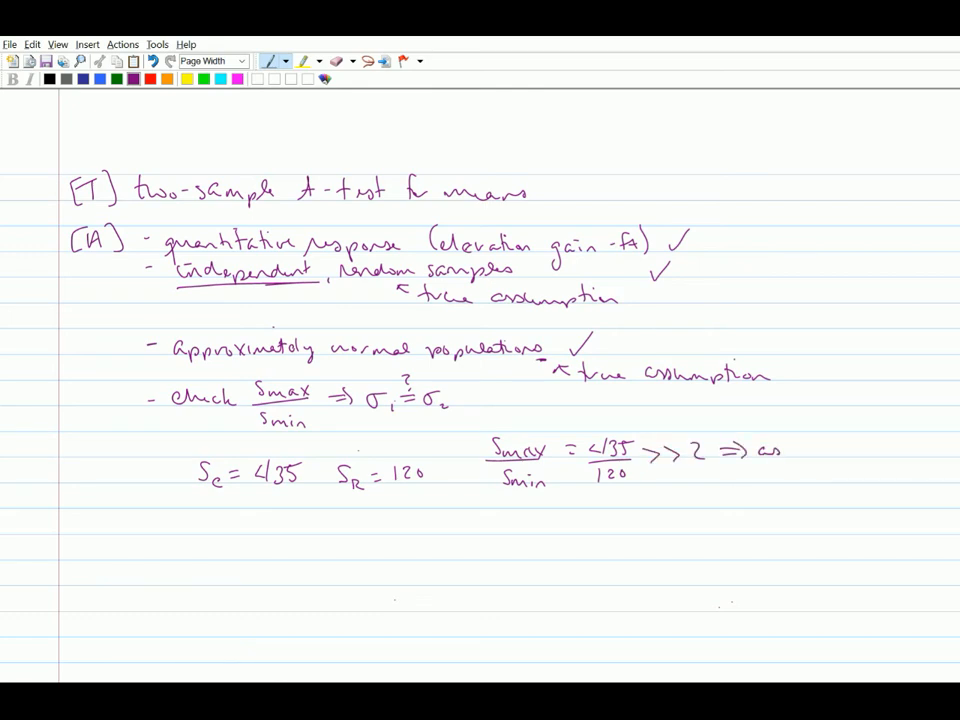
{"action": "type", "text": "assume μ"}
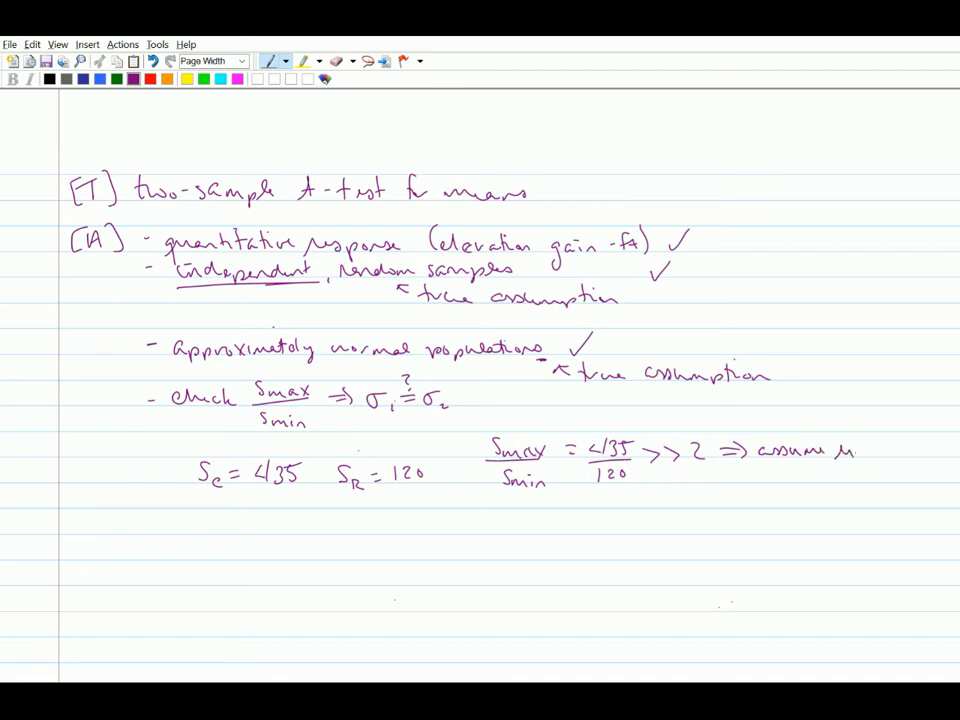
{"action": "type", "text": "unequal"}
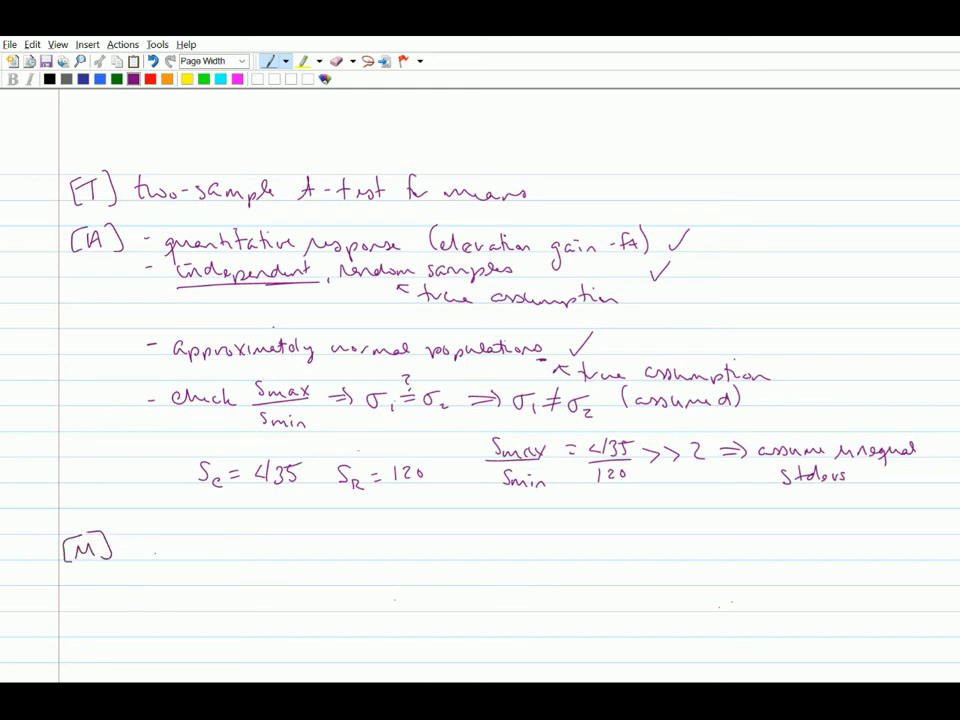
Step: Handwrite '- Sig level = 0.01' and '- Reject H0 if pvalue < 0.01' under [M]
{"action": "type", "text": "- sig level -"}
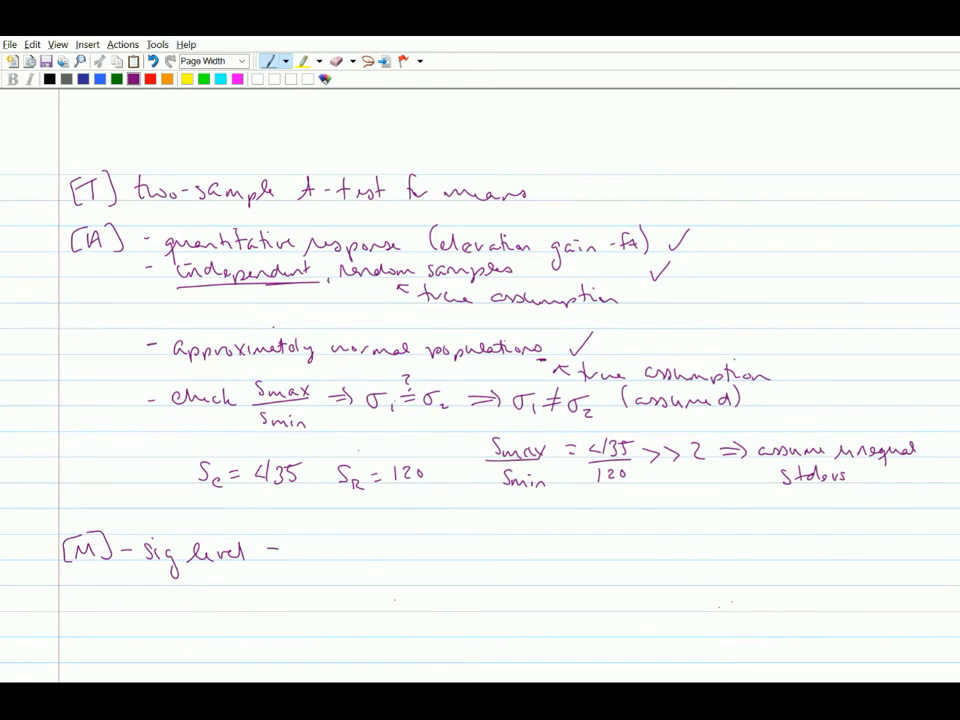
{"action": "type", "text": "= 0.01"}
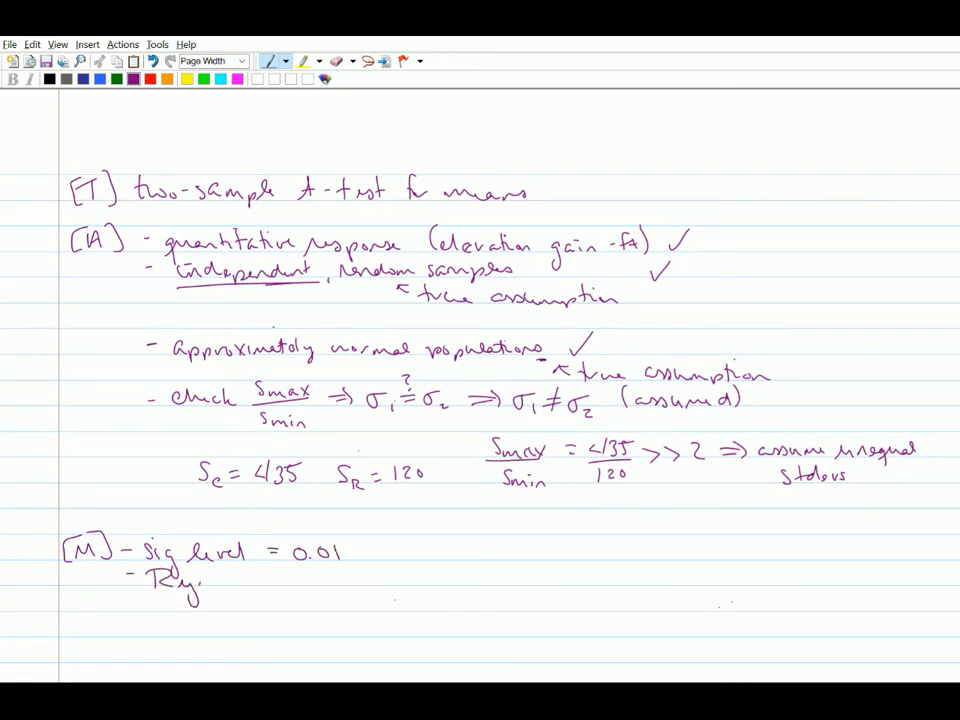
{"action": "type", "text": "Reject H0 if p"}
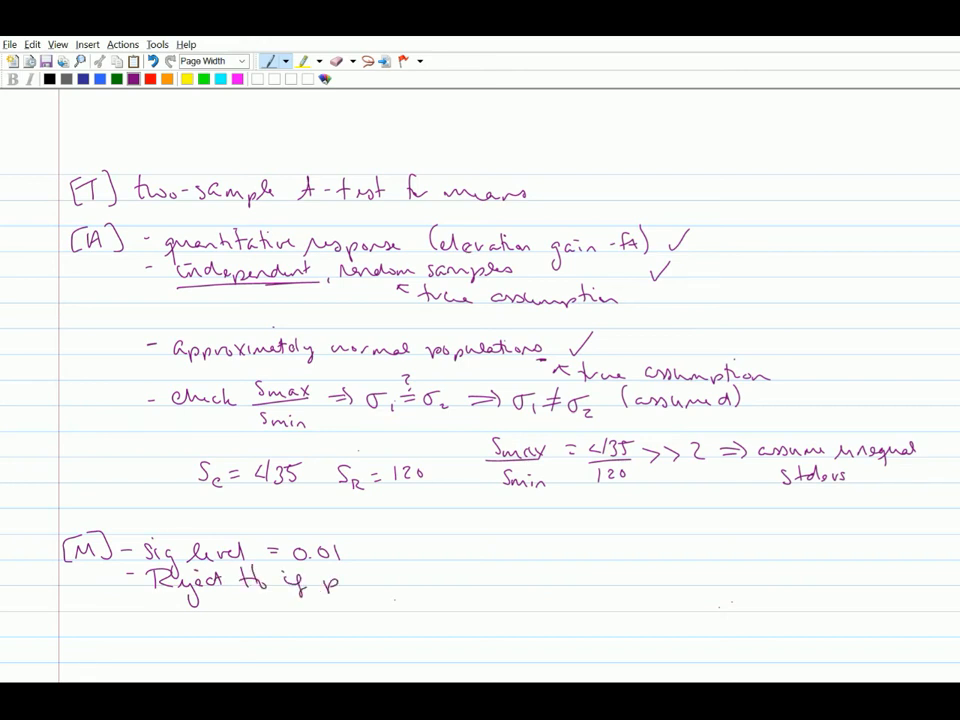
{"action": "type", "text": "value"}
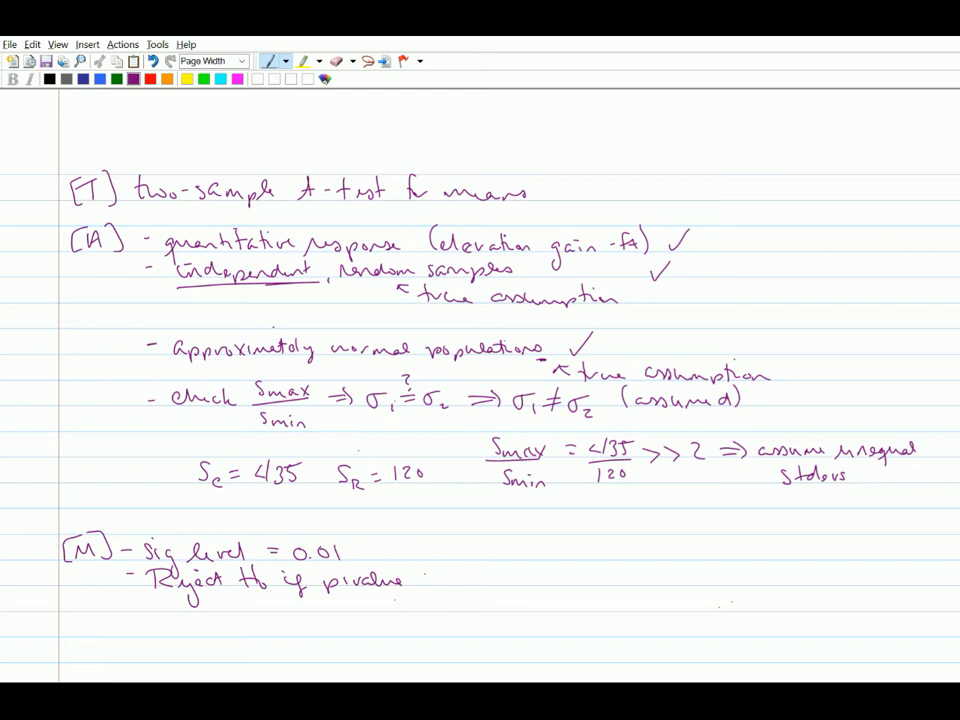
{"action": "type", "text": "< 0.01"}
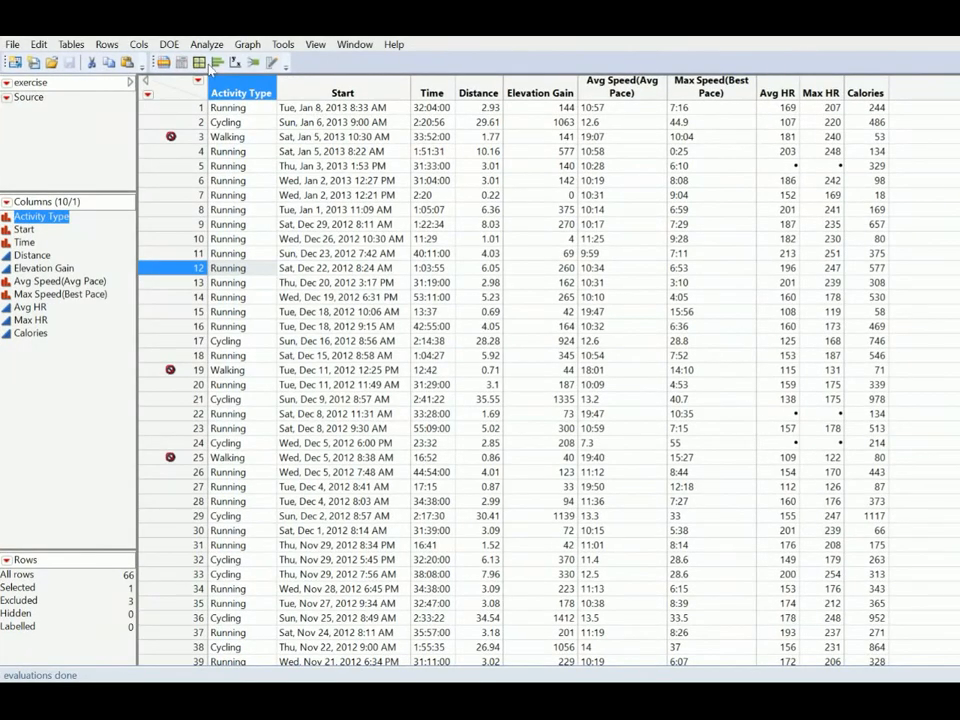
{"action": "mouse_move", "coordinate": [206, 44]}
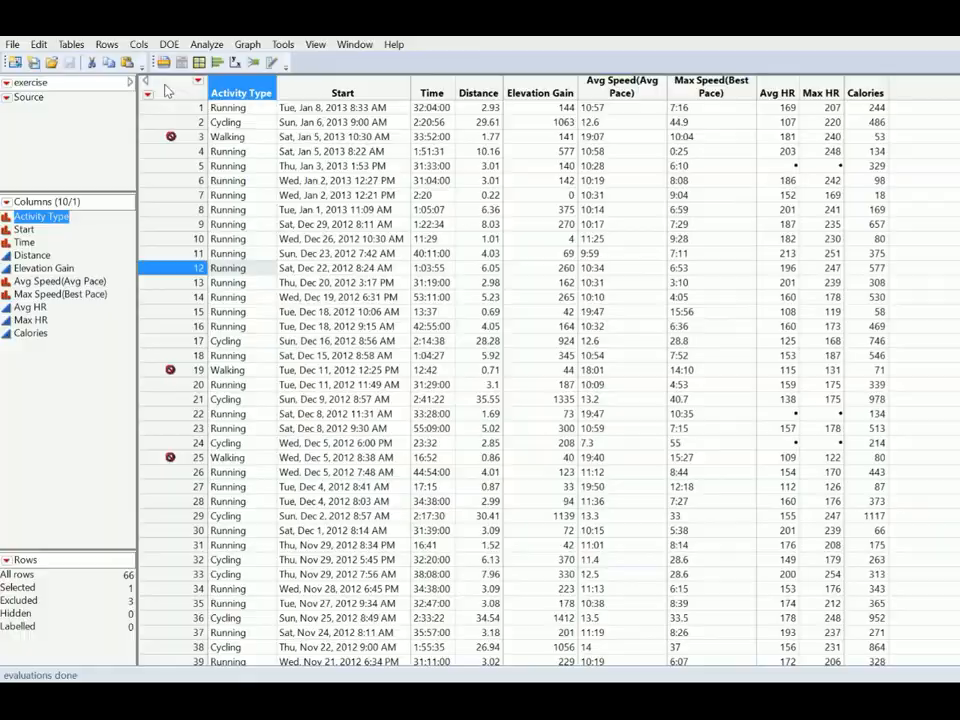
Step: Bring up the Analyze menu to reach Fit Y by X on the exercise data table
{"action": "left_click", "coordinate": [206, 44]}
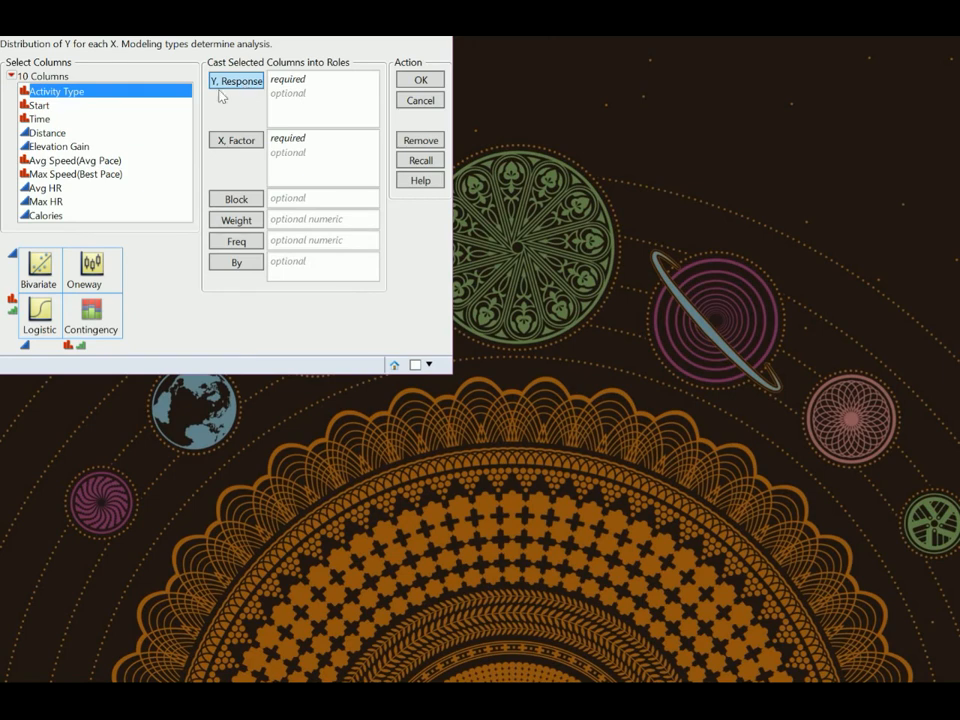
Step: Cast Elevation Gain as Y, Response and Activity Type as X, Factor, and run the one-way analysis
{"action": "left_click", "coordinate": [56, 146]}
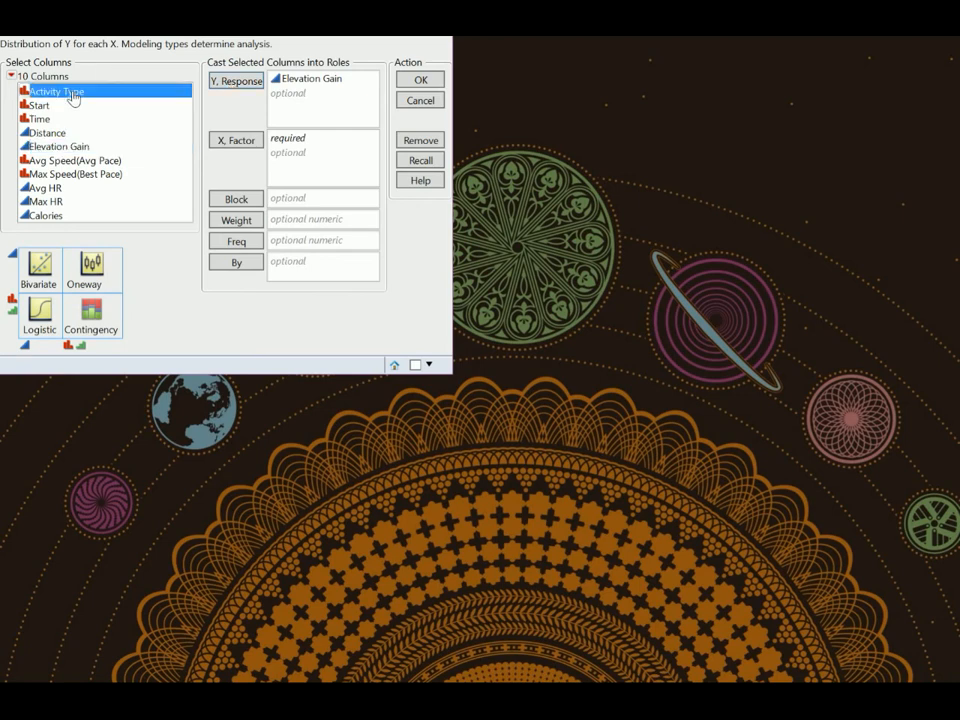
{"action": "left_click", "coordinate": [236, 140]}
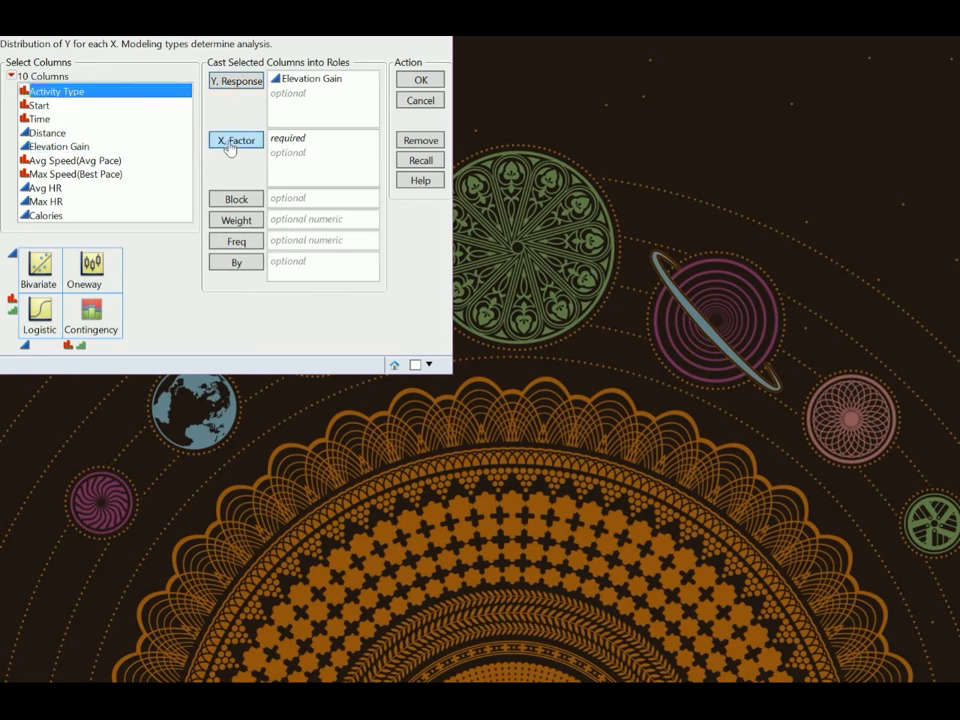
{"action": "left_click", "coordinate": [236, 140]}
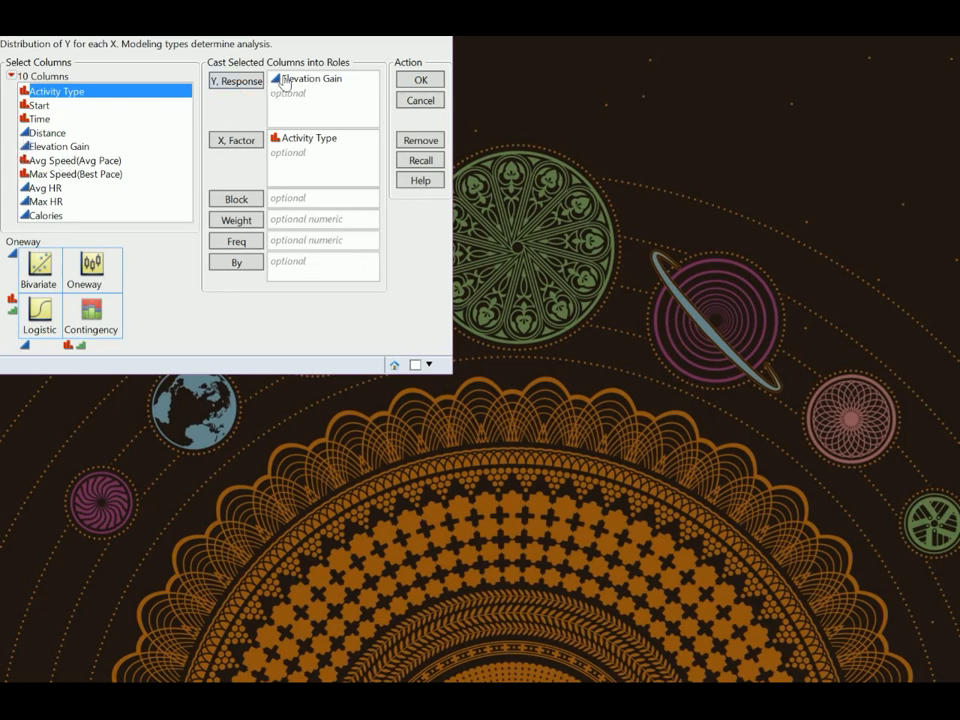
{"action": "mouse_move", "coordinate": [272, 132]}
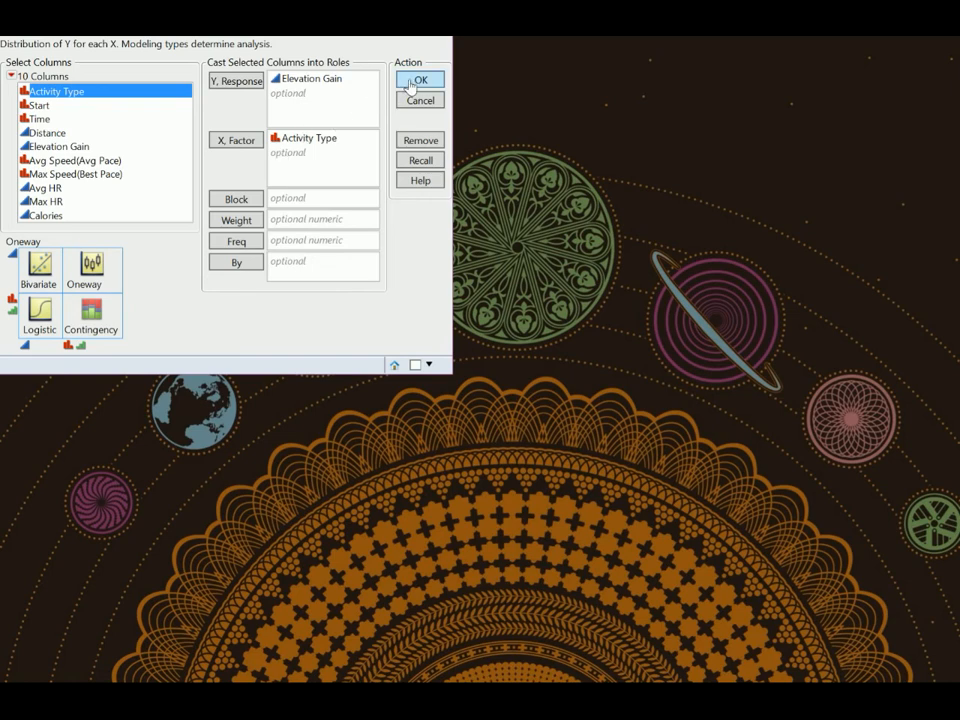
{"action": "left_click", "coordinate": [420, 80]}
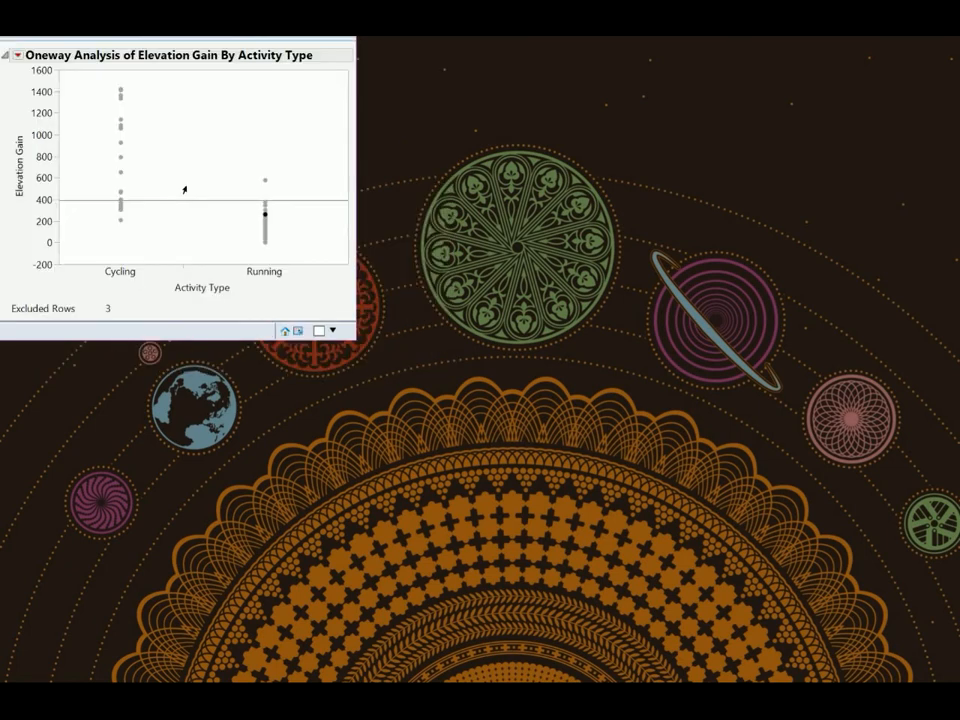
{"action": "mouse_move", "coordinate": [416, 224]}
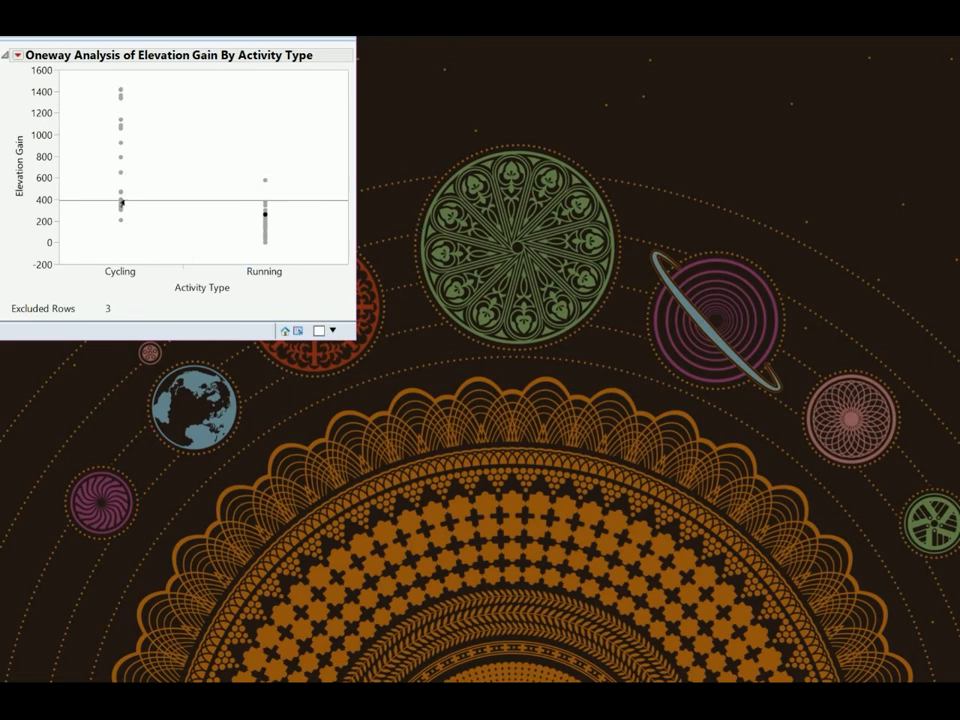
{"action": "mouse_move", "coordinate": [120, 218]}
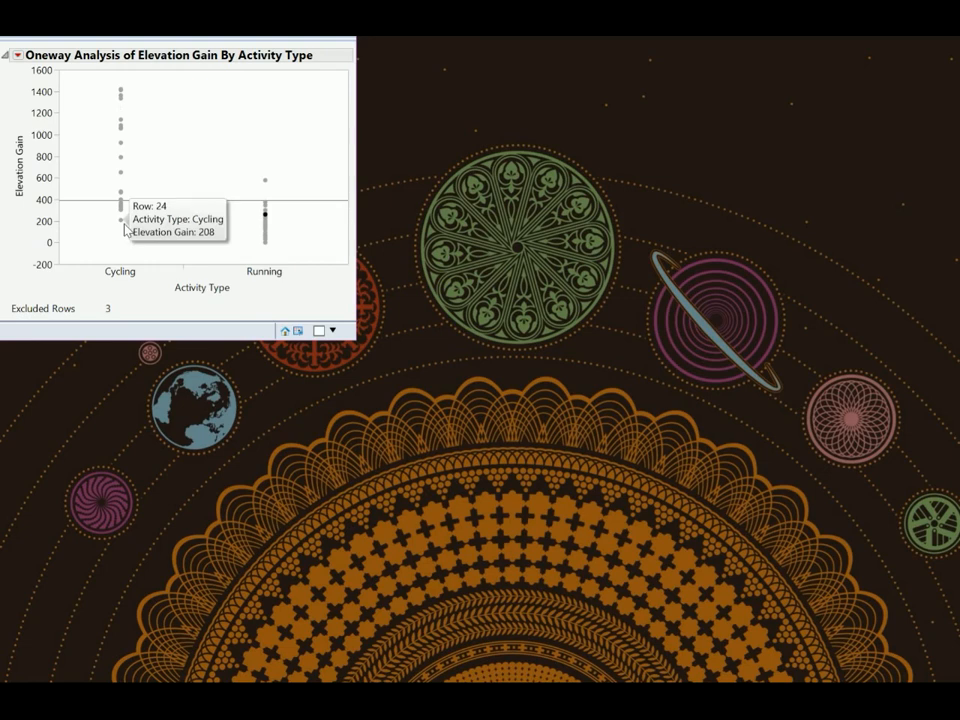
{"action": "mouse_move", "coordinate": [120, 200]}
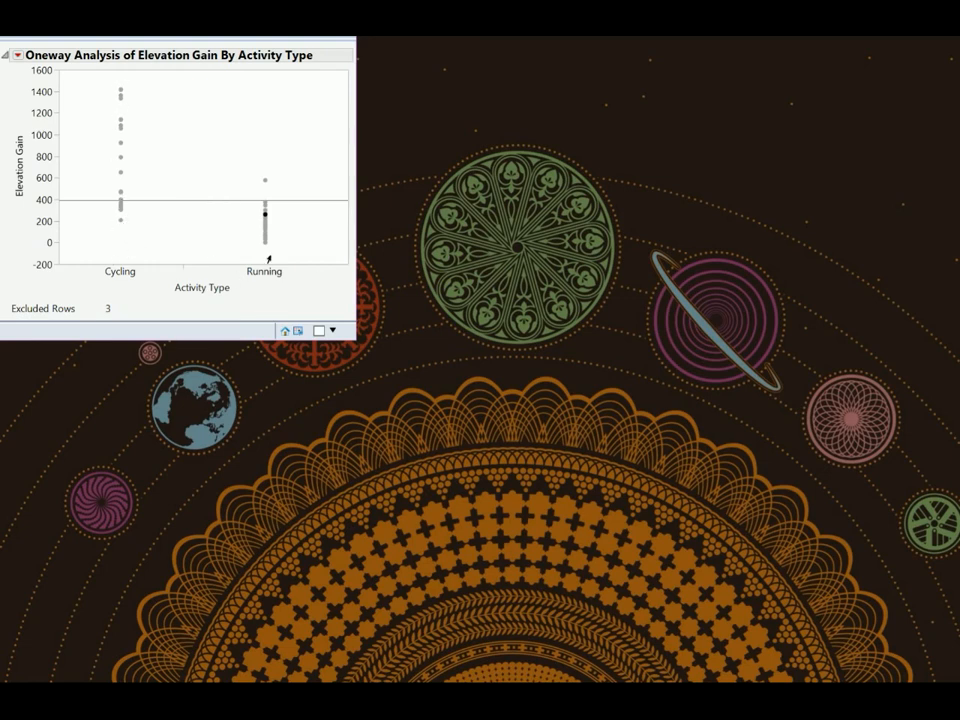
{"action": "mouse_move", "coordinate": [268, 280]}
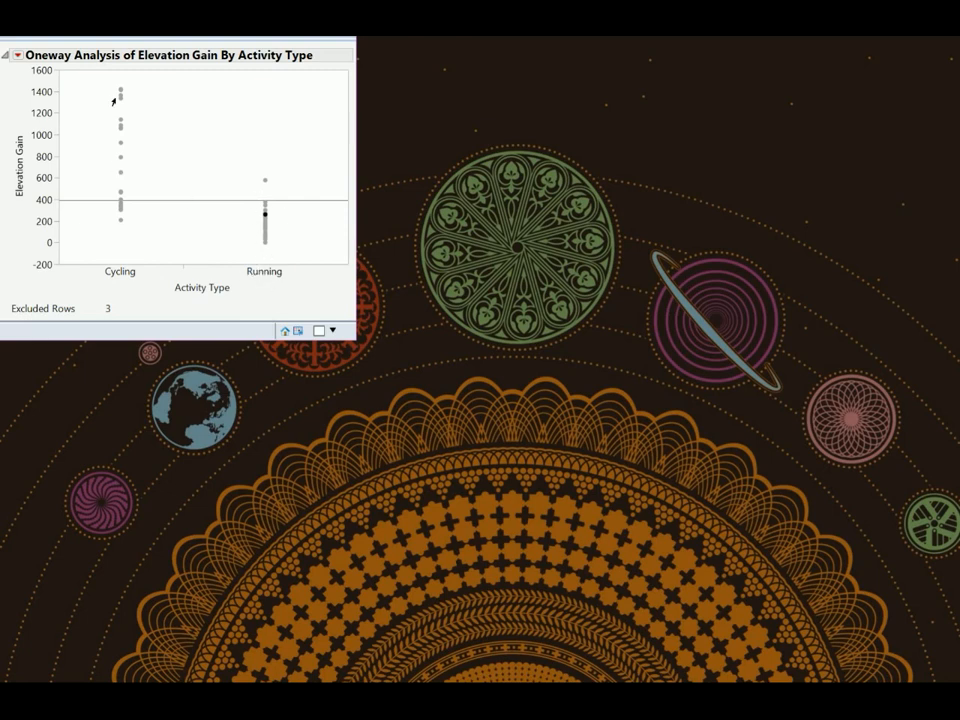
{"action": "mouse_move", "coordinate": [112, 158]}
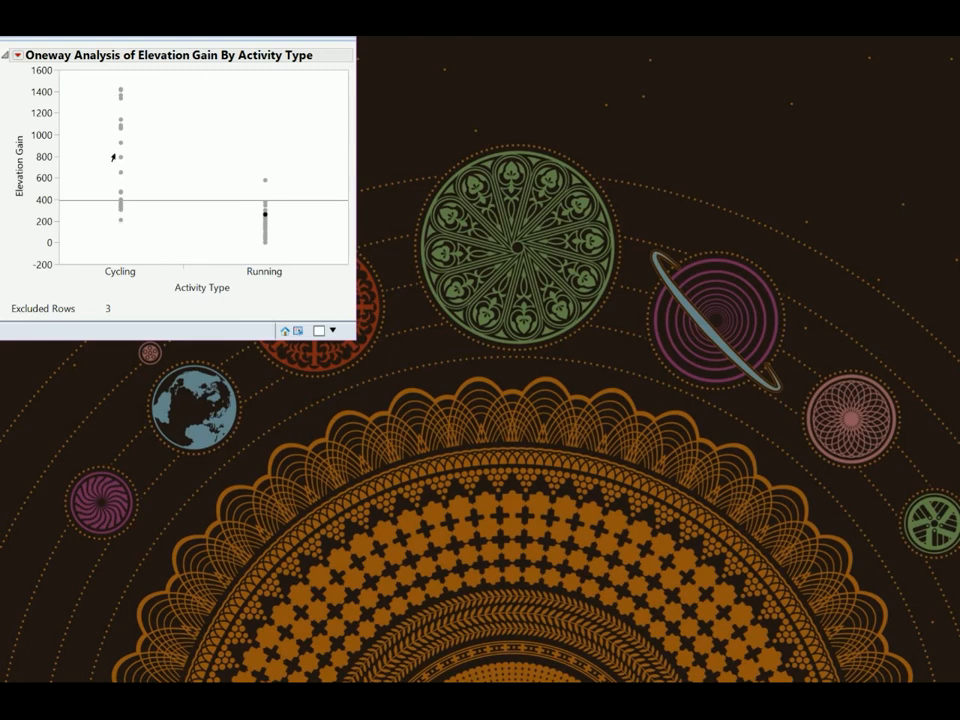
{"action": "mouse_move", "coordinate": [118, 220]}
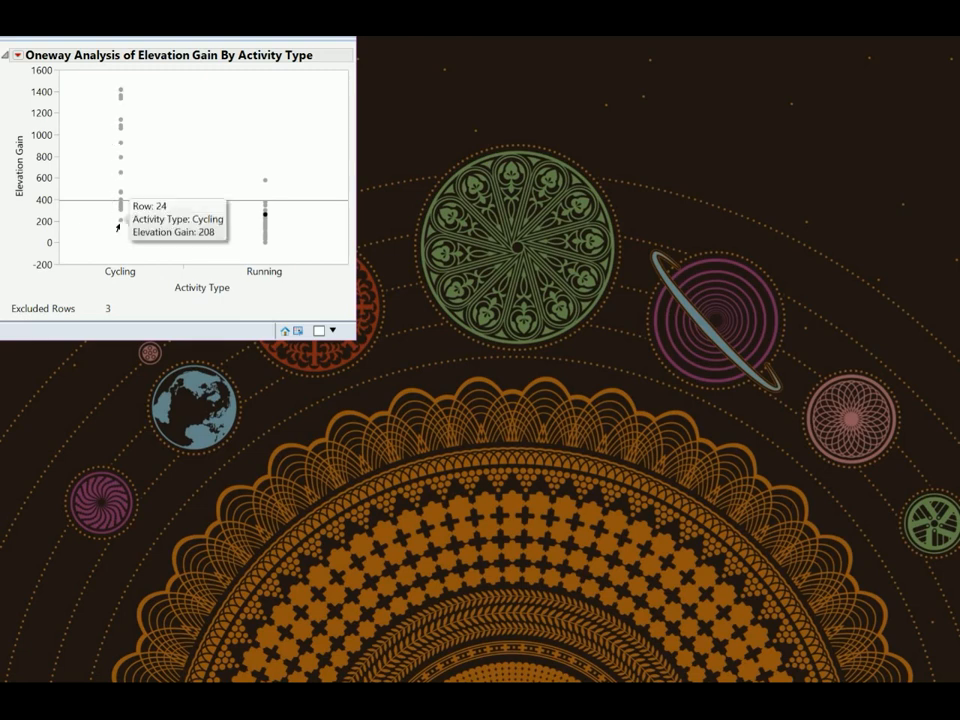
{"action": "mouse_move", "coordinate": [264, 216]}
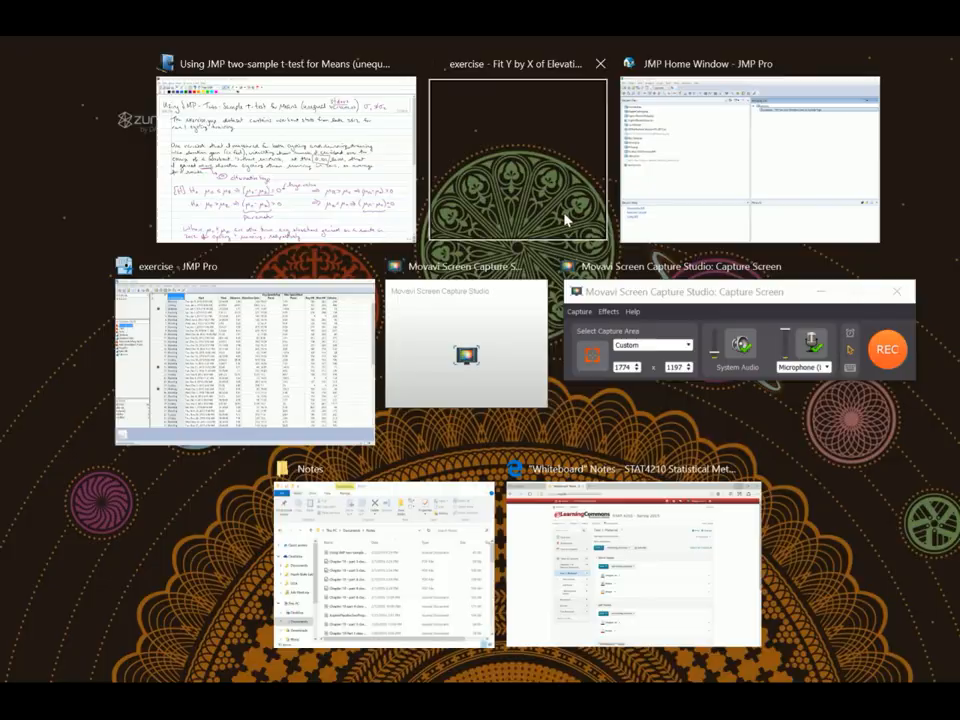
Step: Return to the Oneway report showing the unequal-variance t Test results
{"action": "left_click", "coordinate": [516, 160]}
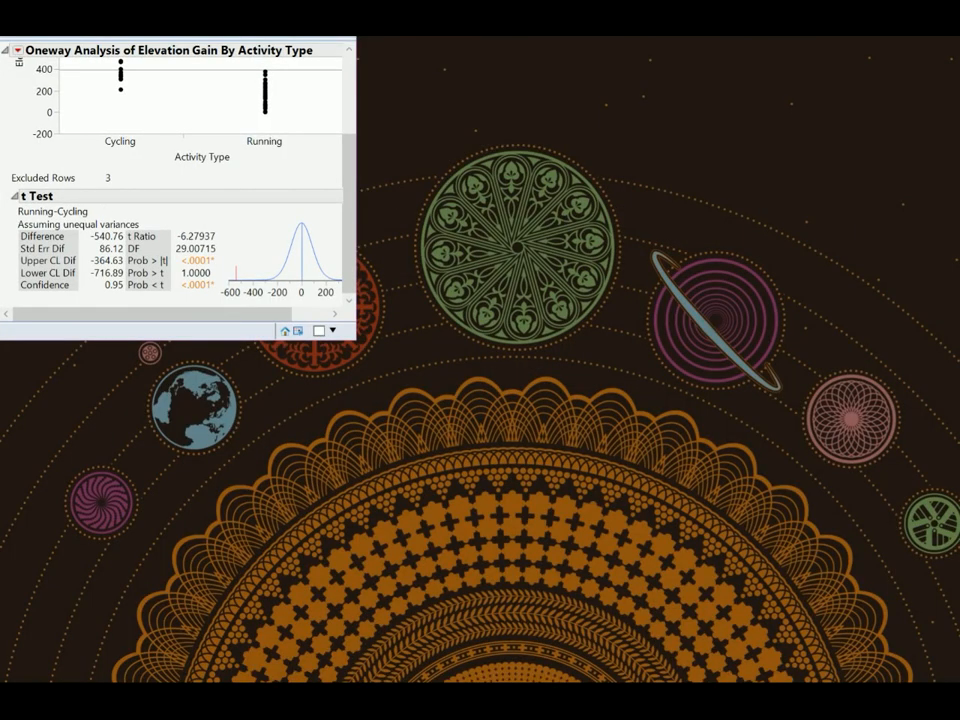
{"action": "mouse_move", "coordinate": [58, 168]}
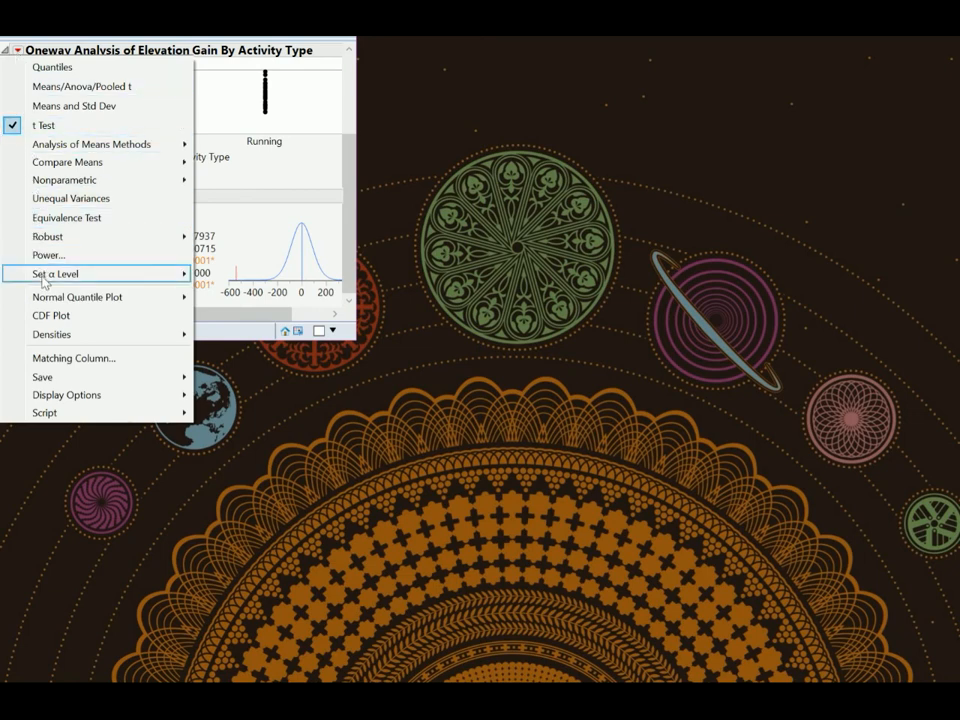
Step: Set the t Test α level to 0.01 so the confidence level reads 0.99, cancelling the Specify Alpha prompt
{"action": "left_click", "coordinate": [54, 272]}
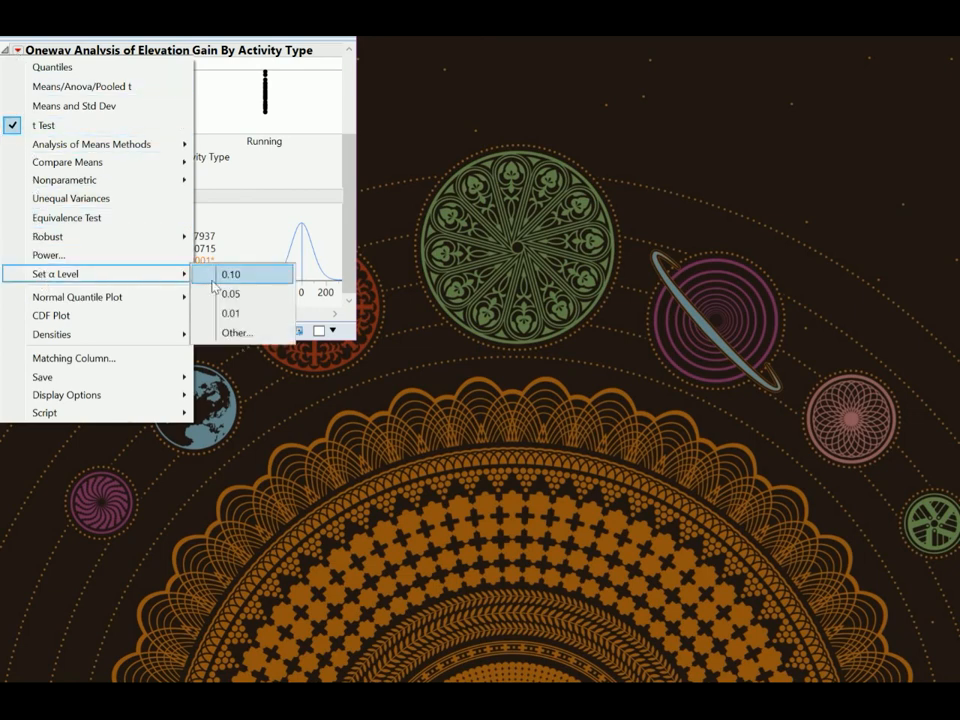
{"action": "left_click", "coordinate": [232, 274]}
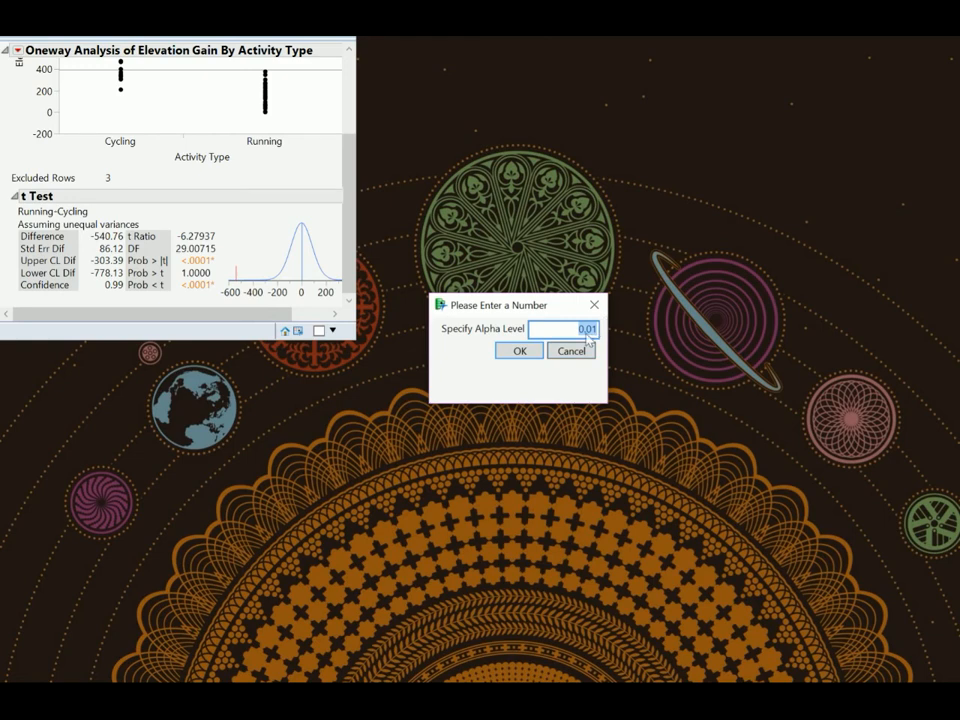
{"action": "mouse_move", "coordinate": [572, 352]}
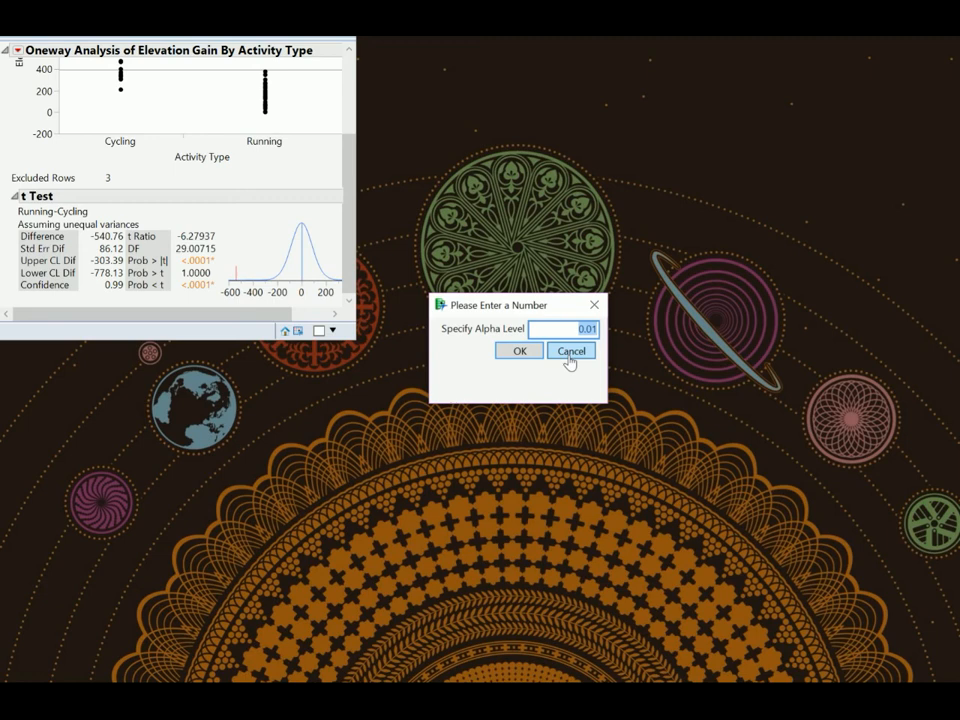
{"action": "left_click", "coordinate": [572, 350]}
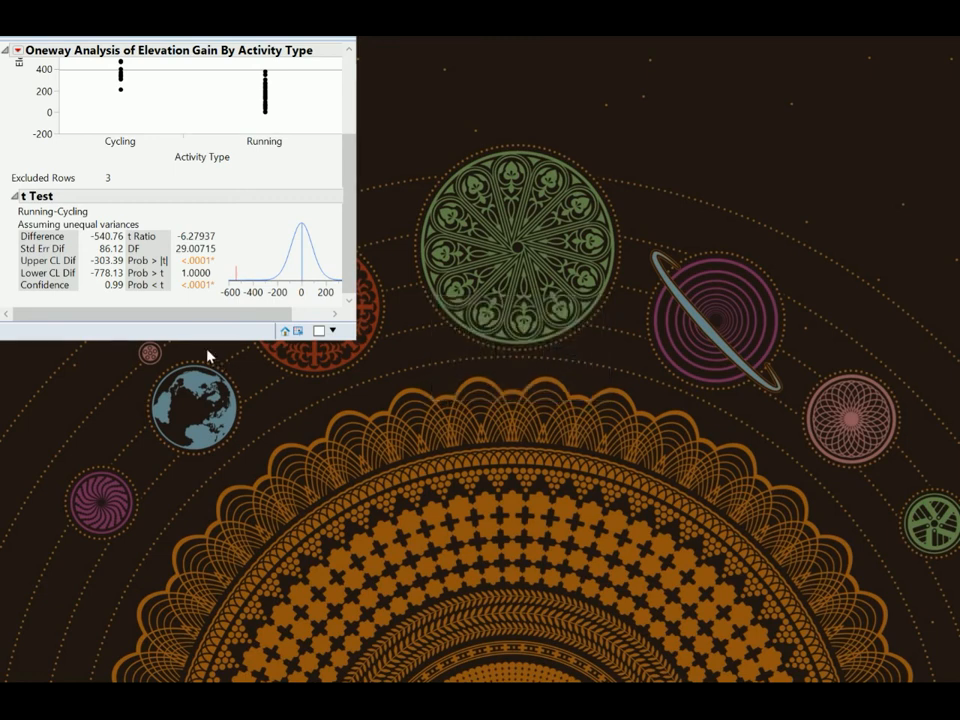
{"action": "mouse_move", "coordinate": [148, 244]}
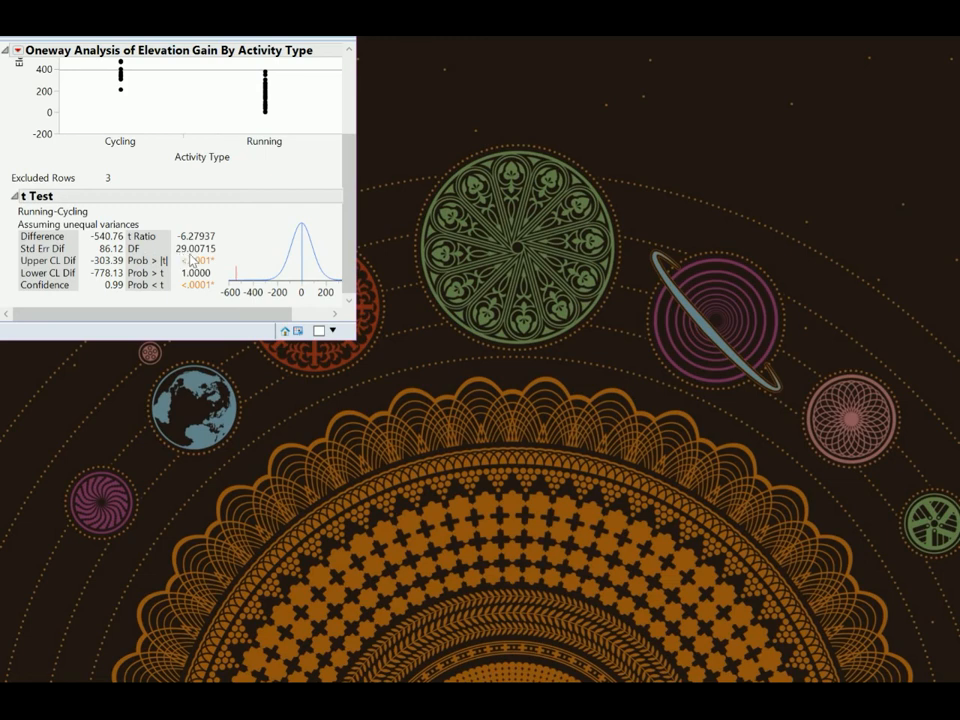
{"action": "mouse_move", "coordinate": [210, 260]}
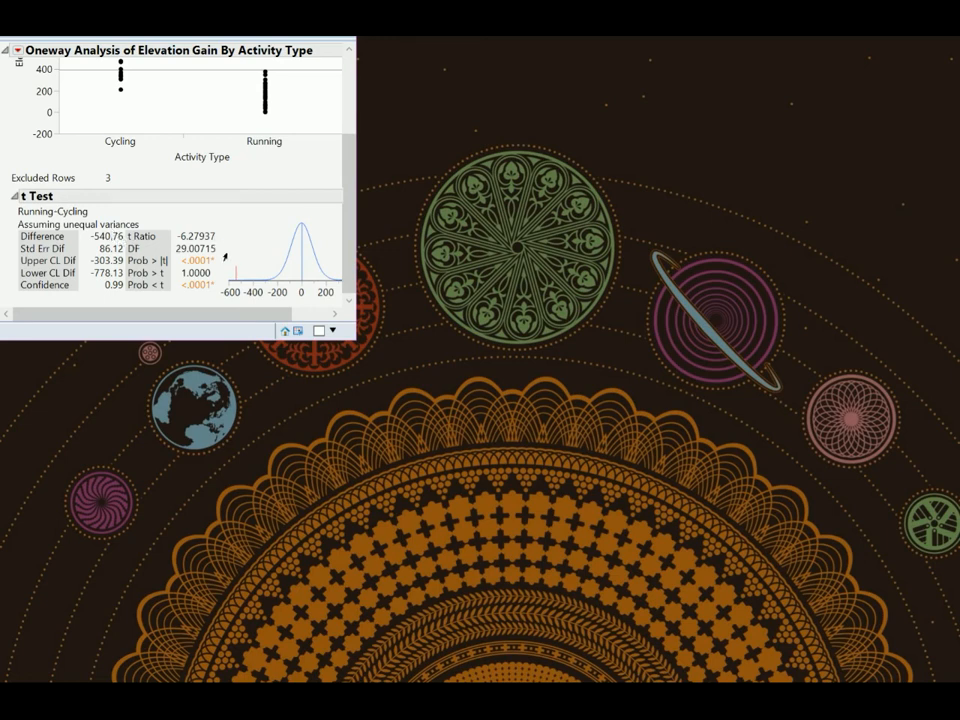
{"action": "mouse_move", "coordinate": [144, 270]}
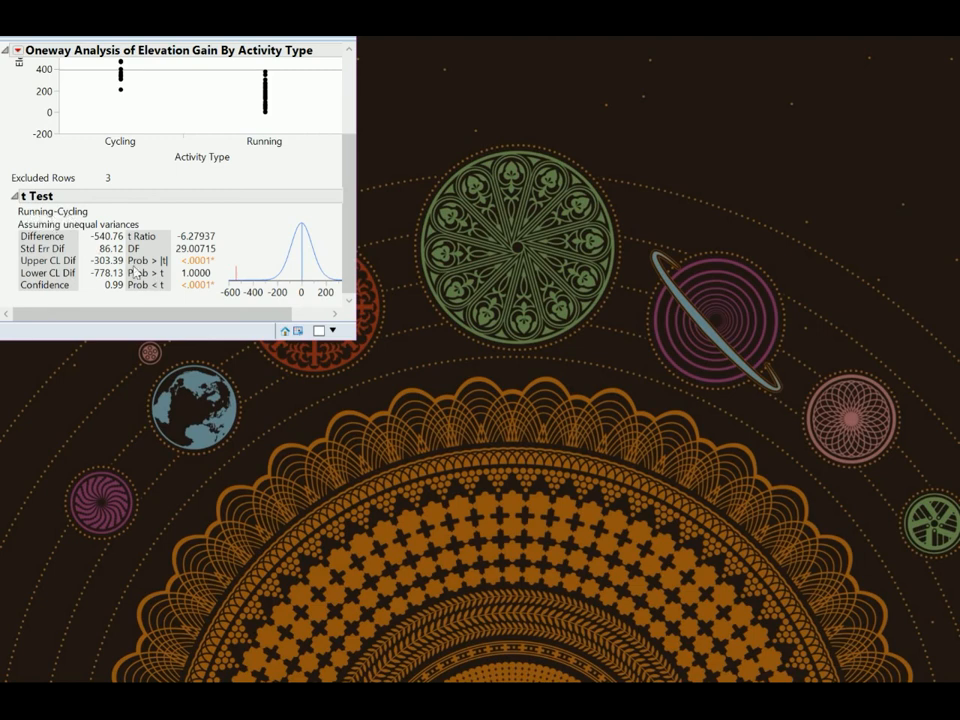
{"action": "mouse_move", "coordinate": [158, 284]}
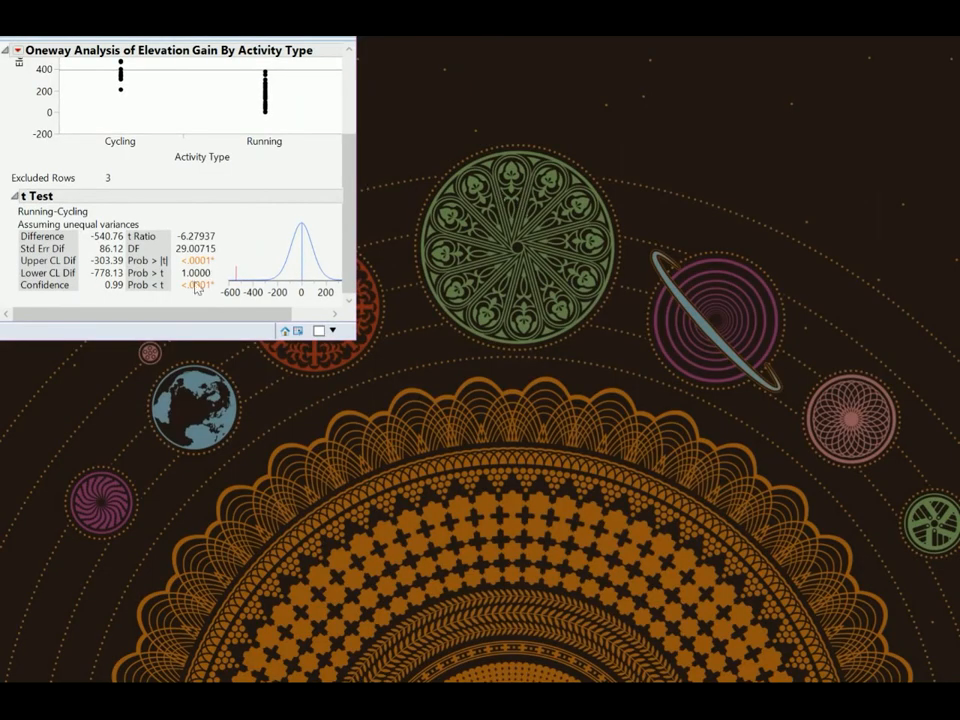
{"action": "mouse_move", "coordinate": [164, 288]}
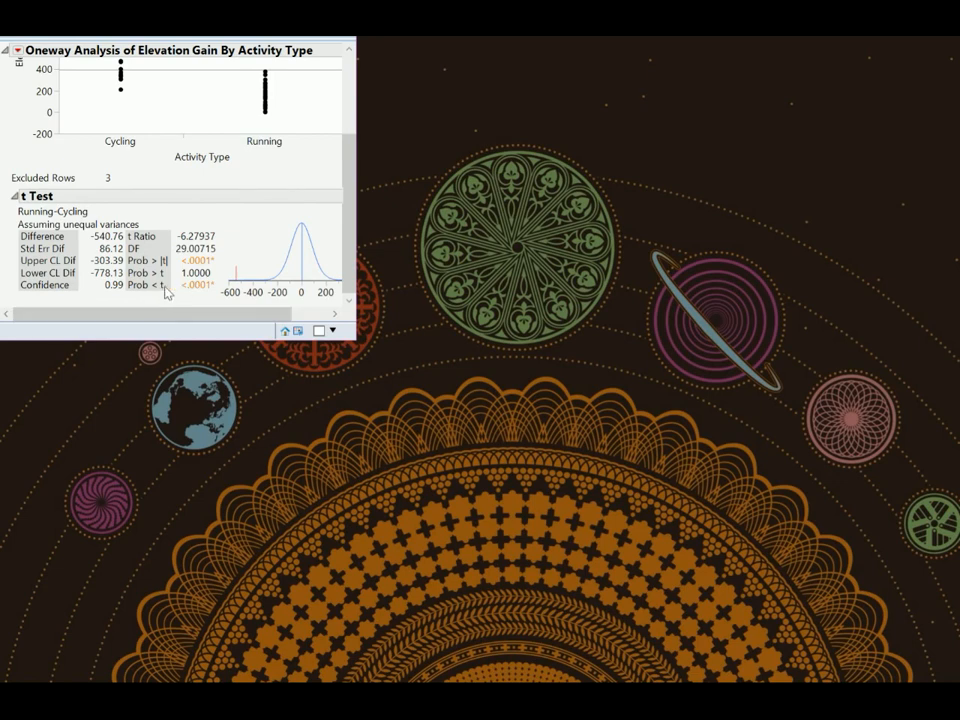
{"action": "mouse_move", "coordinate": [216, 304]}
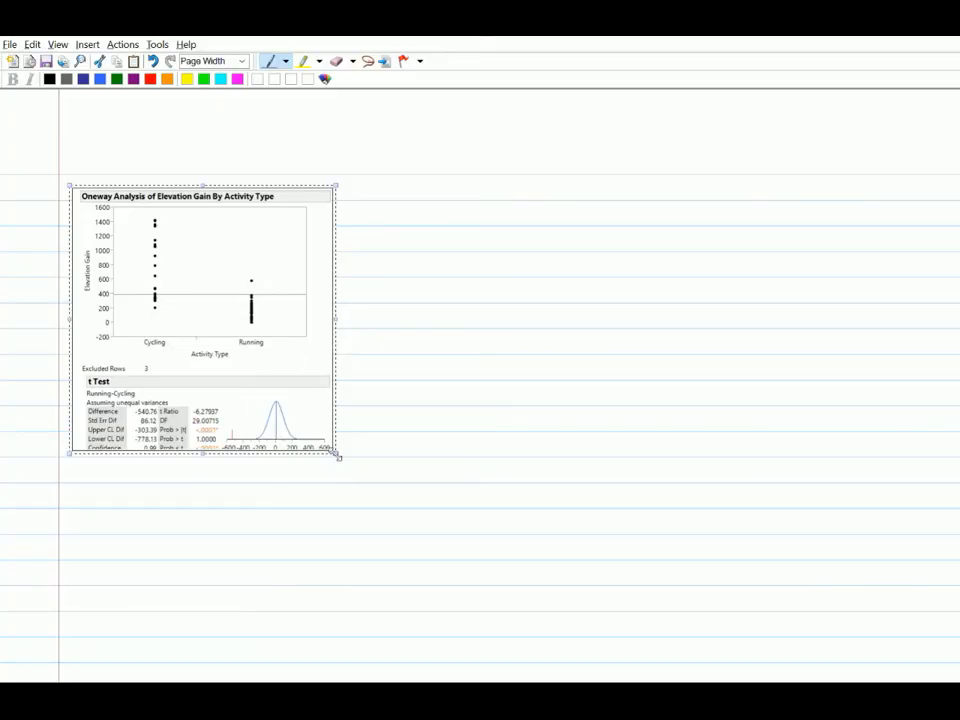
Step: Enlarge the pasted JMP t Test output image on the notes page
{"action": "left_click_drag", "start_coordinate": [336, 456], "coordinate": [372, 494]}
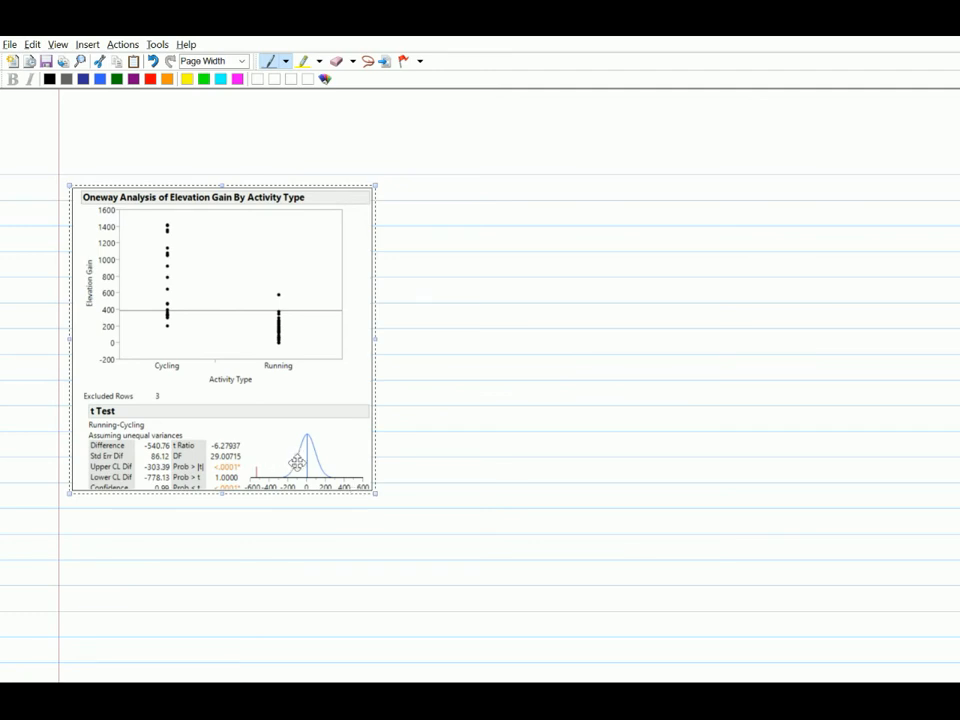
{"action": "mouse_move", "coordinate": [448, 180]}
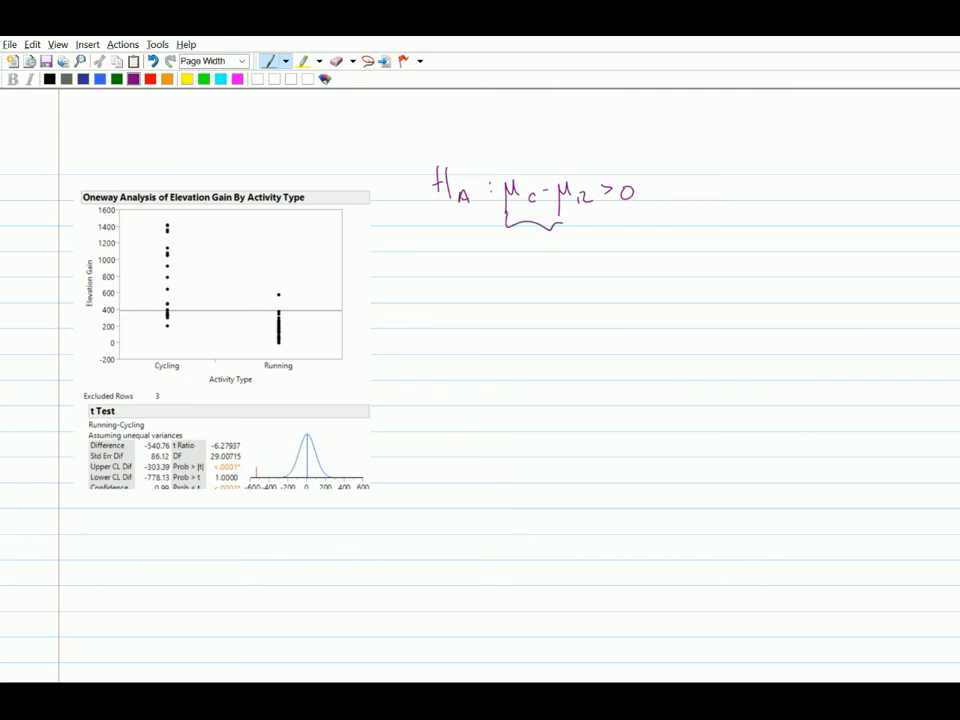
Step: Write and circle μR − μC < 0, link it to the t Test output, and note p-value < 0.0001
{"action": "left_click_drag", "start_coordinate": [496, 264], "coordinate": [536, 276]}
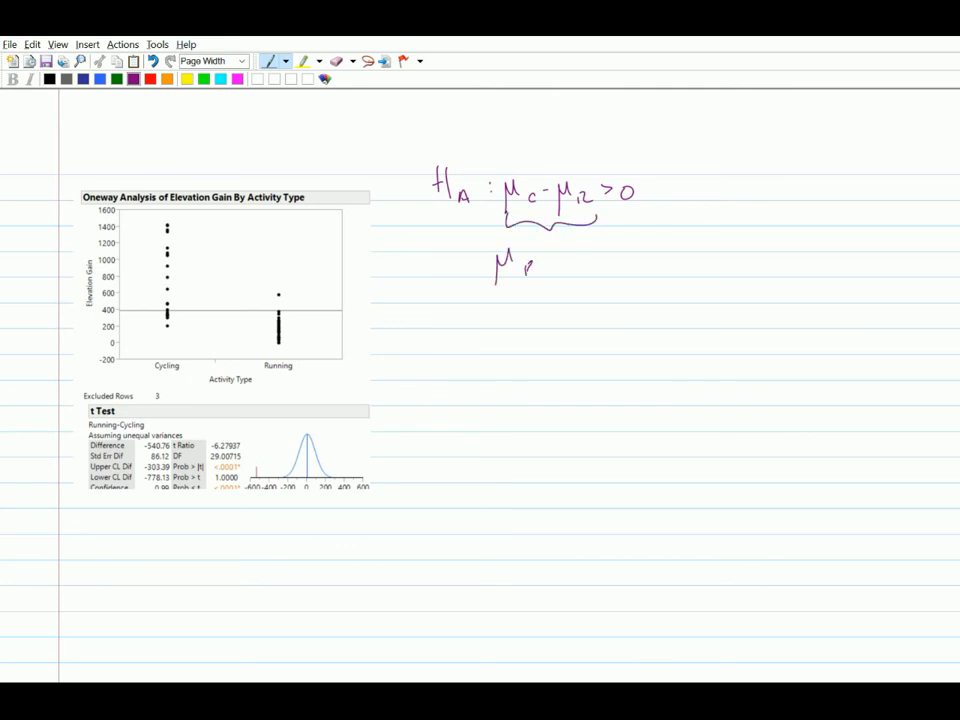
{"action": "left_click_drag", "start_coordinate": [530, 264], "coordinate": [584, 268]}
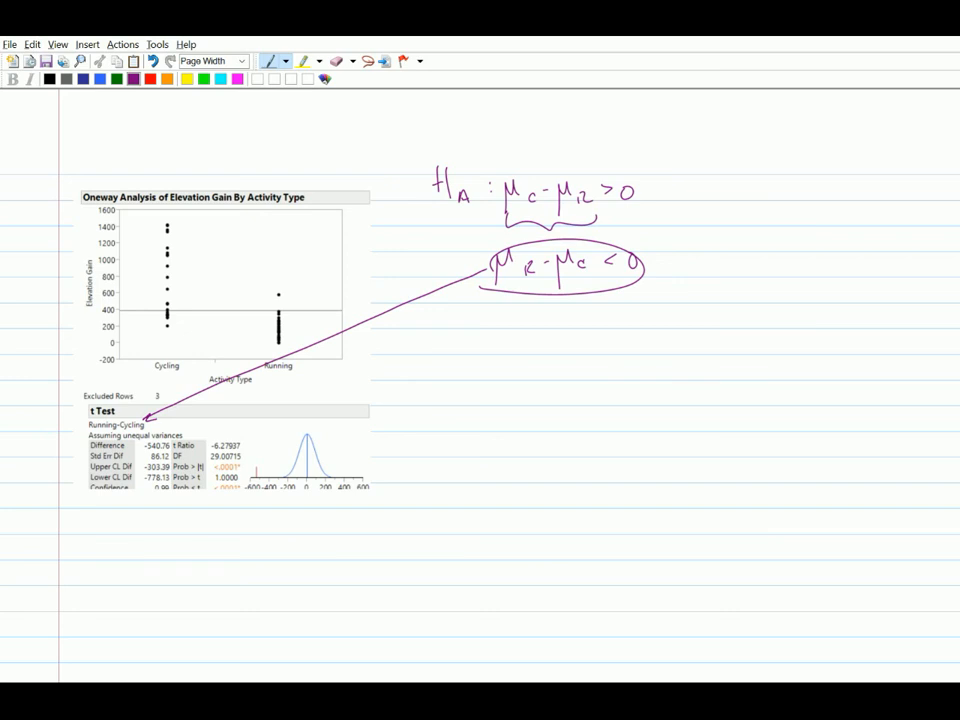
{"action": "left_click_drag", "start_coordinate": [604, 244], "coordinate": [620, 276]}
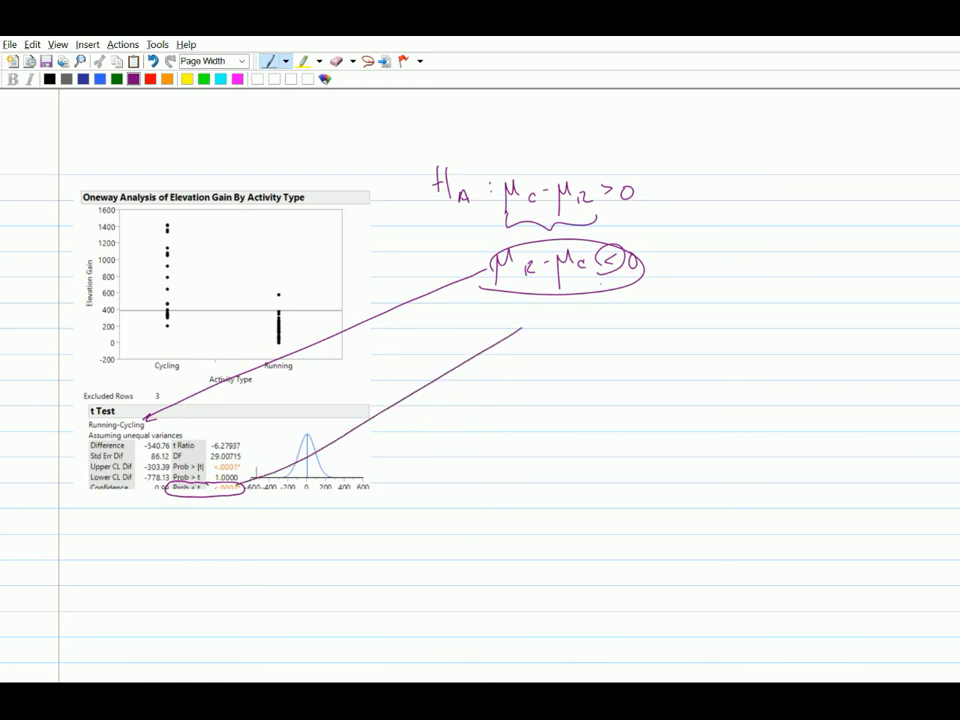
{"action": "left_click_drag", "start_coordinate": [530, 356], "coordinate": [590, 344]}
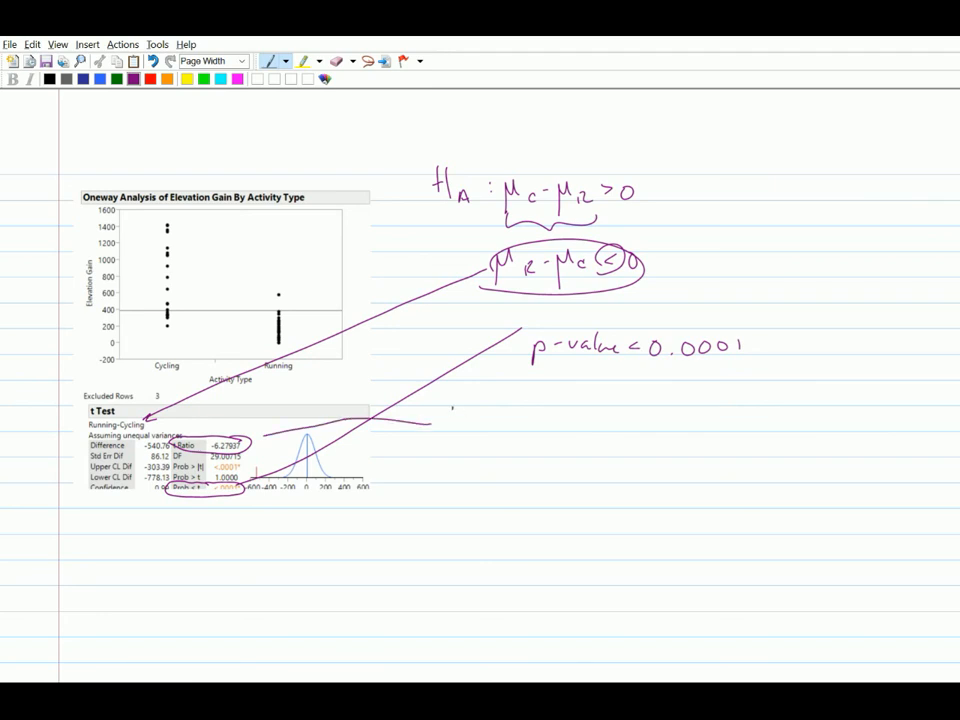
Step: Write t_obs = −6.27987 = (x̄R − x̄C)/SE beside the t Ratio and label part [c]
{"action": "type", "text": "t_ob."}
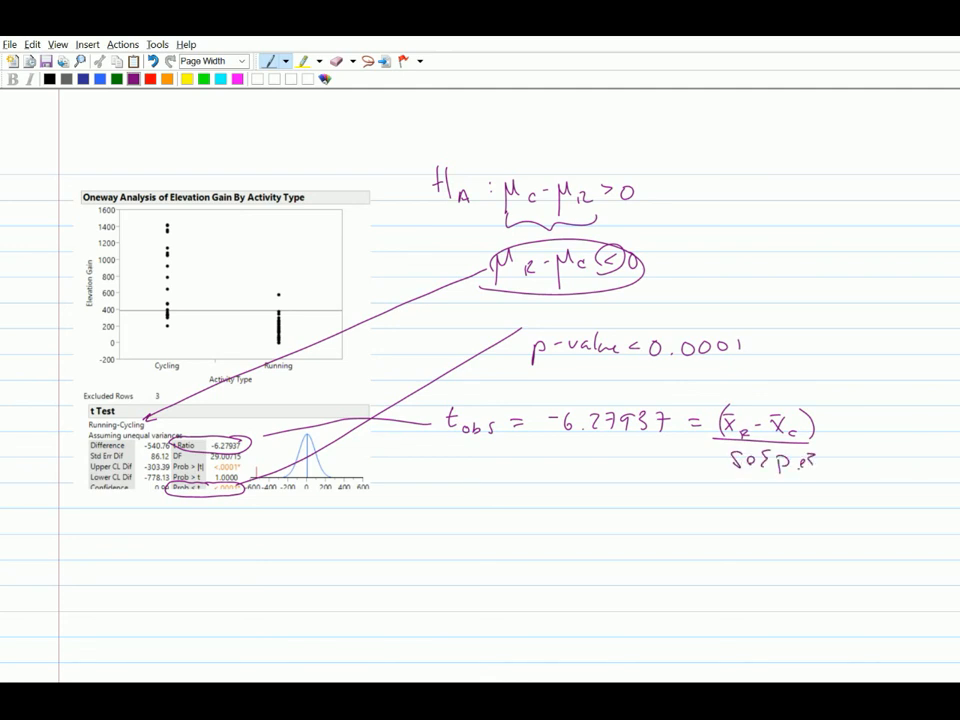
{"action": "left_click_drag", "start_coordinate": [824, 420], "coordinate": [836, 450]}
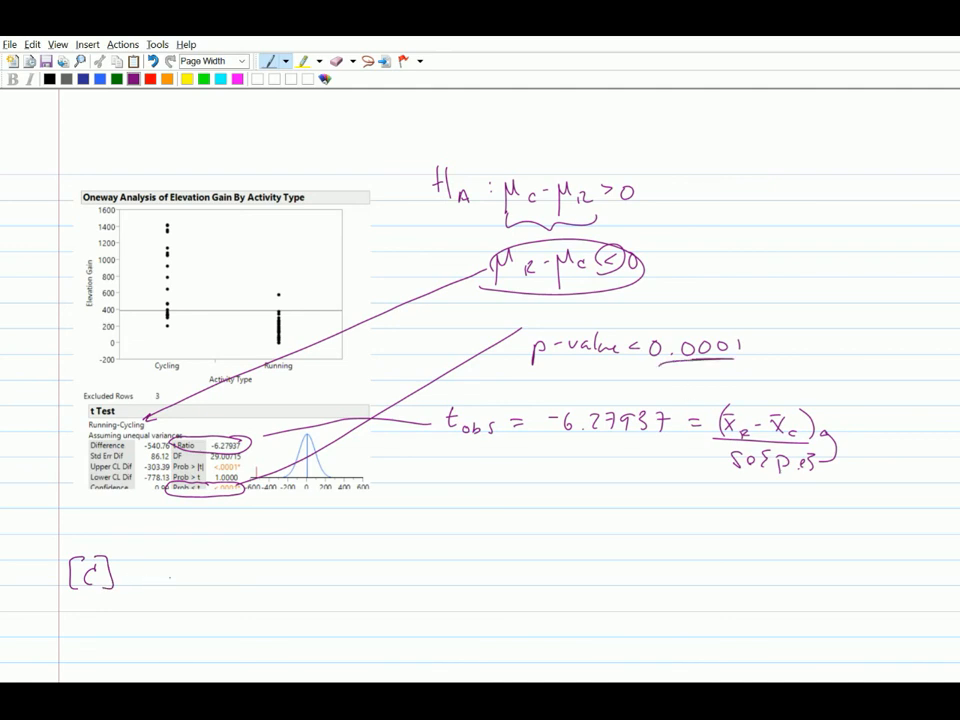
Step: Handwrite "Because p is way less than α = 0.01, we reject" to open the conclusion
{"action": "type", "text": "Be"}
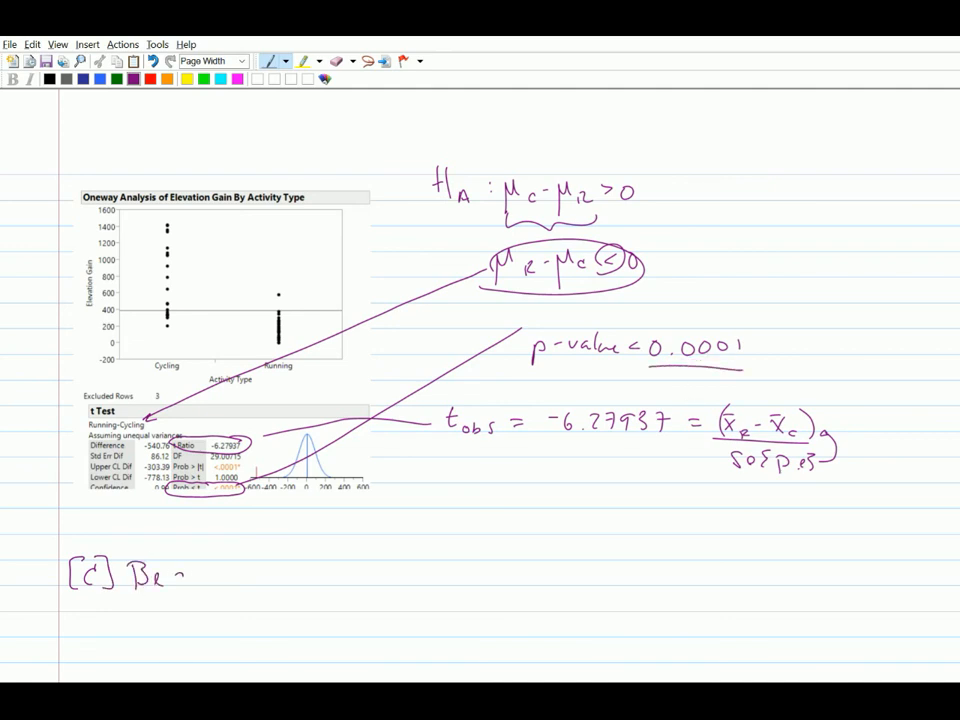
{"action": "type", "text": "Because p-value < 0.0001"}
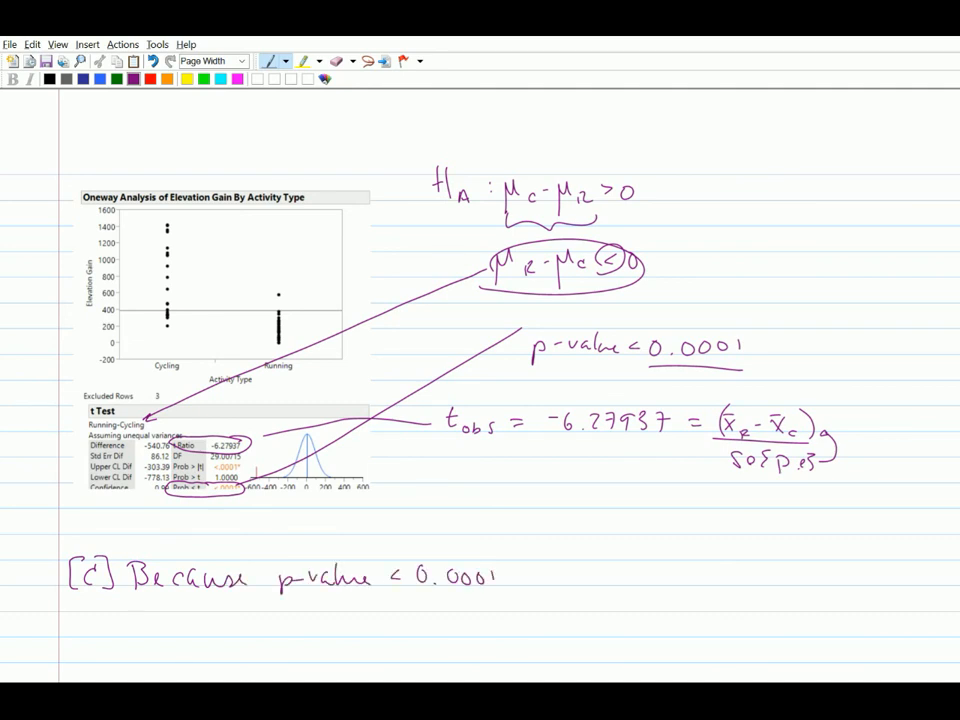
{"action": "type", "text": "is u"}
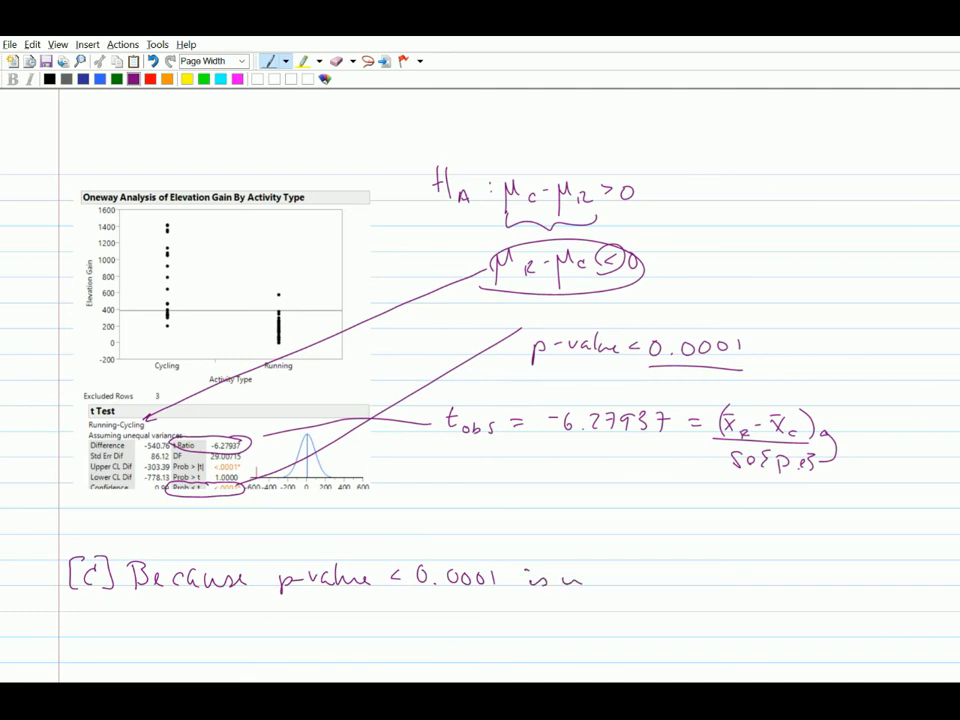
{"action": "type", "text": "way les"}
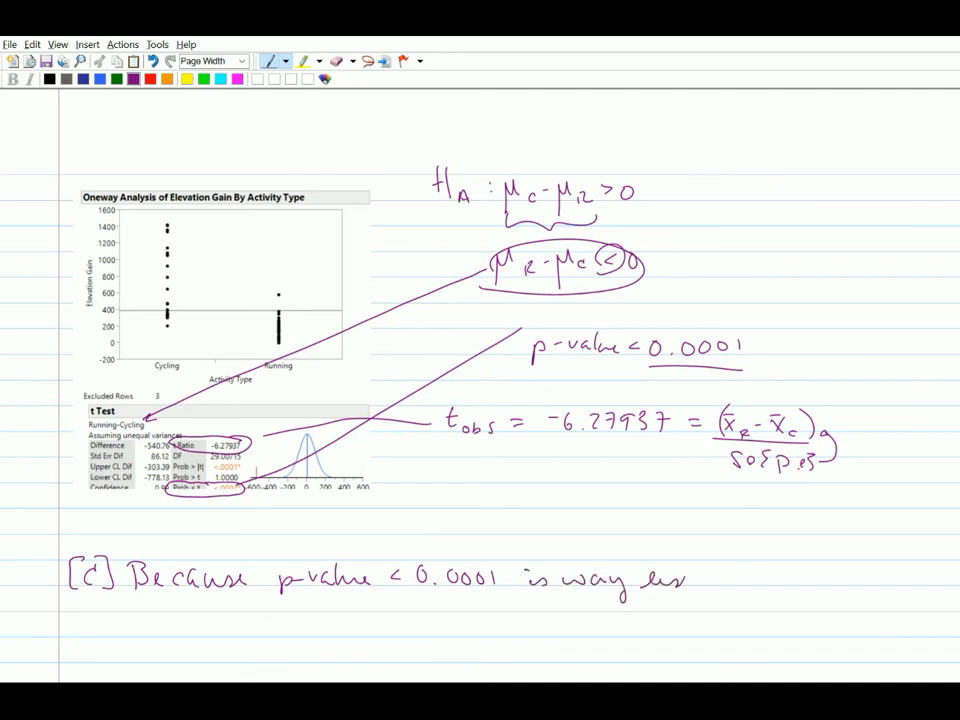
{"action": "type", "text": "then"}
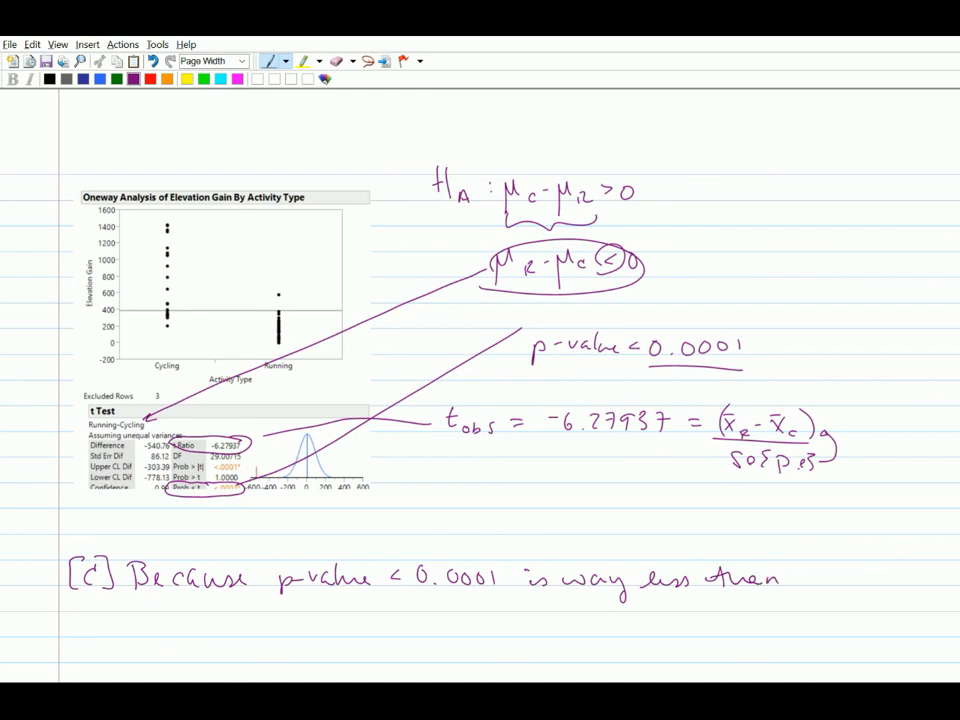
{"action": "type", "text": "α = 0.01."}
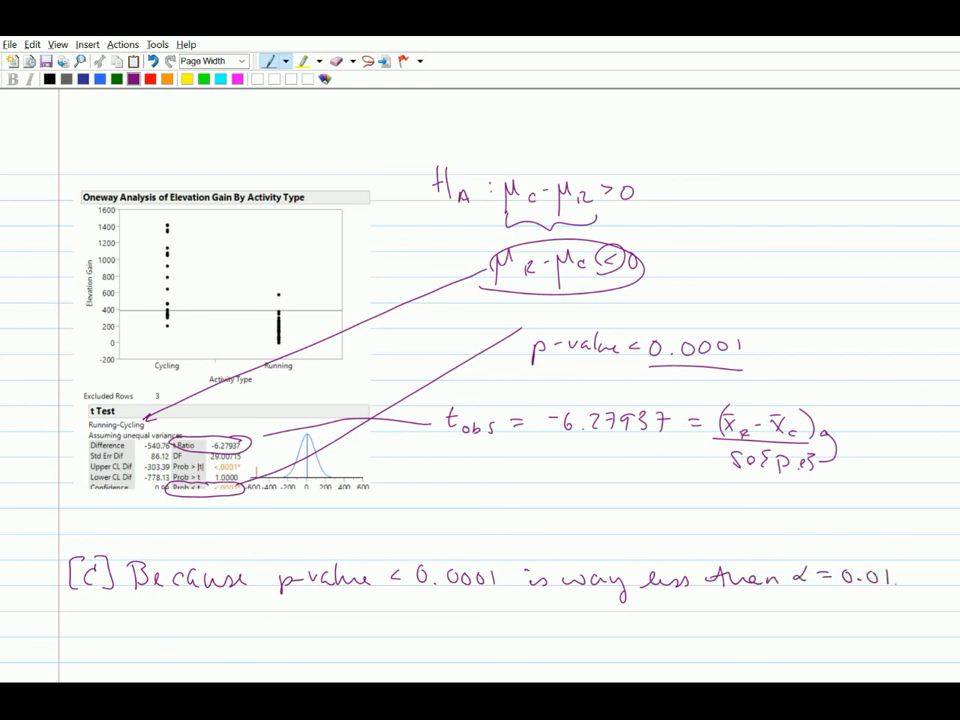
{"action": "type", "text": "We"}
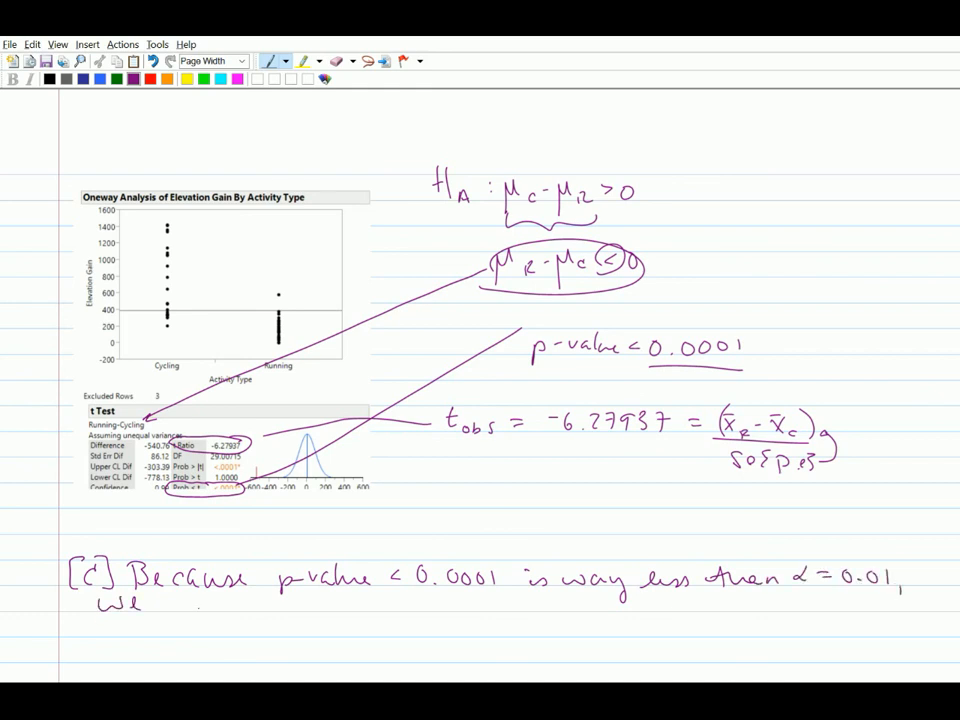
{"action": "type", "text": "reject Ho"}
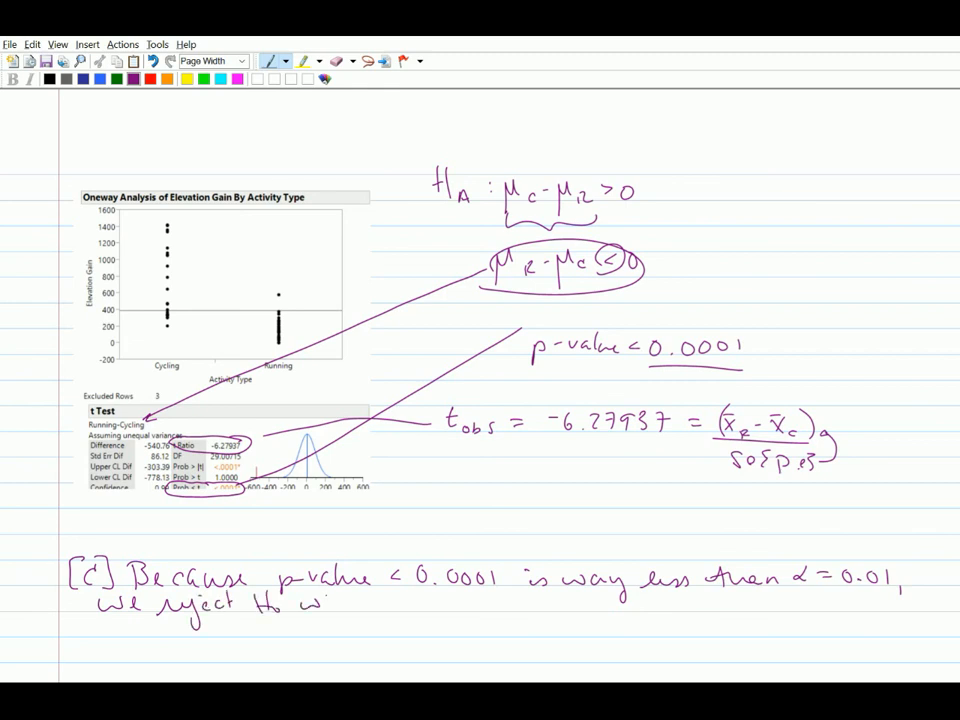
Step: Continue: H0 "which claims cycling is no better than running" at elevating heart rate
{"action": "type", "text": "which e"}
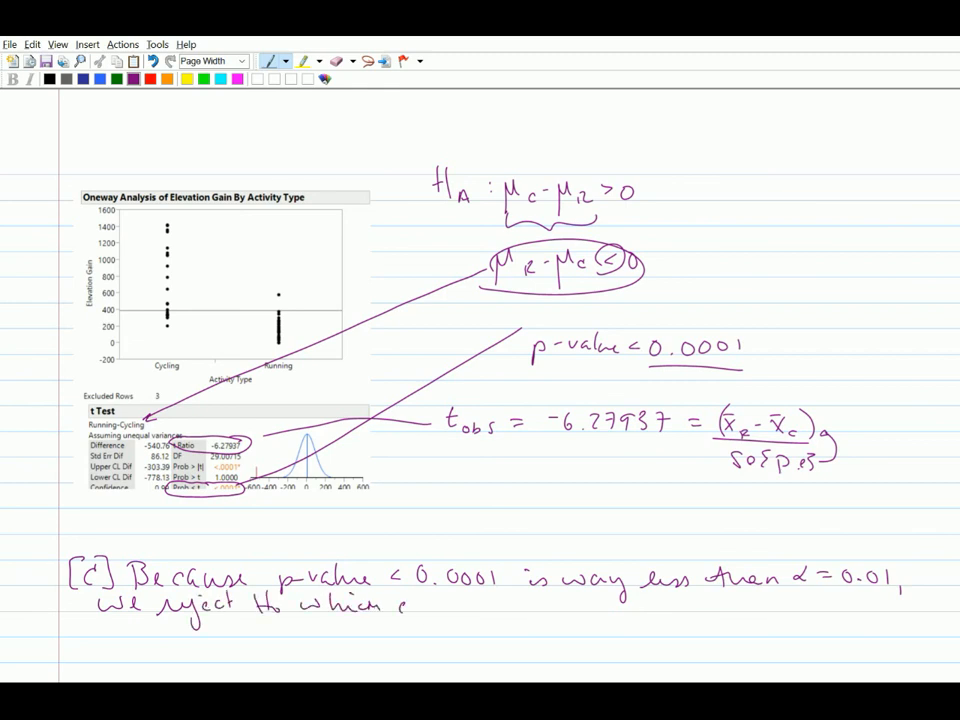
{"action": "type", "text": "claims"}
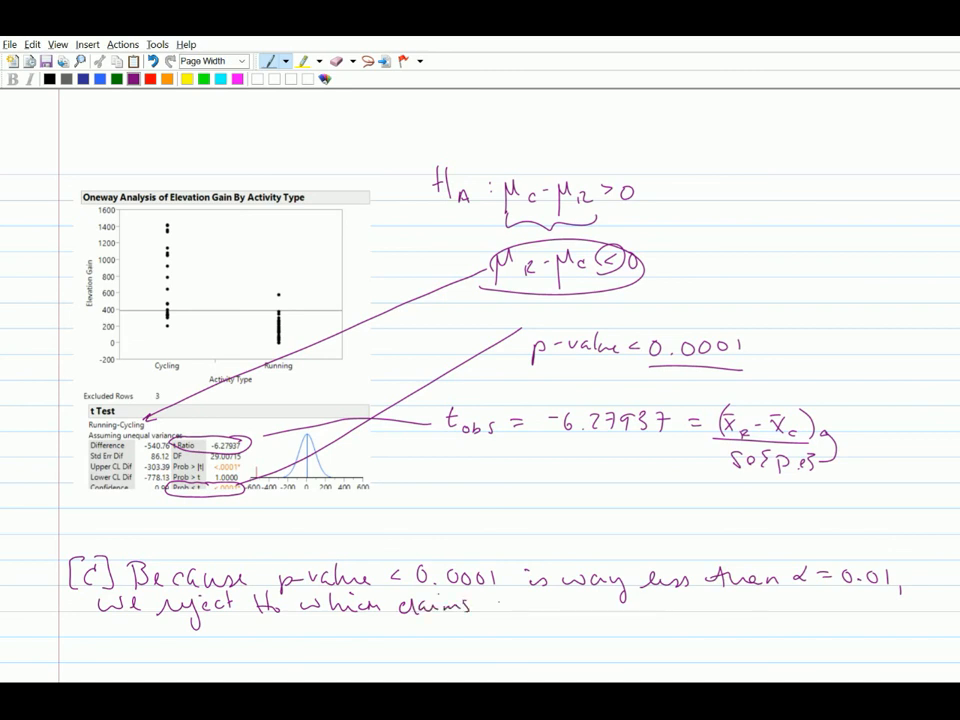
{"action": "type", "text": "cycling is"}
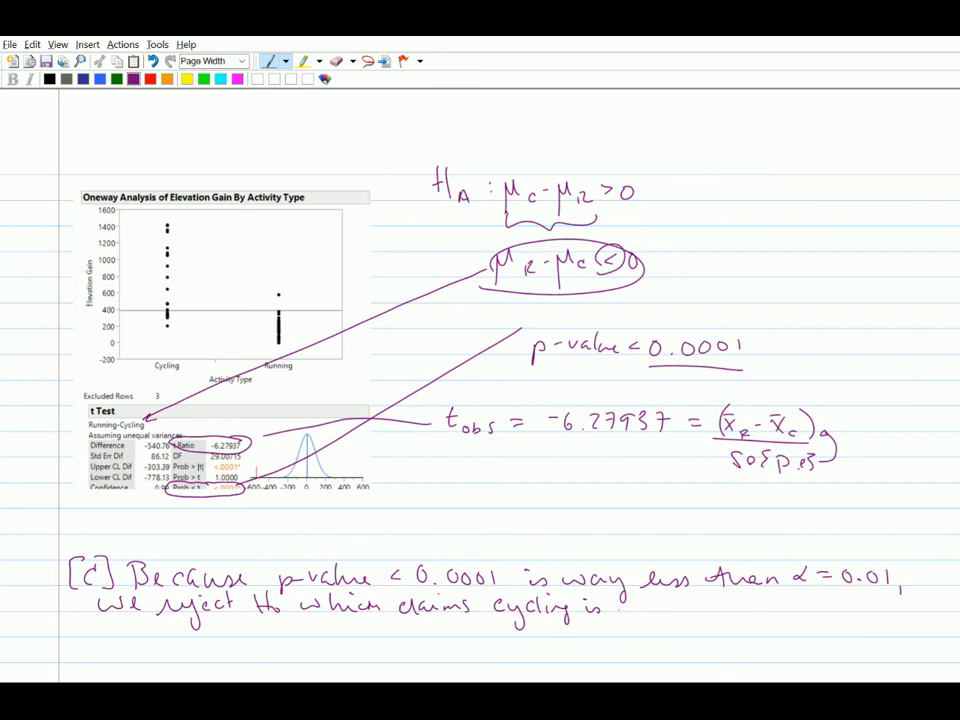
{"action": "type", "text": "no"}
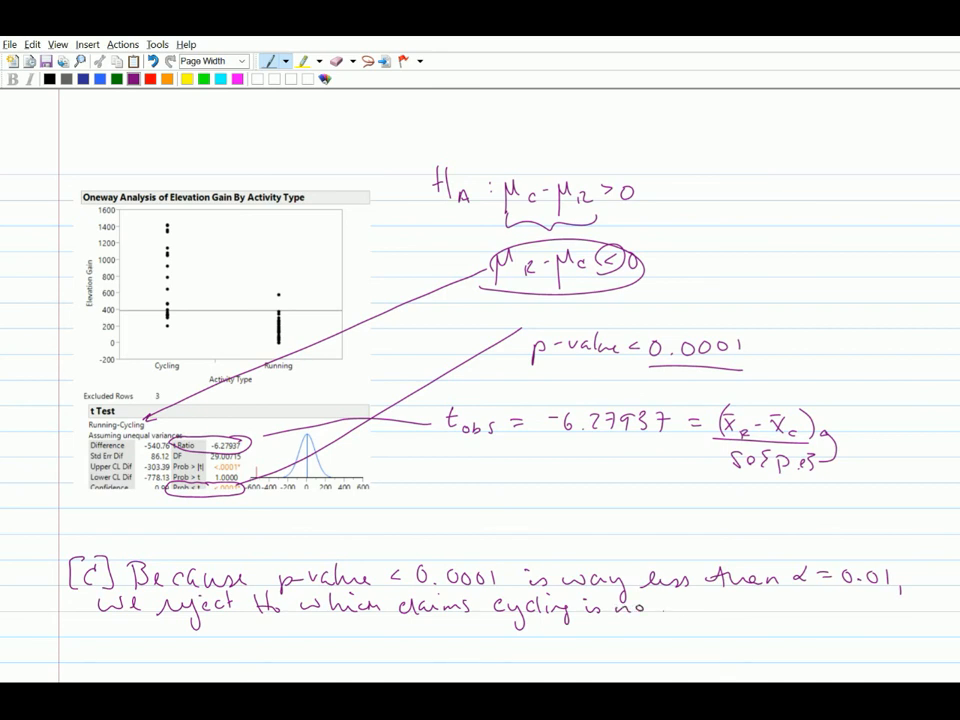
{"action": "type", "text": "better"}
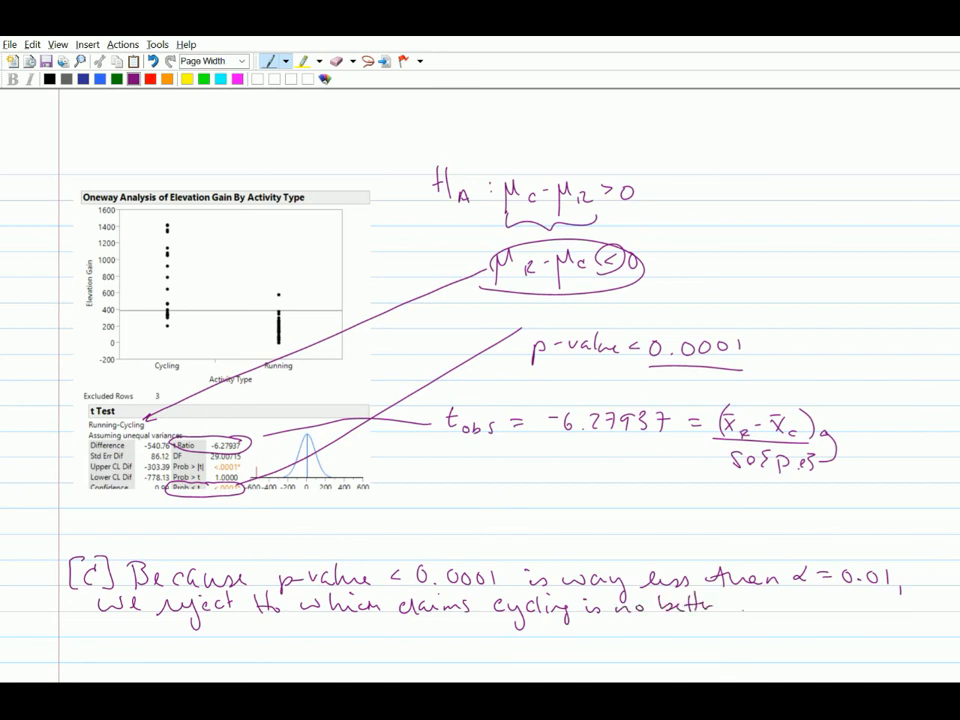
{"action": "type", "text": "than."}
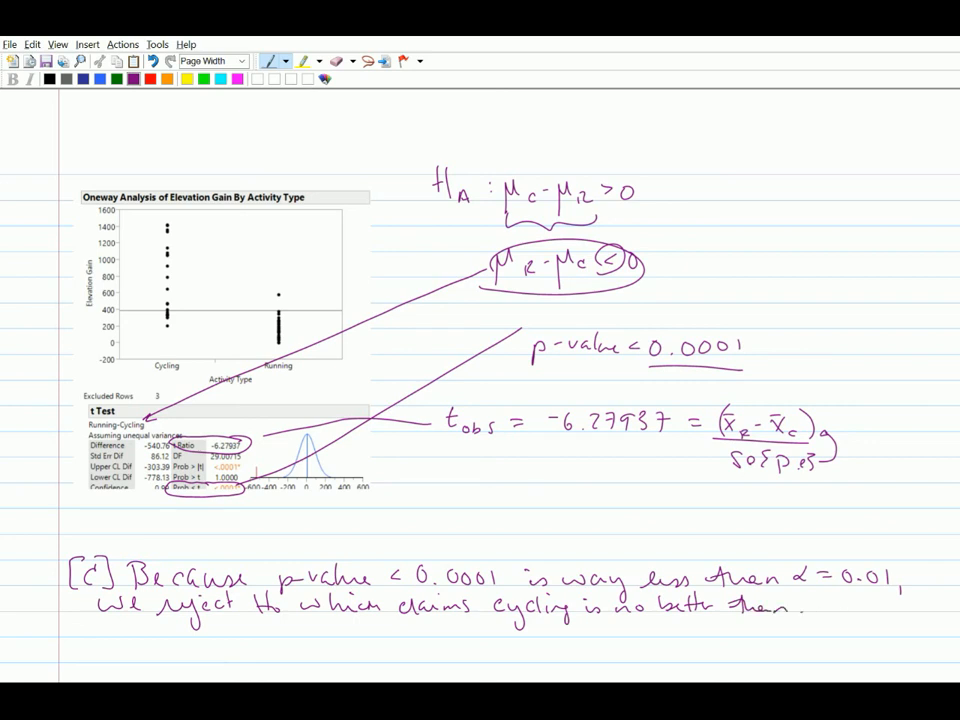
{"action": "type", "text": "running"}
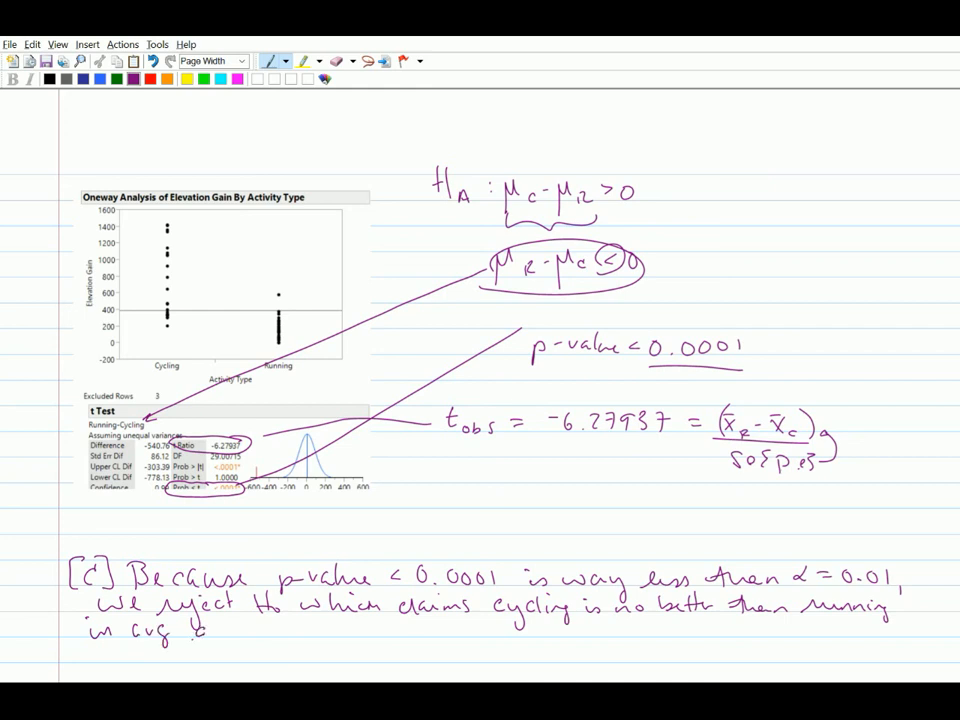
{"action": "type", "text": "elevation gain per route."}
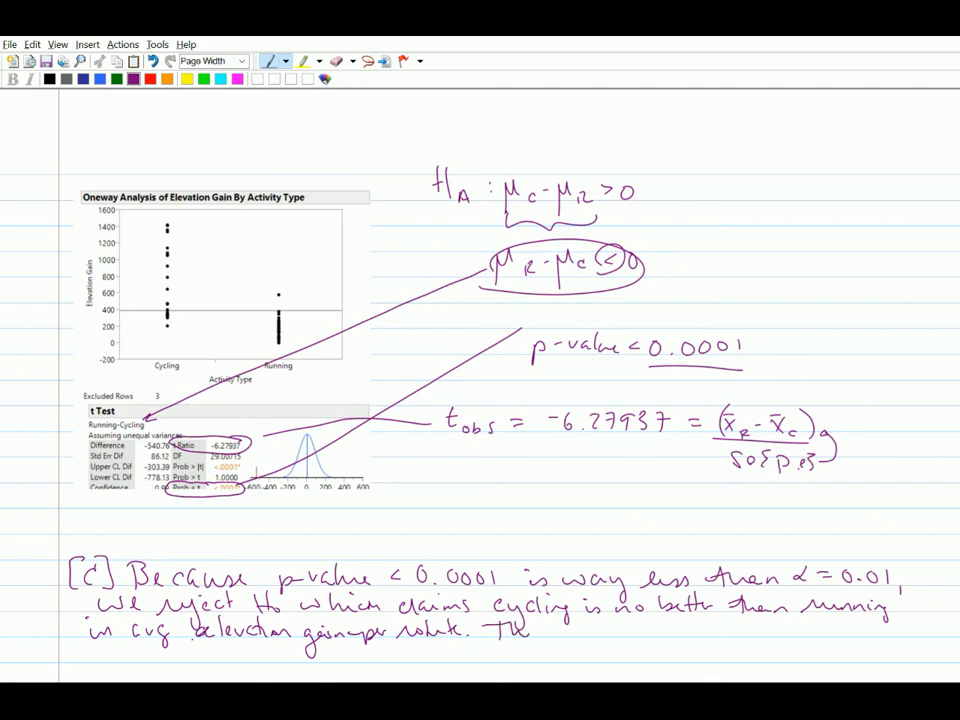
Step: Begin the final sentence "There is sufficient evidence to indicate a higher…"
{"action": "type", "text": "There is"}
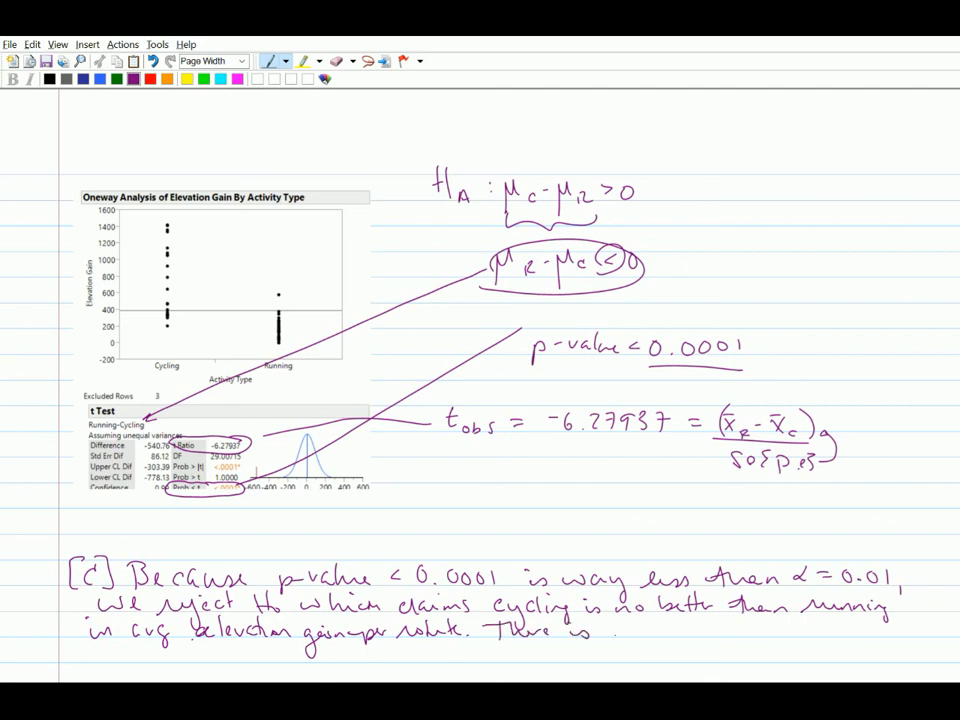
{"action": "type", "text": "sufficient evidence to indicate"}
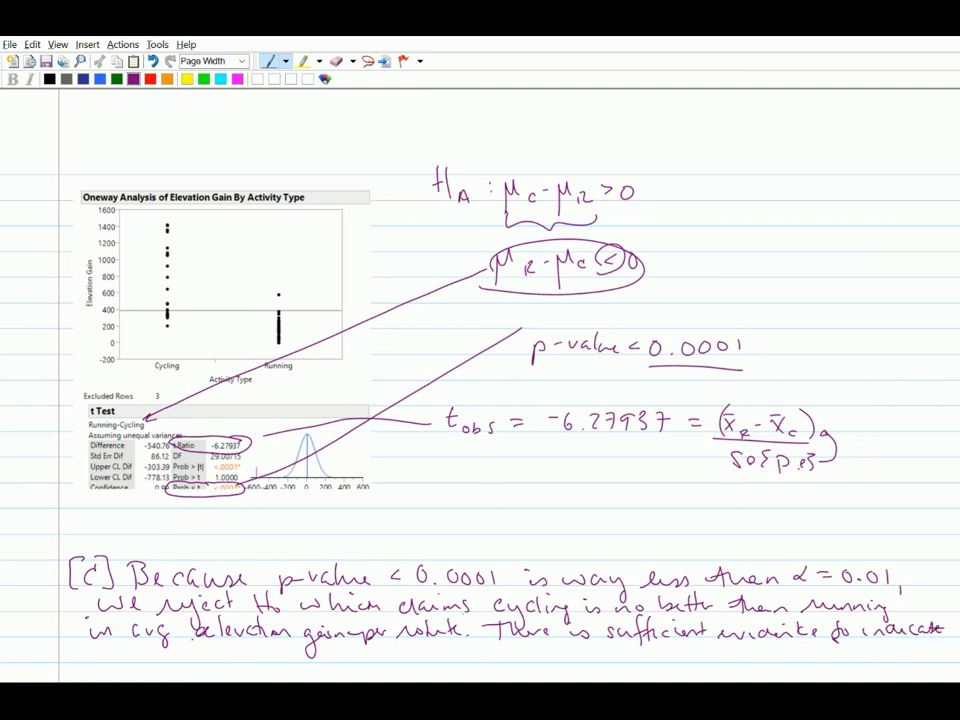
{"action": "type", "text": "a higher"}
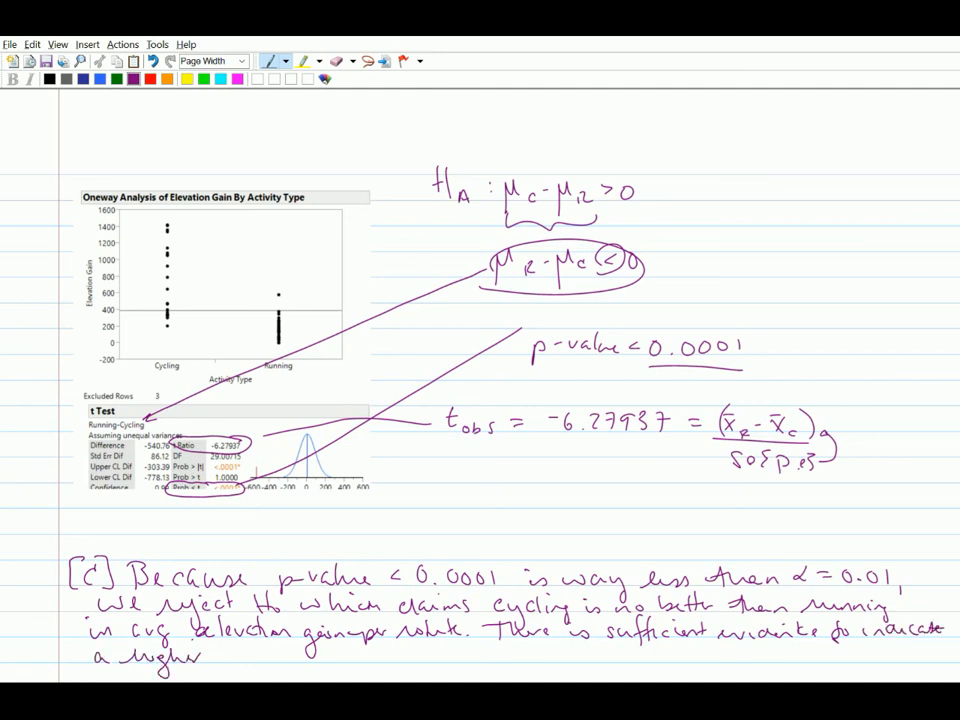